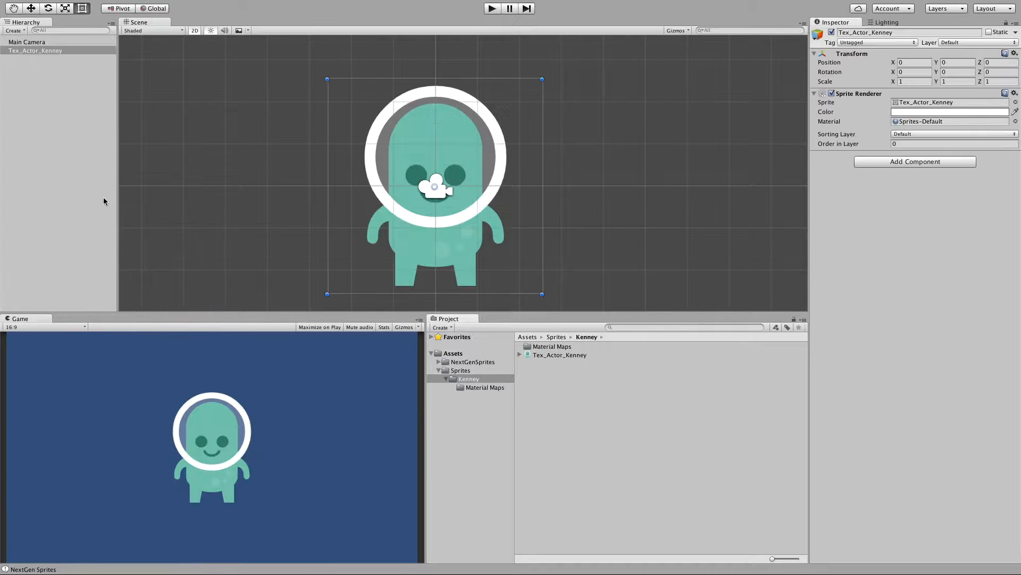
mouse_move(291, 203)
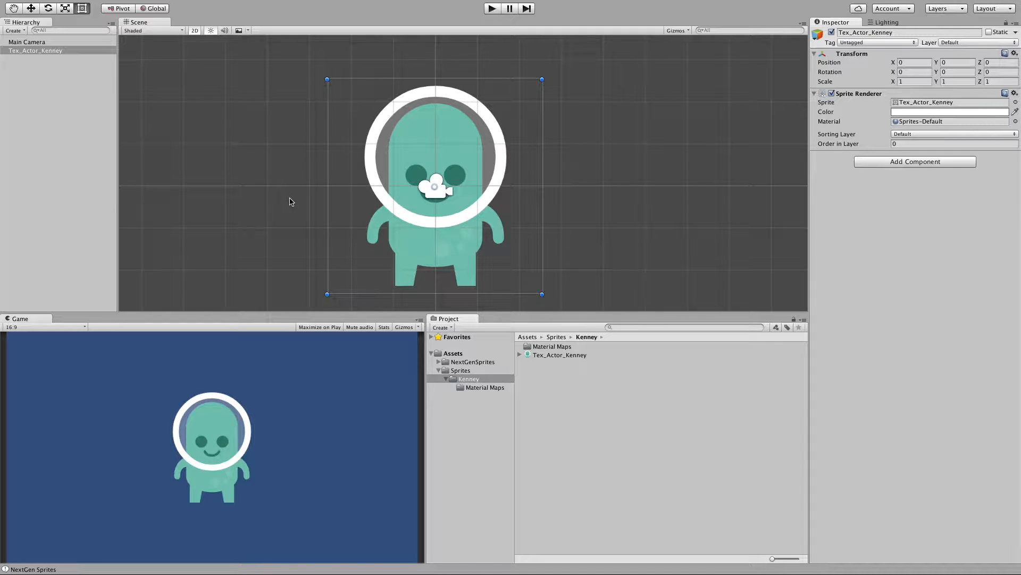
mouse_move(285, 194)
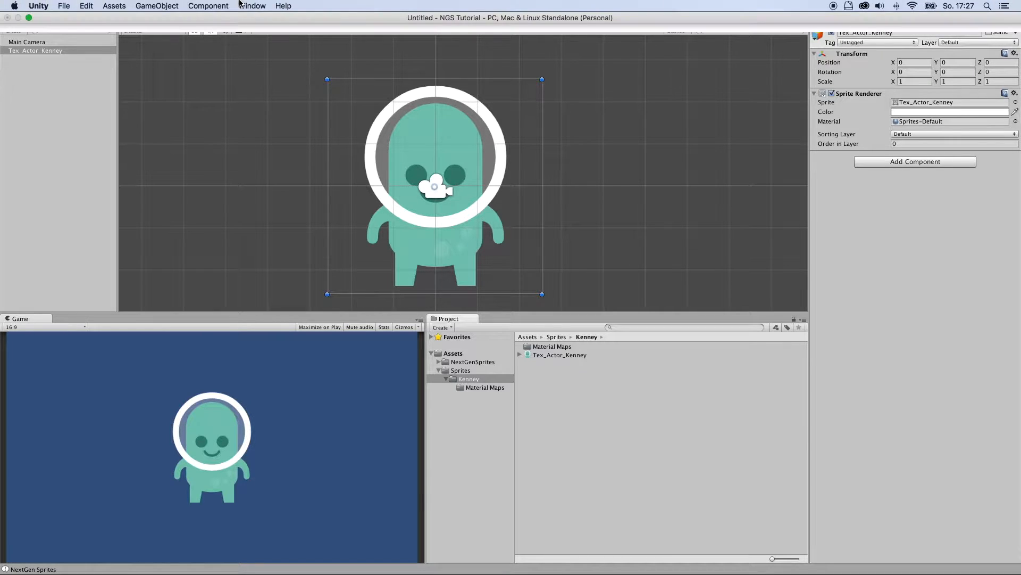
Open the NextGenSprites Widget from the Window menu and reposition its panel.
left_click(251, 6)
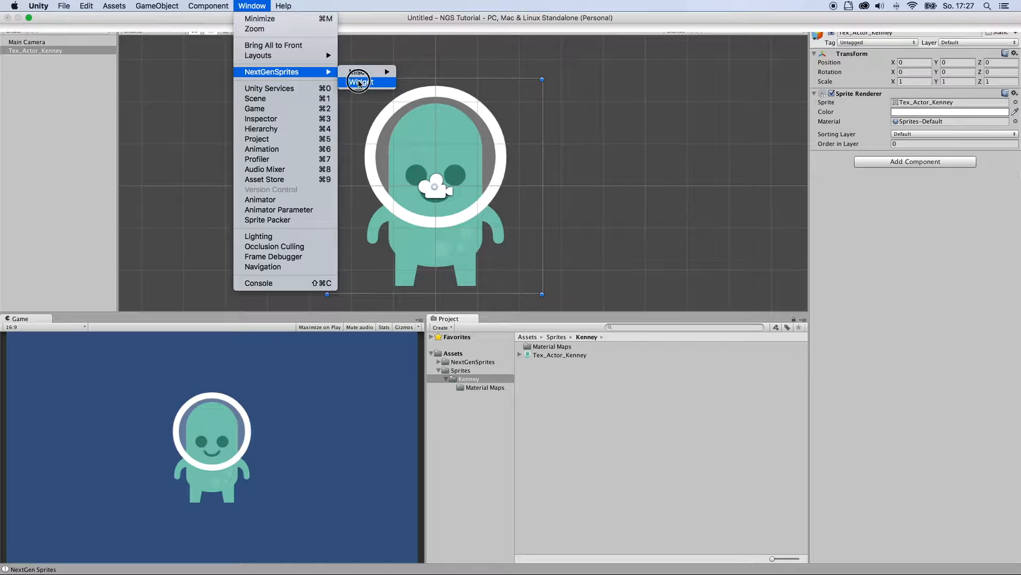
left_click(358, 82)
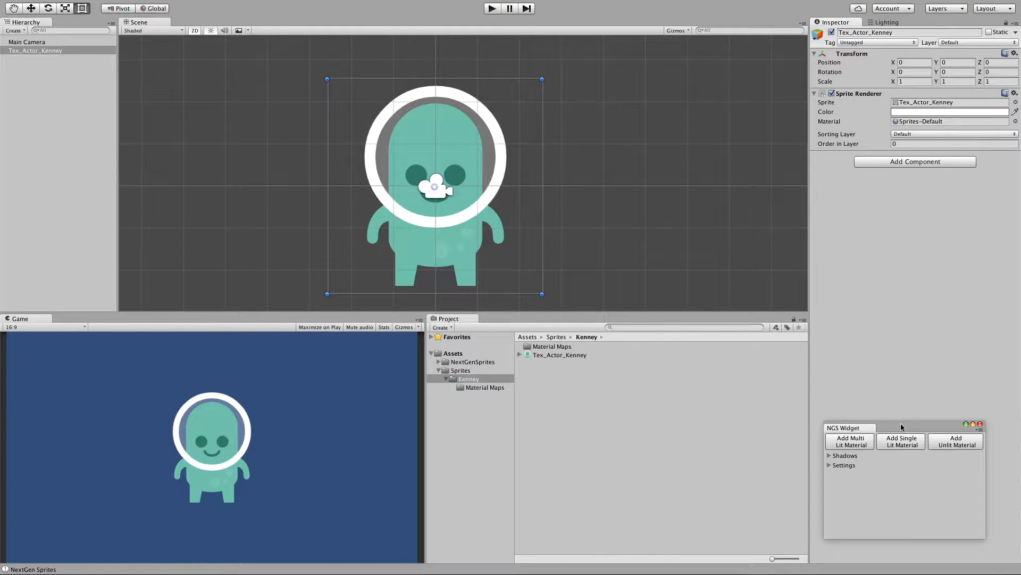
left_click_drag(901, 427, 832, 373)
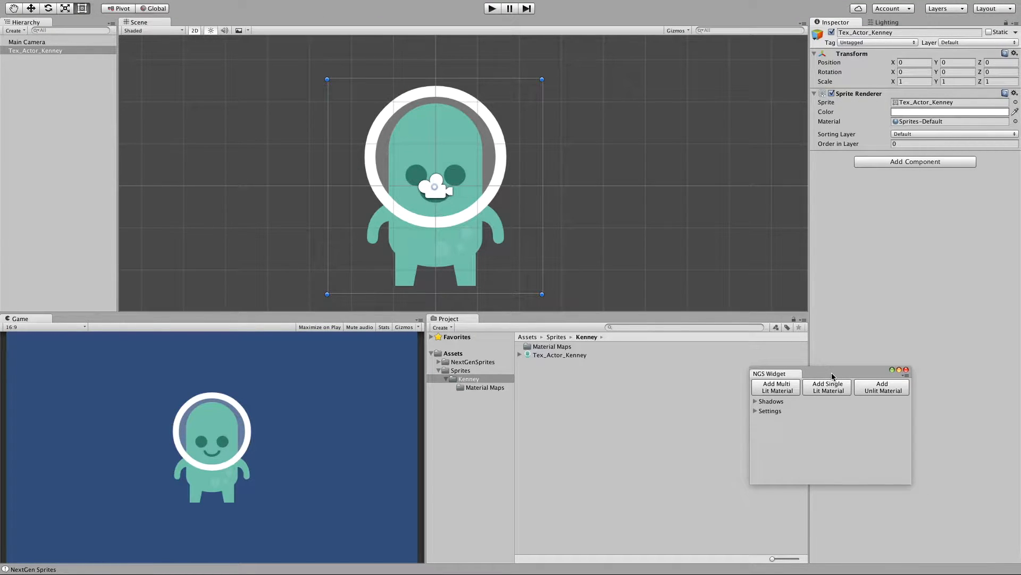
mouse_move(881, 394)
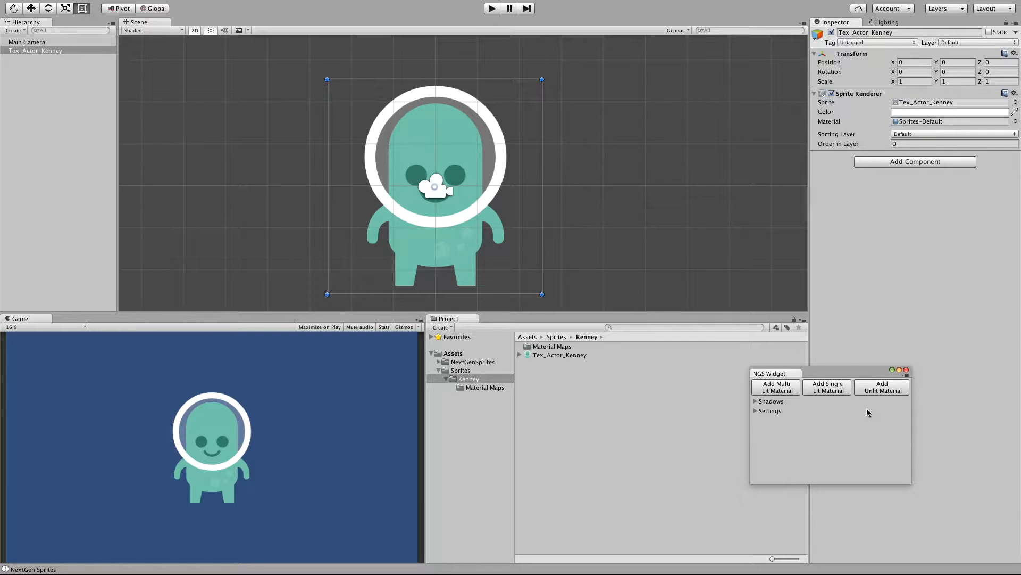
mouse_move(850, 406)
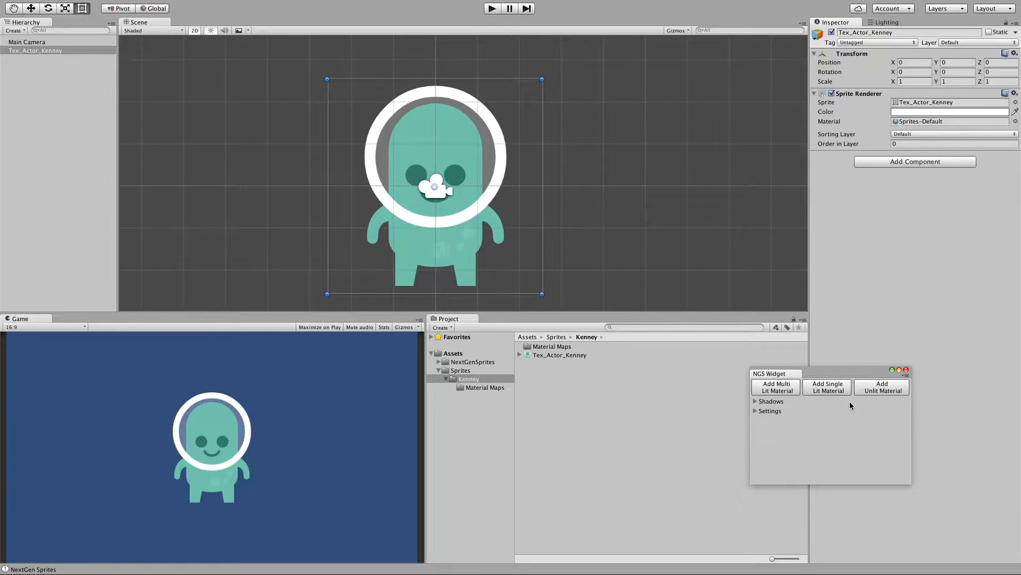
mouse_move(806, 391)
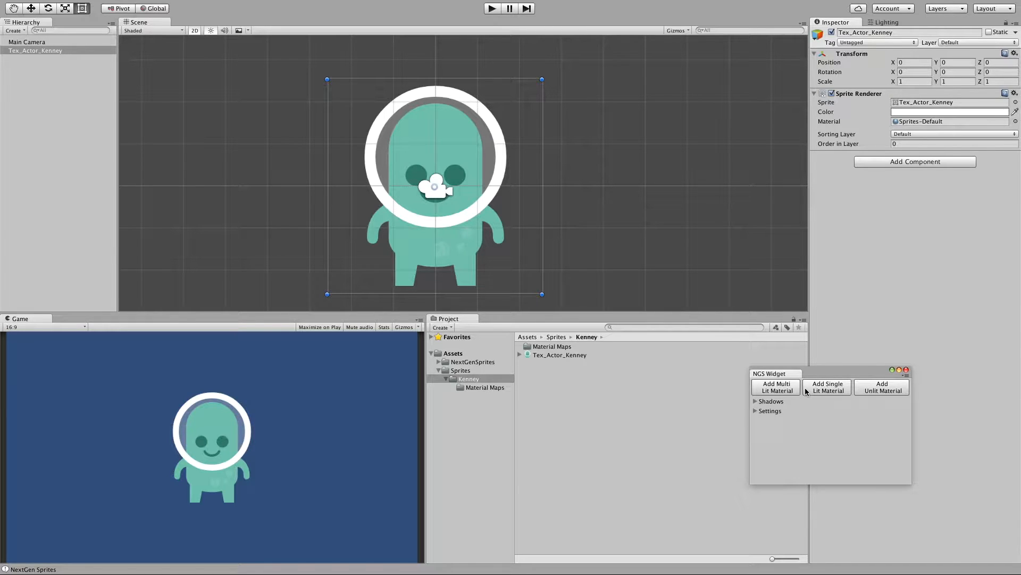
mouse_move(768, 390)
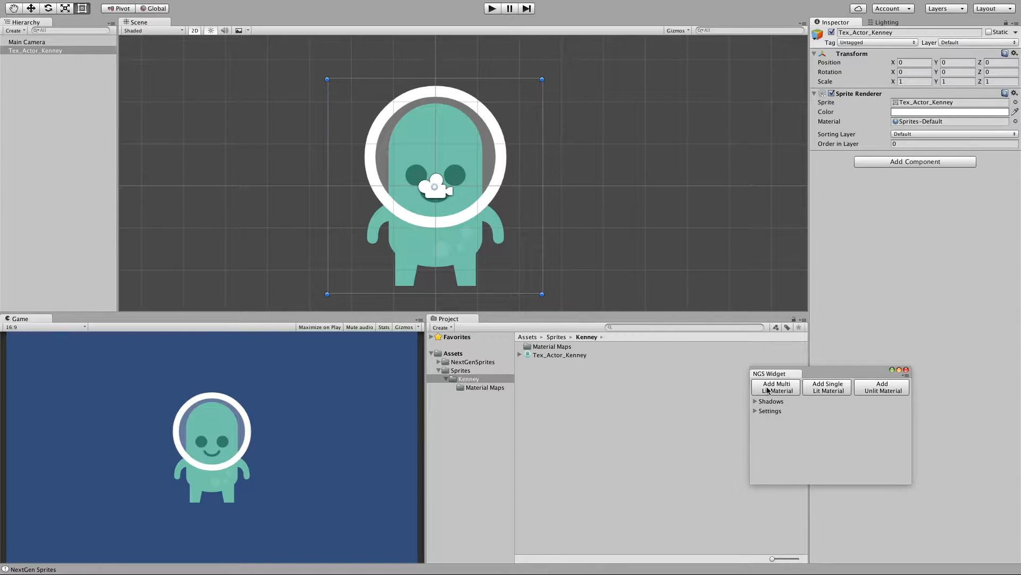
Give the alien a multi lit material, close the widget, and add a directional light away from it.
left_click(776, 386)
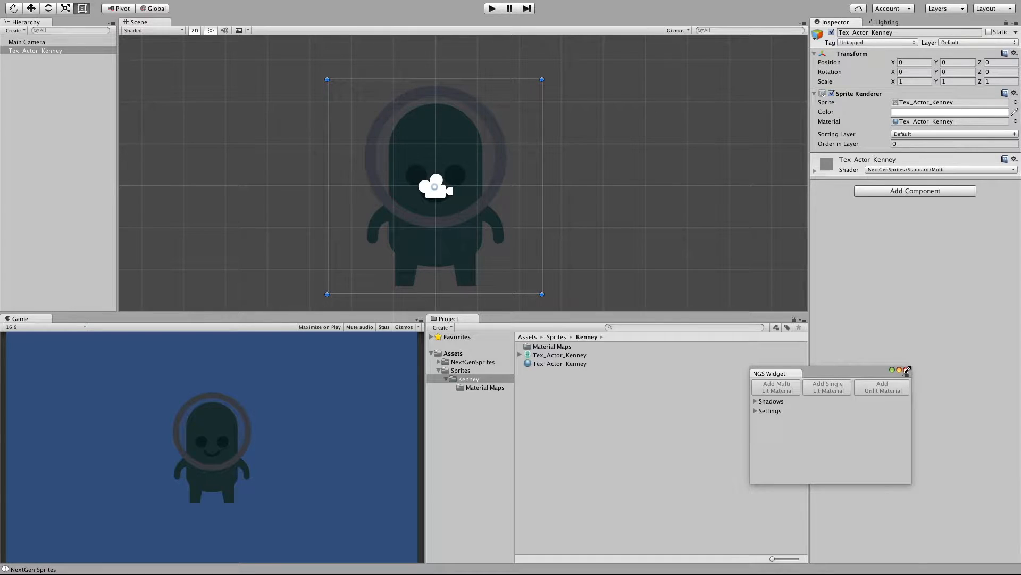
left_click(892, 370)
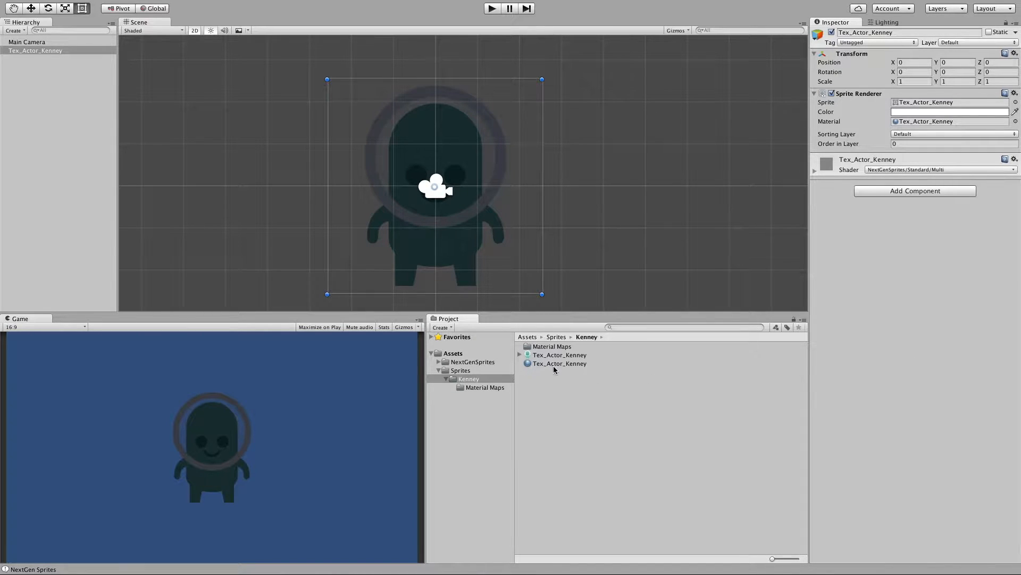
mouse_move(775, 322)
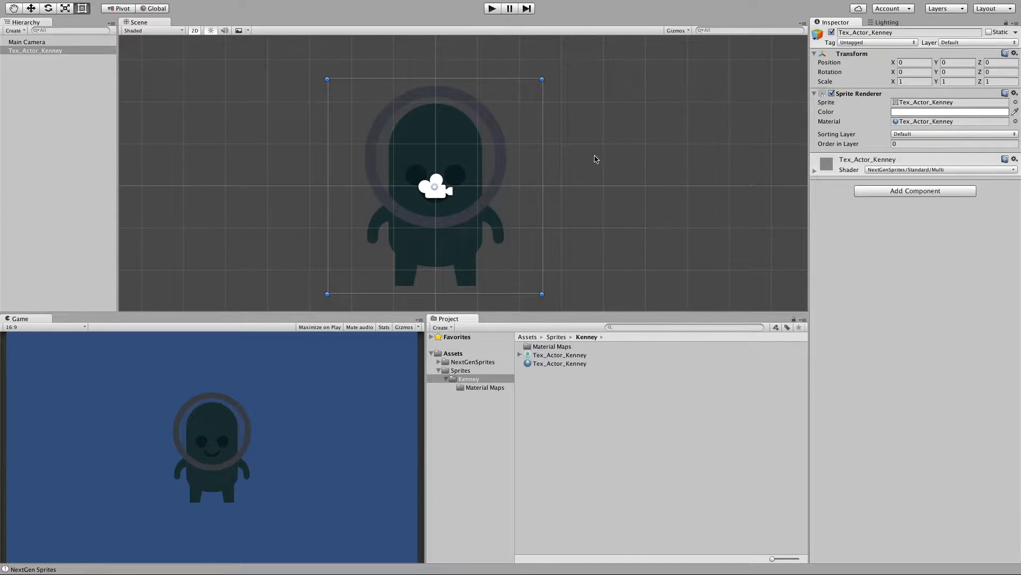
mouse_move(530, 167)
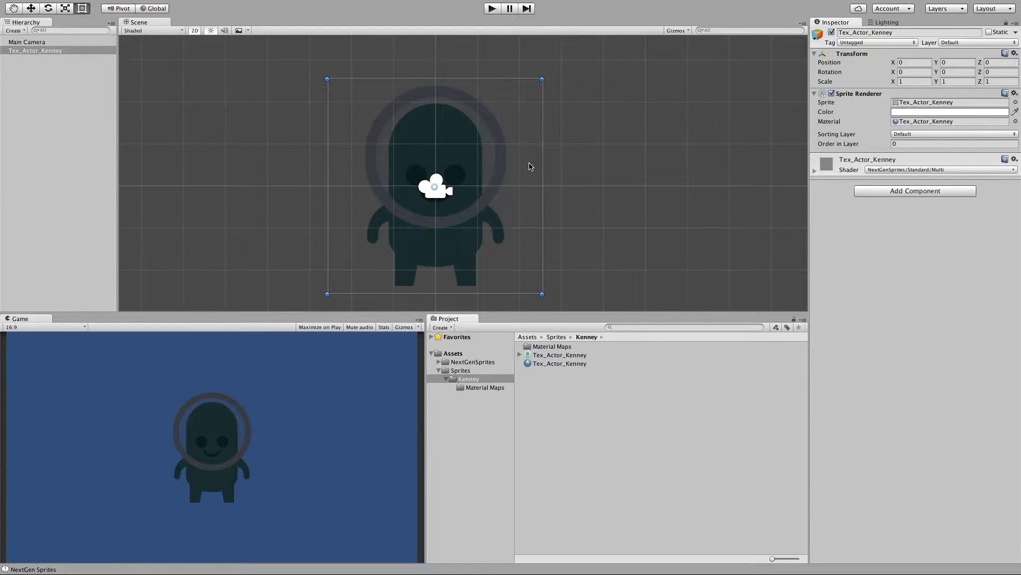
left_click(12, 30)
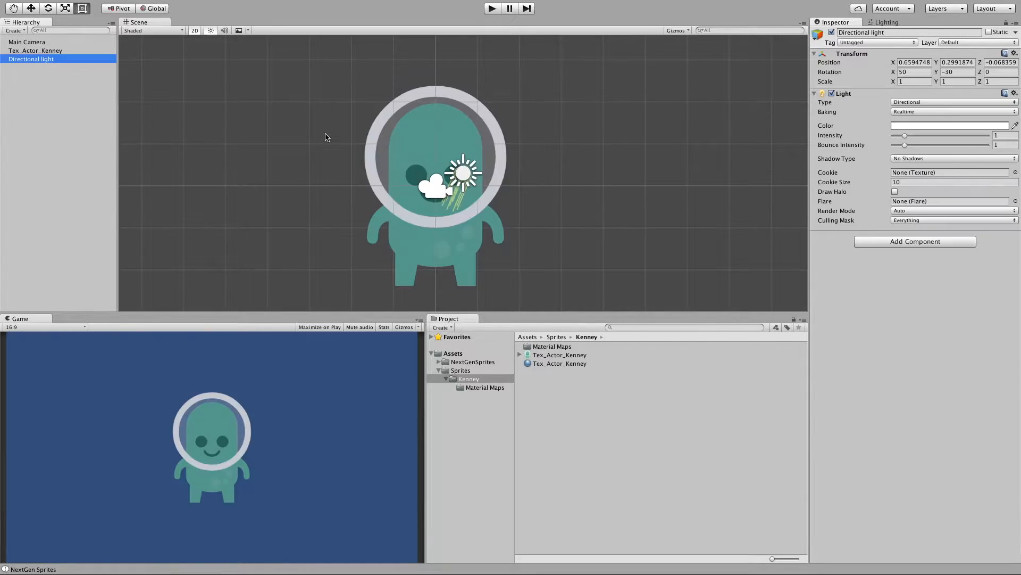
left_click_drag(462, 171, 599, 84)
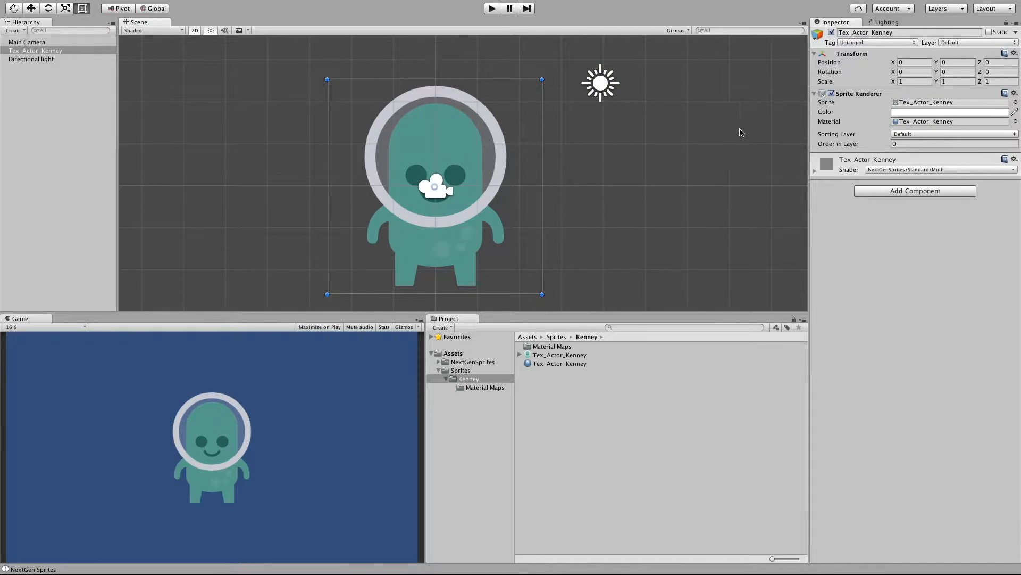
Expand the alien material's properties and inspect the Tint colour, leaving it white.
left_click(814, 170)
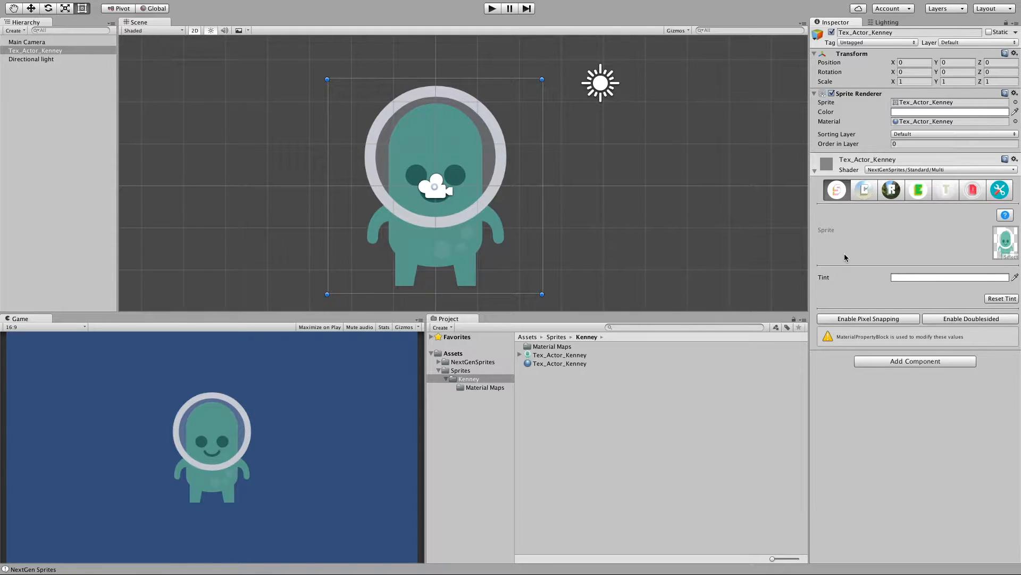
mouse_move(864, 275)
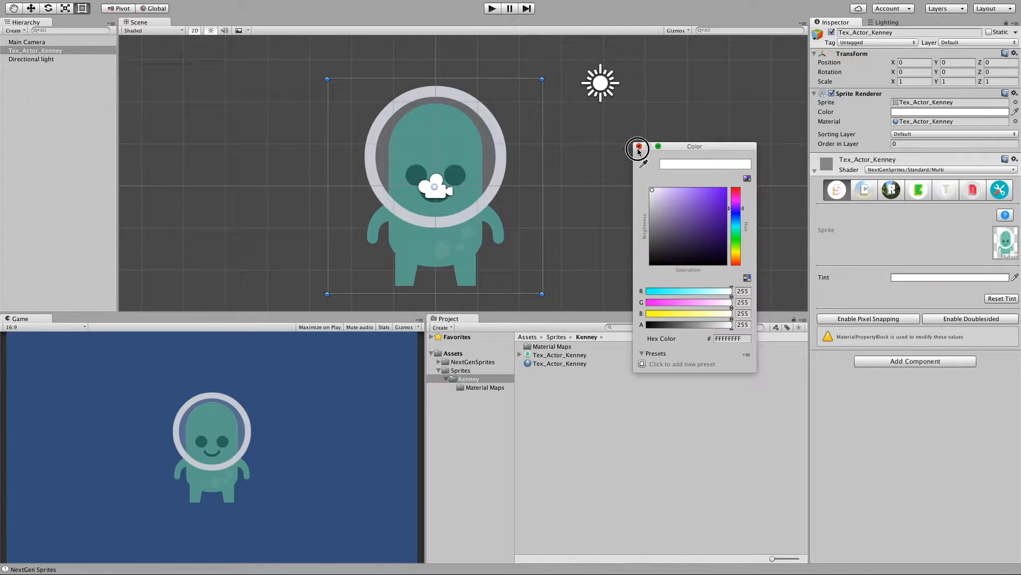
left_click(869, 318)
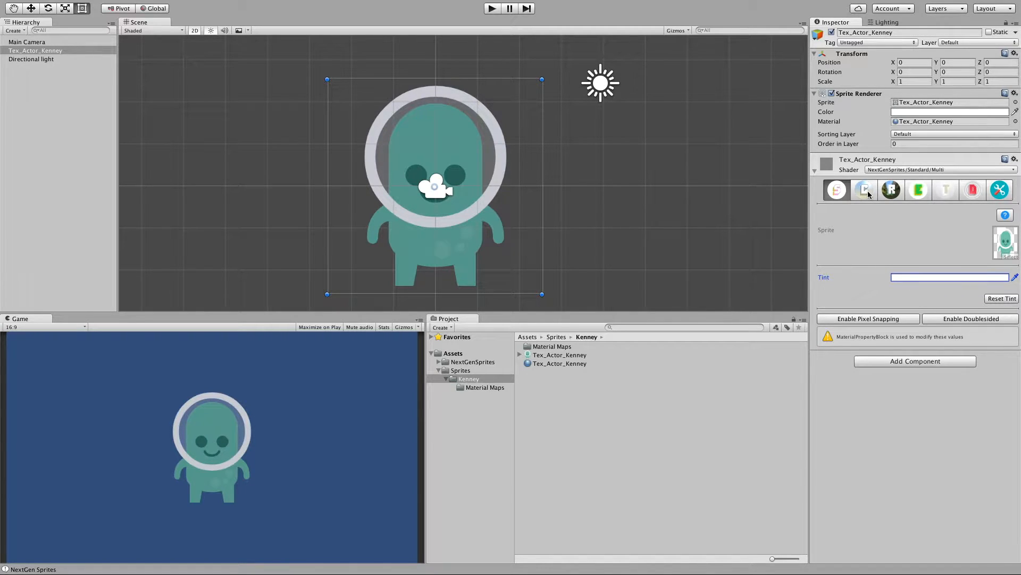
Enable curvature on the alien material with Norm_Actor_Kenney as the curvature map.
left_click(864, 190)
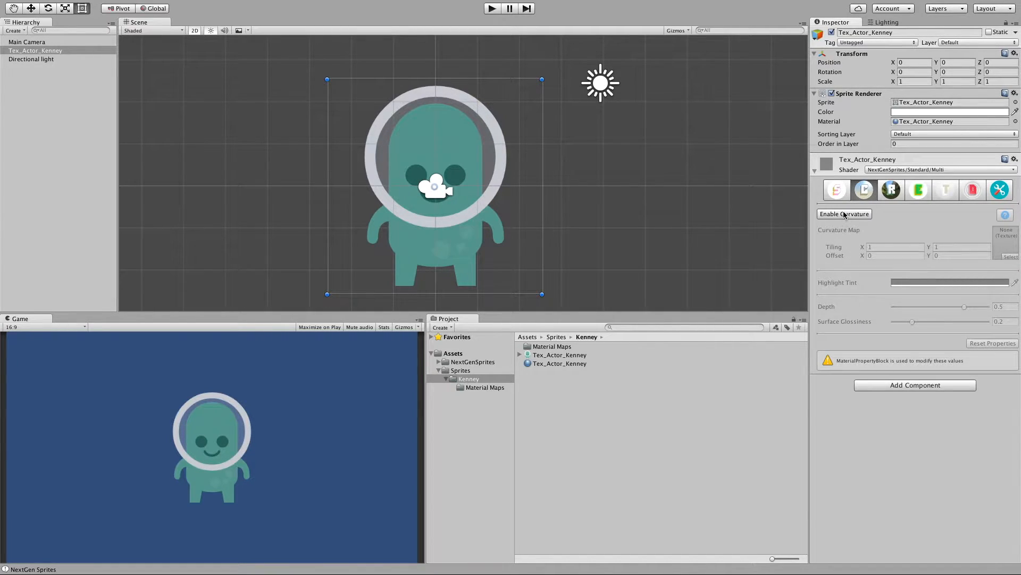
left_click(844, 214)
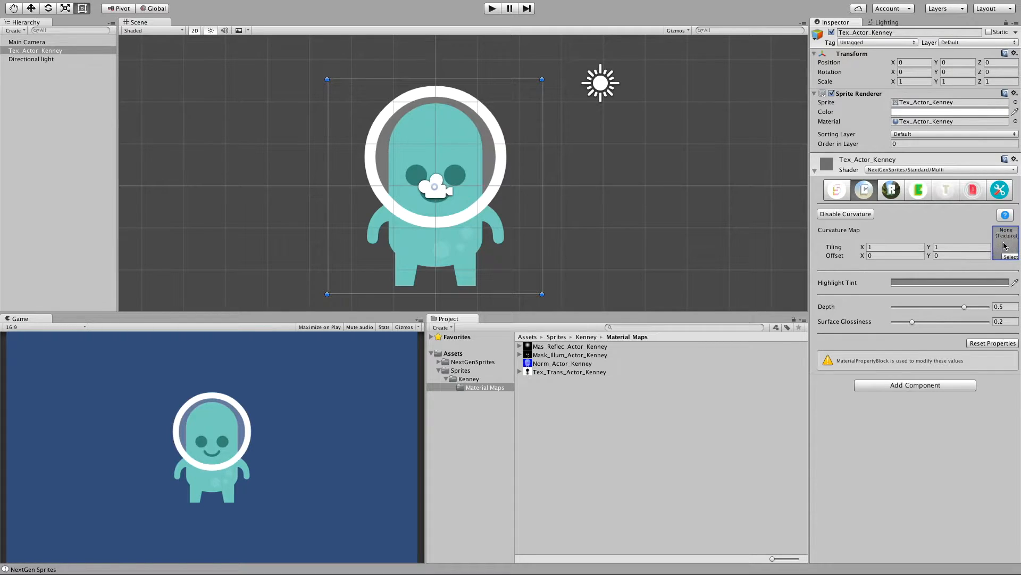
left_click(1006, 242)
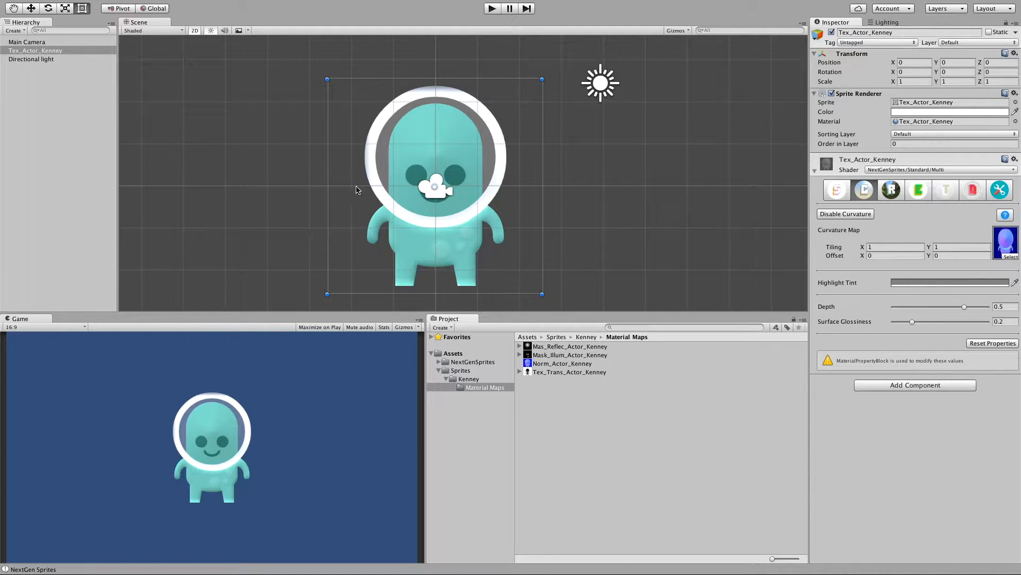
mouse_move(452, 213)
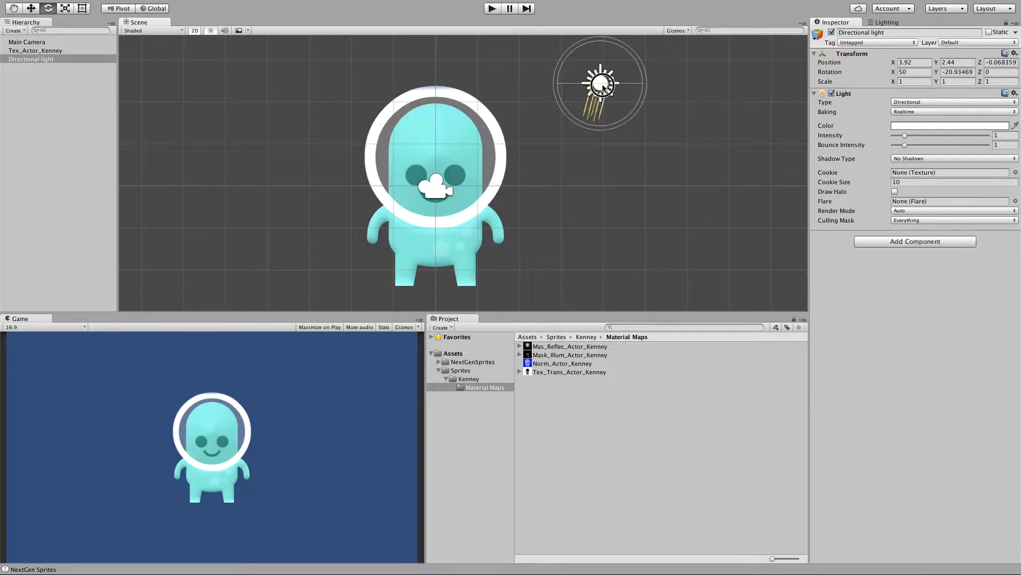
Rotate the directional light to reshape the highlights, then add a point light.
left_click_drag(602, 84, 606, 78)
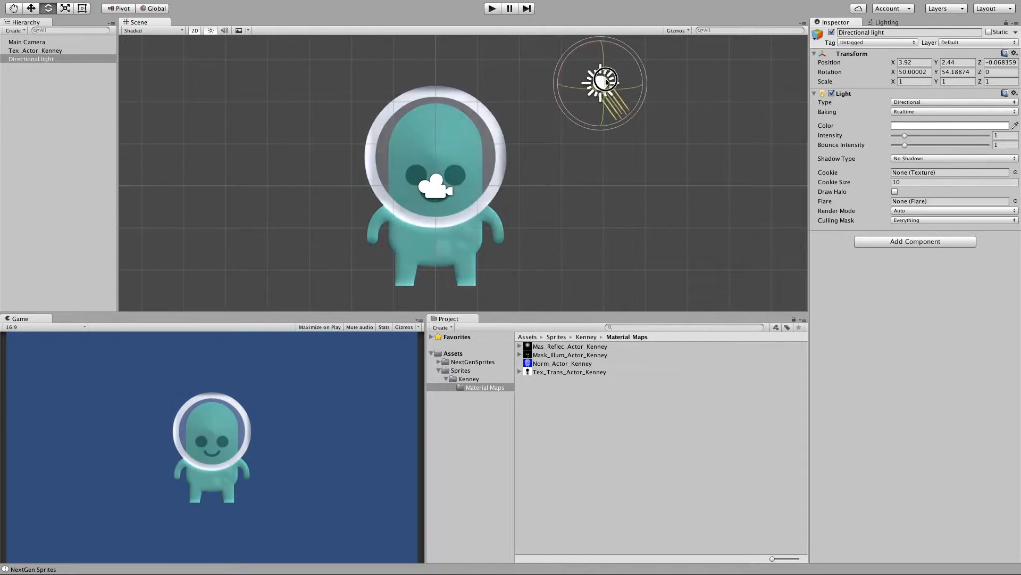
left_click_drag(605, 78, 600, 83)
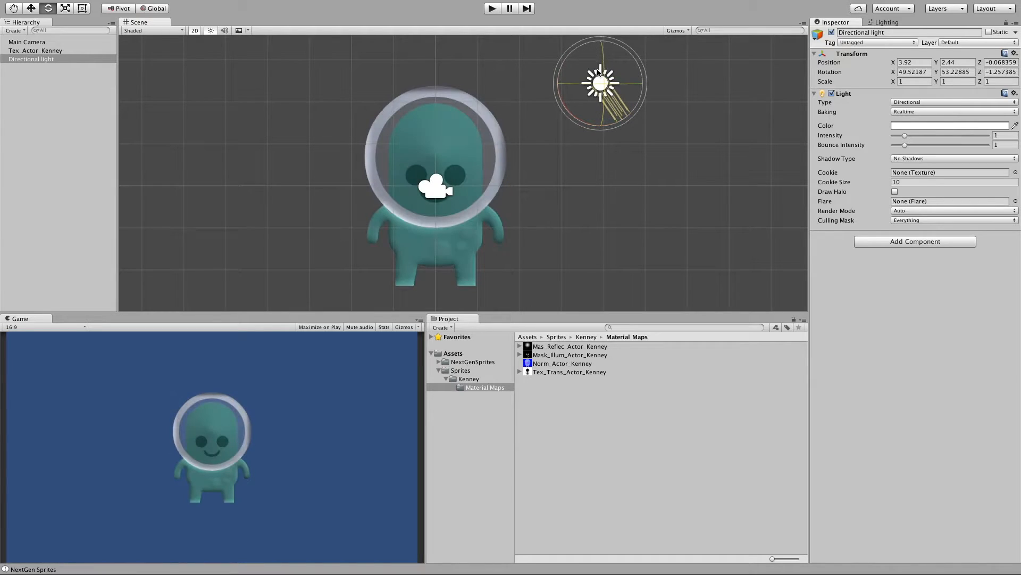
left_click(11, 34)
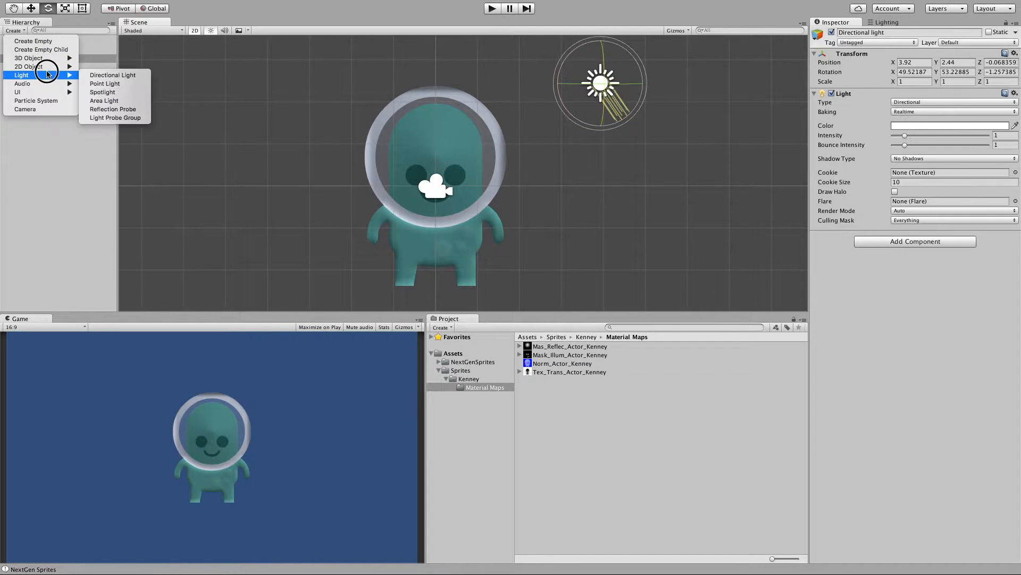
Set the point light's position Z to -2 and move it to beside the alien's left arm.
left_click(104, 84)
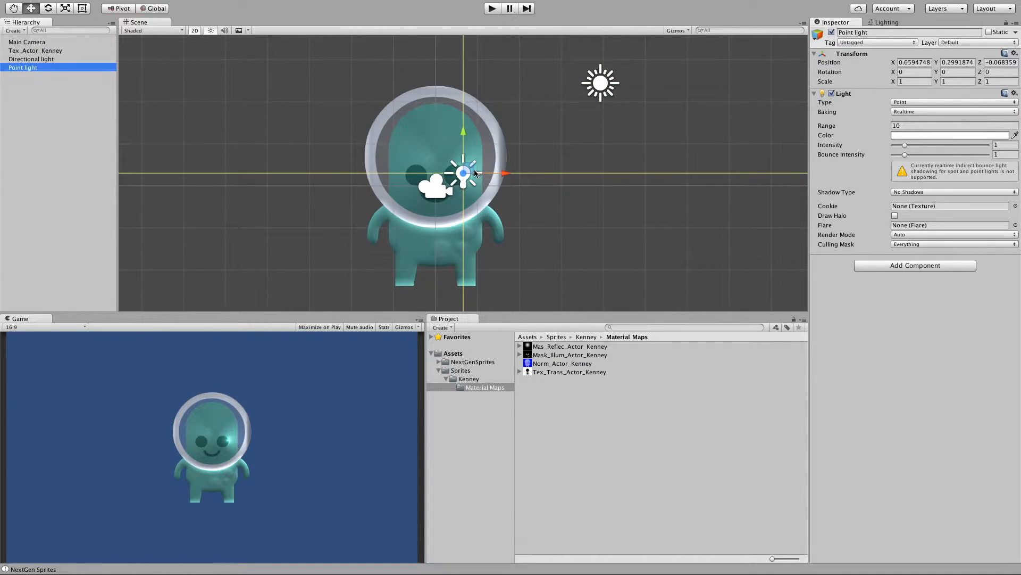
left_click_drag(464, 172, 435, 228)
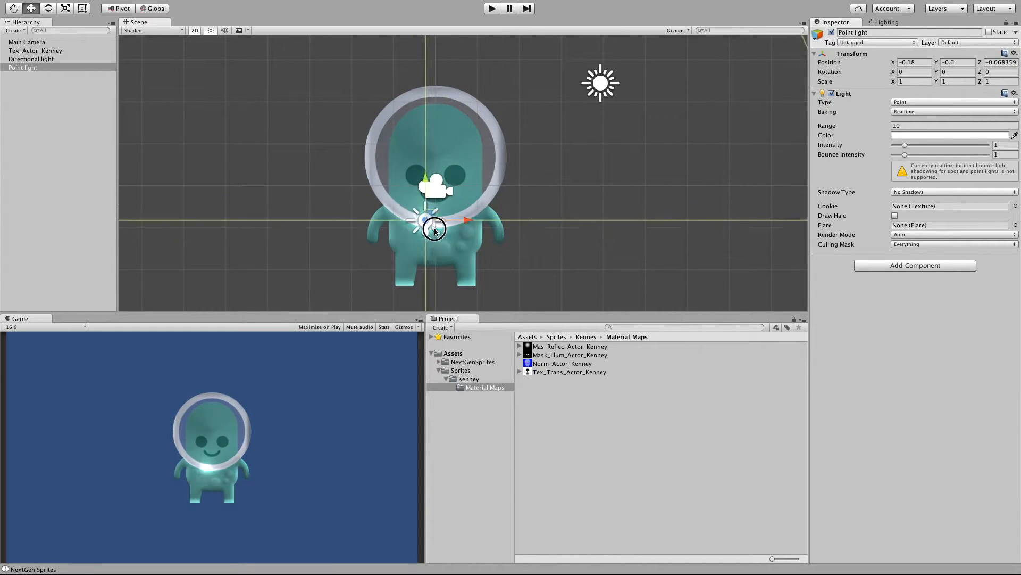
left_click_drag(435, 229, 373, 172)
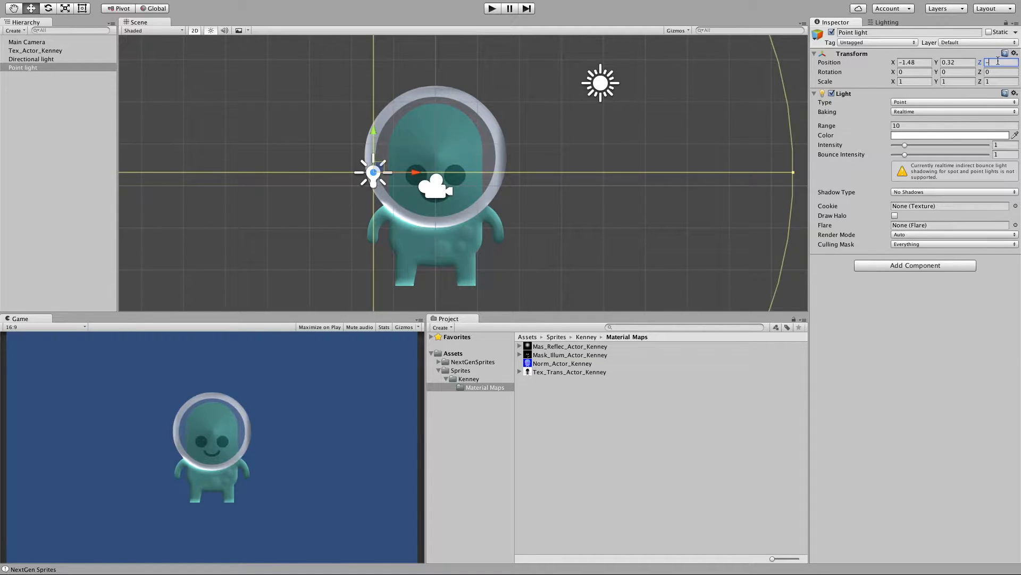
type("-2")
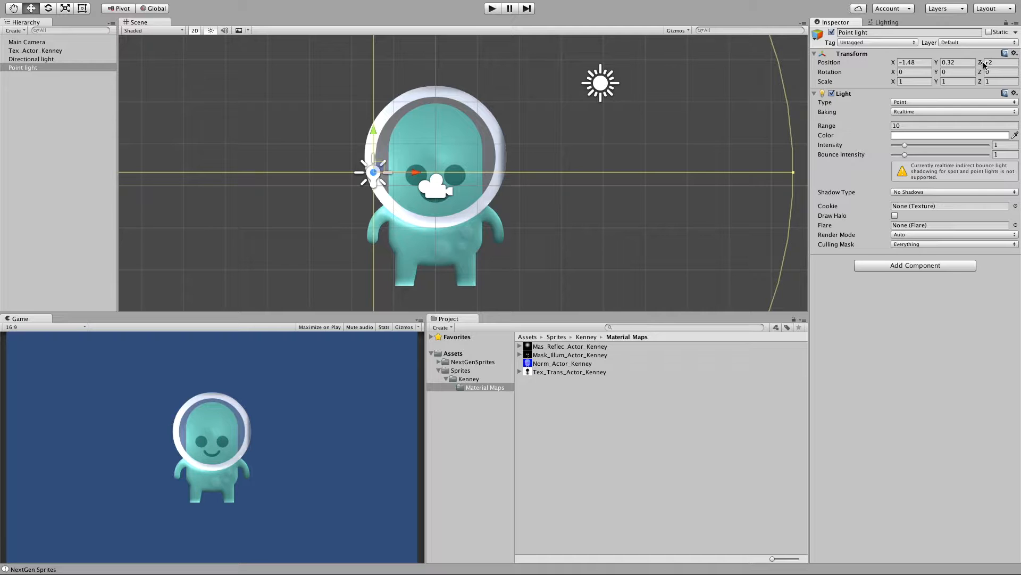
left_click_drag(373, 172, 494, 214)
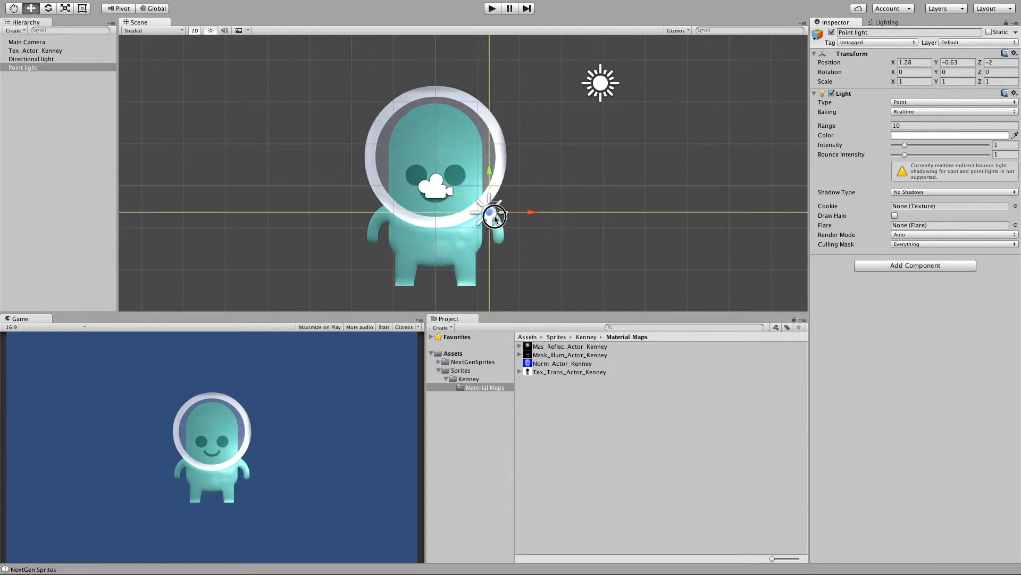
left_click_drag(495, 214, 407, 153)
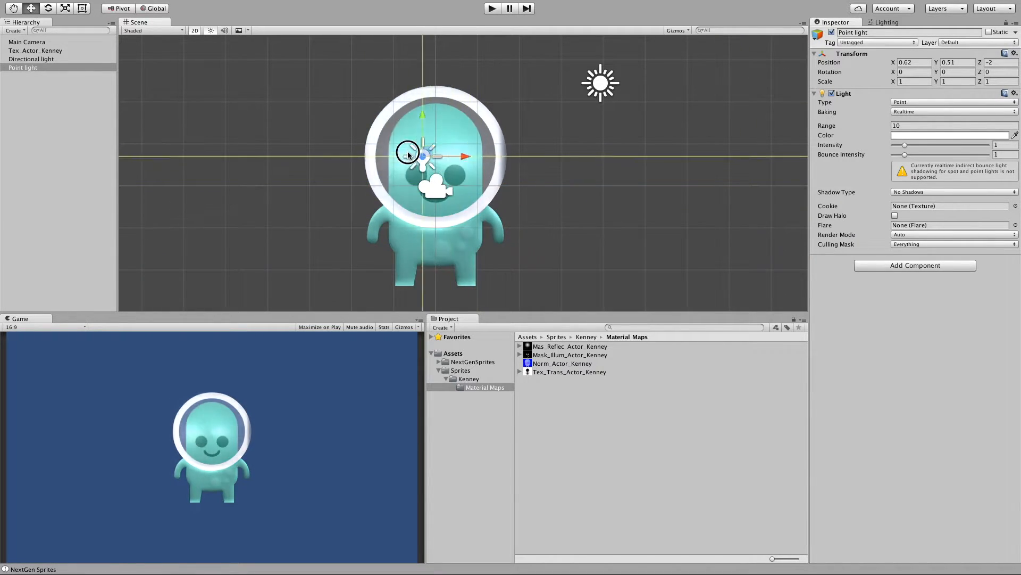
left_click_drag(422, 157, 404, 228)
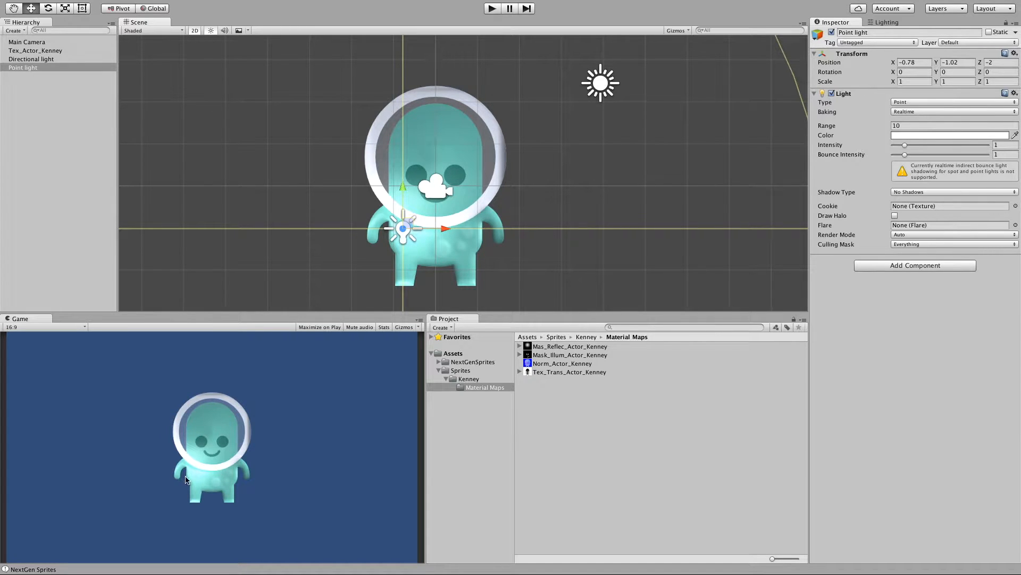
left_click_drag(403, 229, 377, 213)
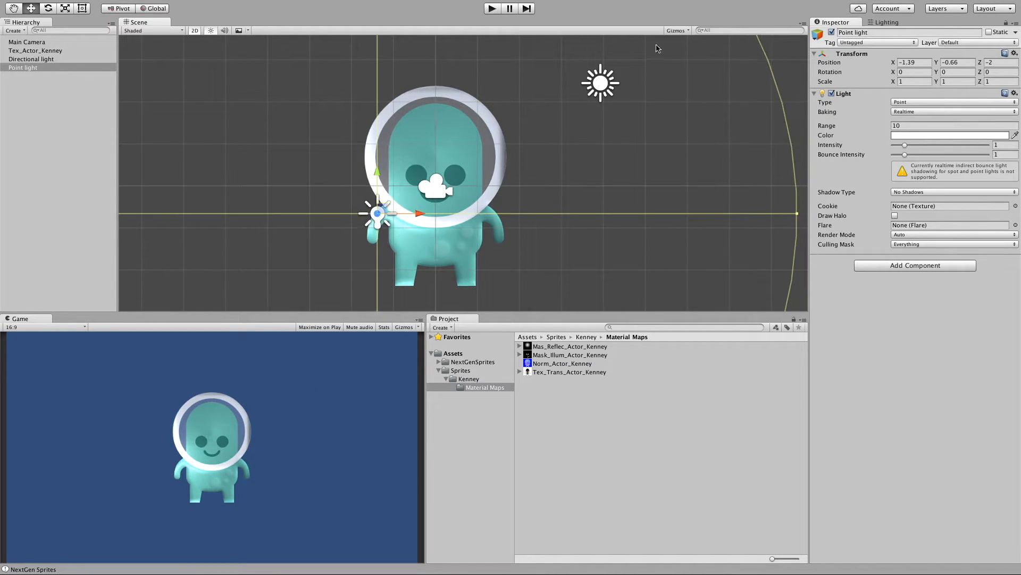
left_click(29, 50)
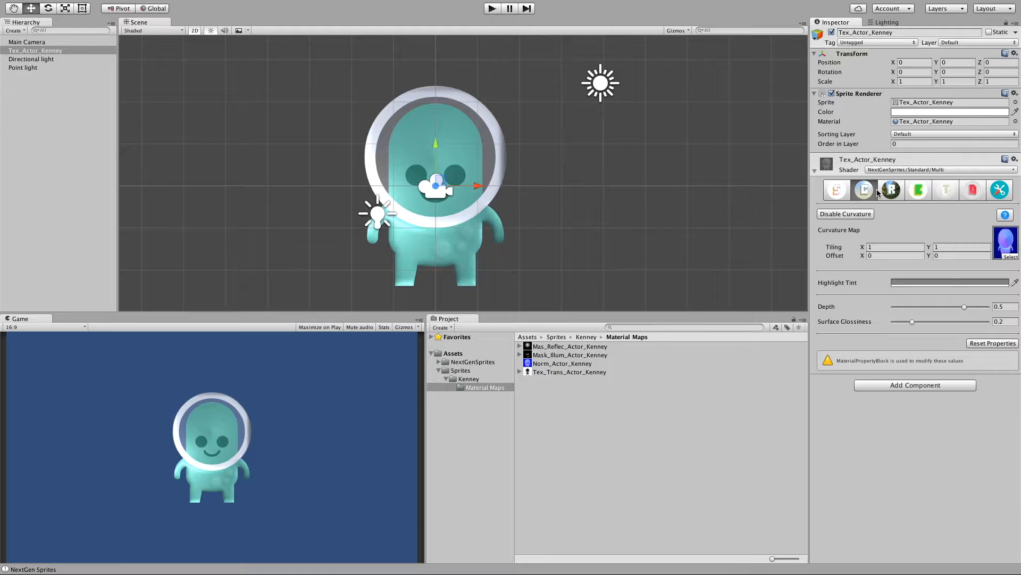
Open the highlight tint picker and set the curvature depth to 0.77.
left_click(951, 112)
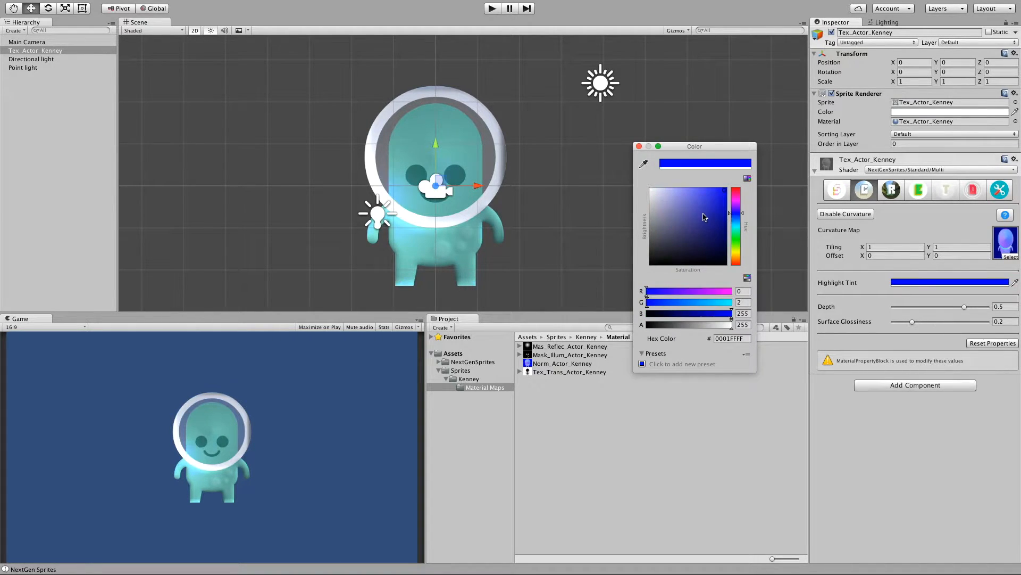
left_click(638, 145)
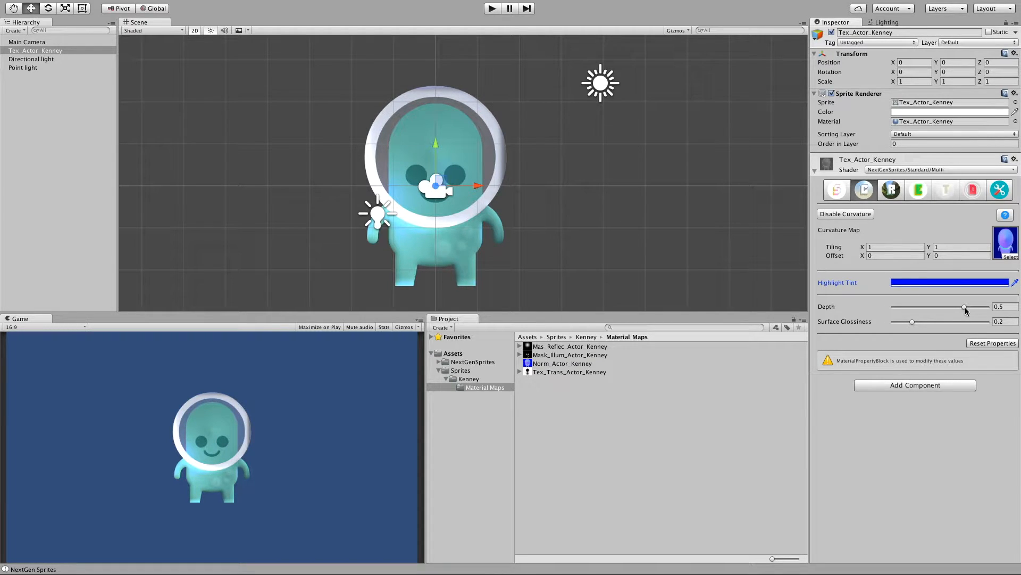
left_click_drag(964, 307, 958, 307)
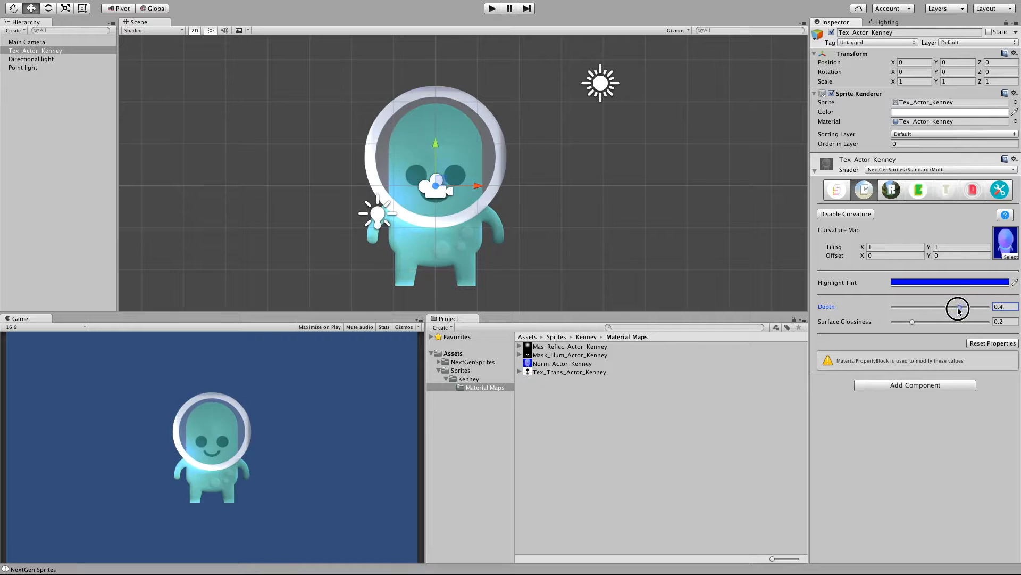
left_click_drag(958, 307, 900, 307)
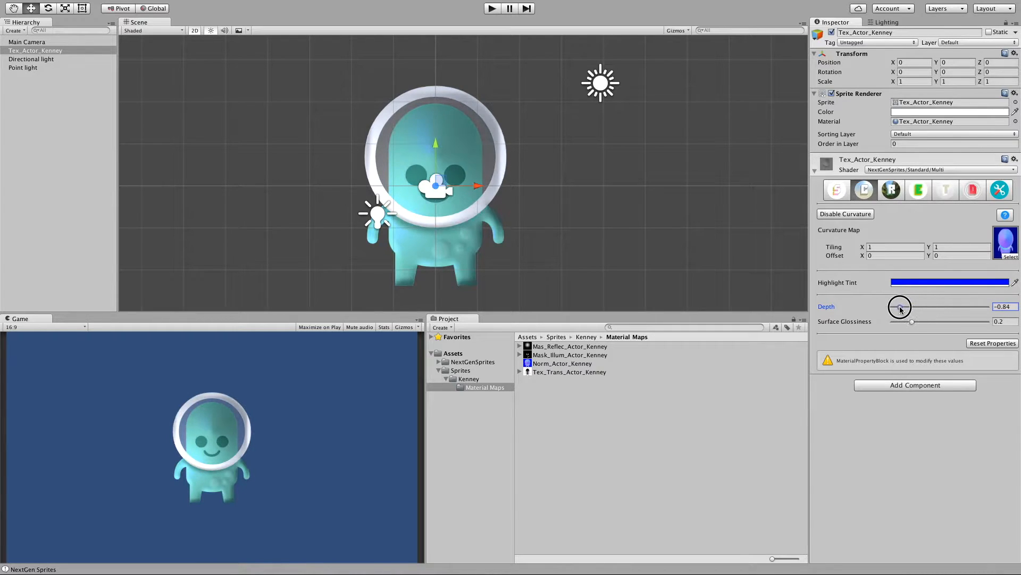
left_click_drag(899, 307, 894, 307)
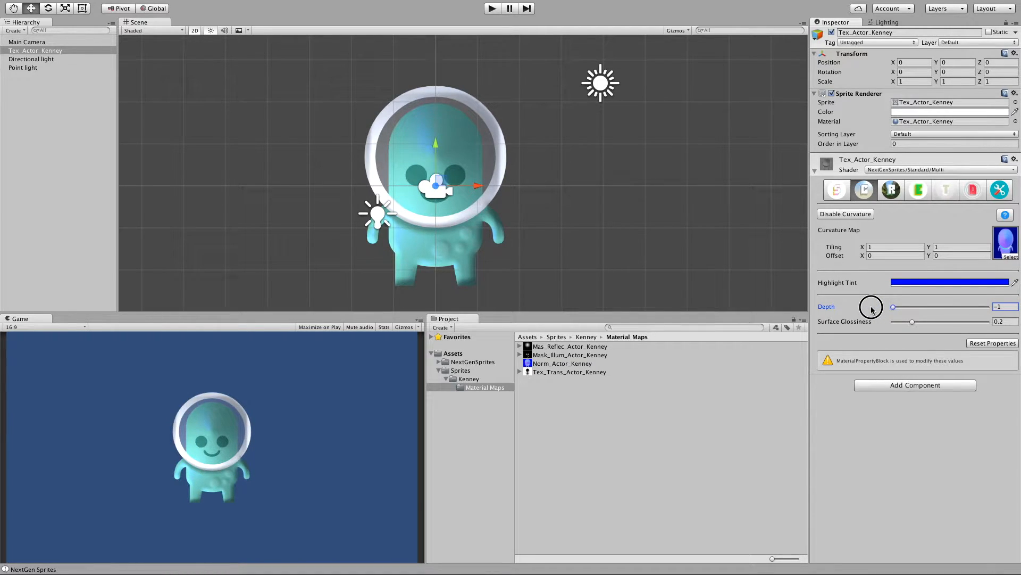
left_click_drag(894, 307, 977, 306)
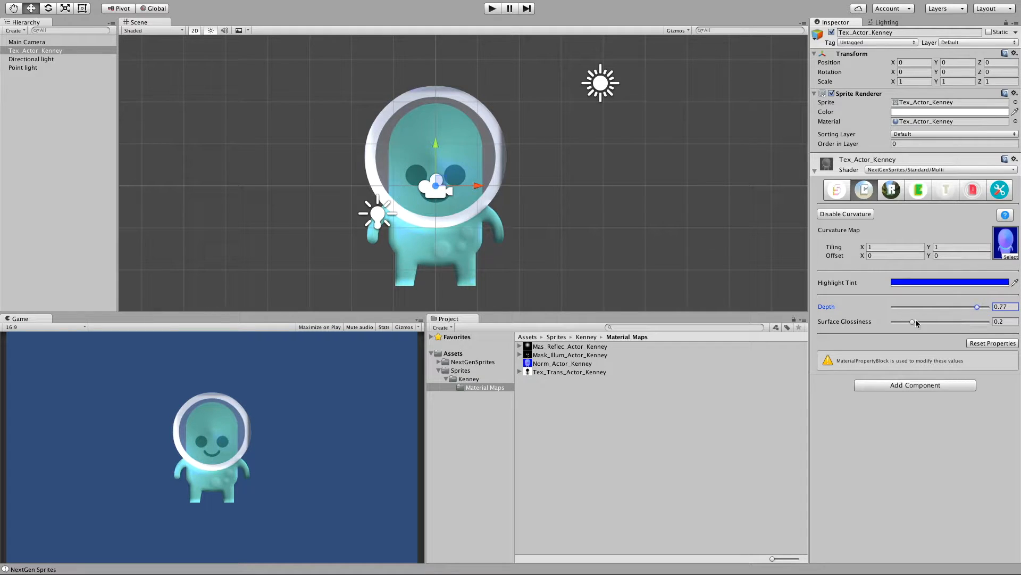
Set surface glossiness to 0.7 and make the highlight tint green.
left_click_drag(913, 322, 951, 322)
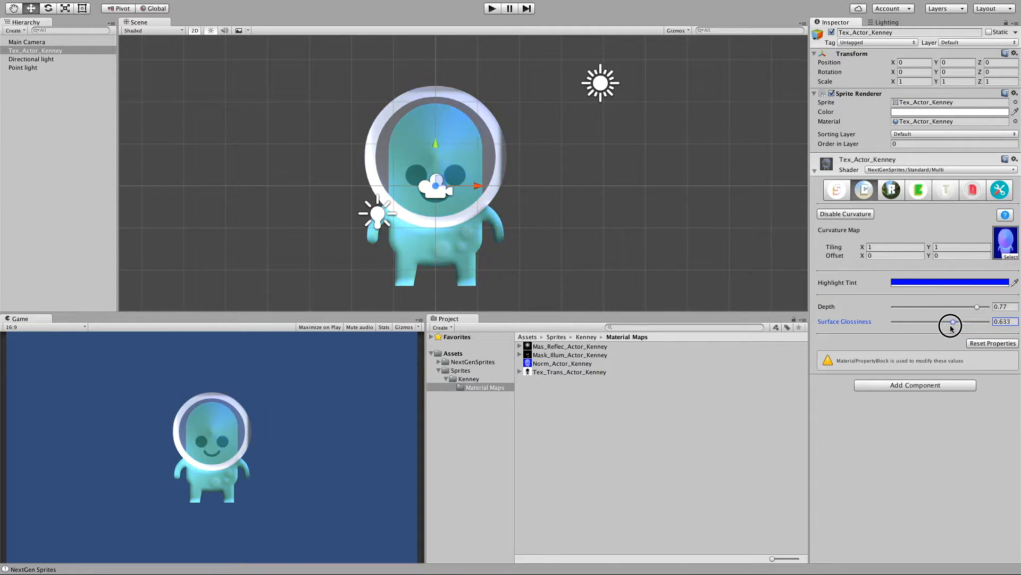
left_click_drag(951, 325, 959, 324)
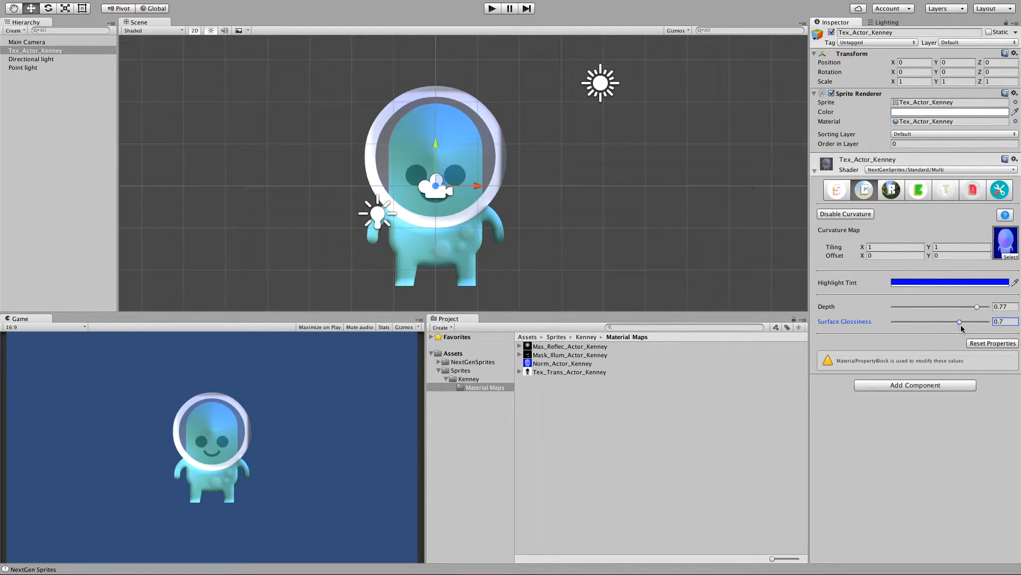
left_click(950, 282)
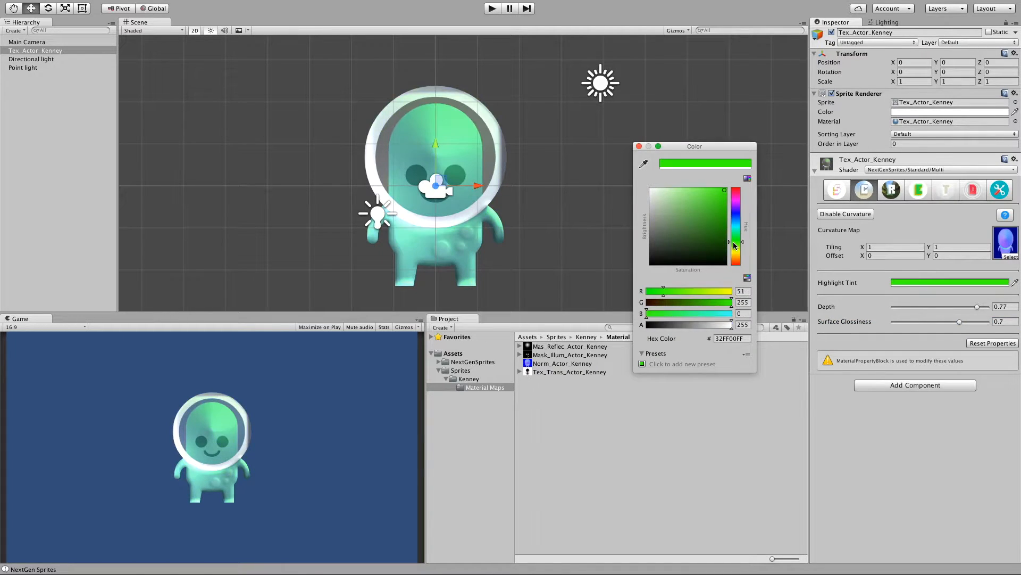
left_click(703, 191)
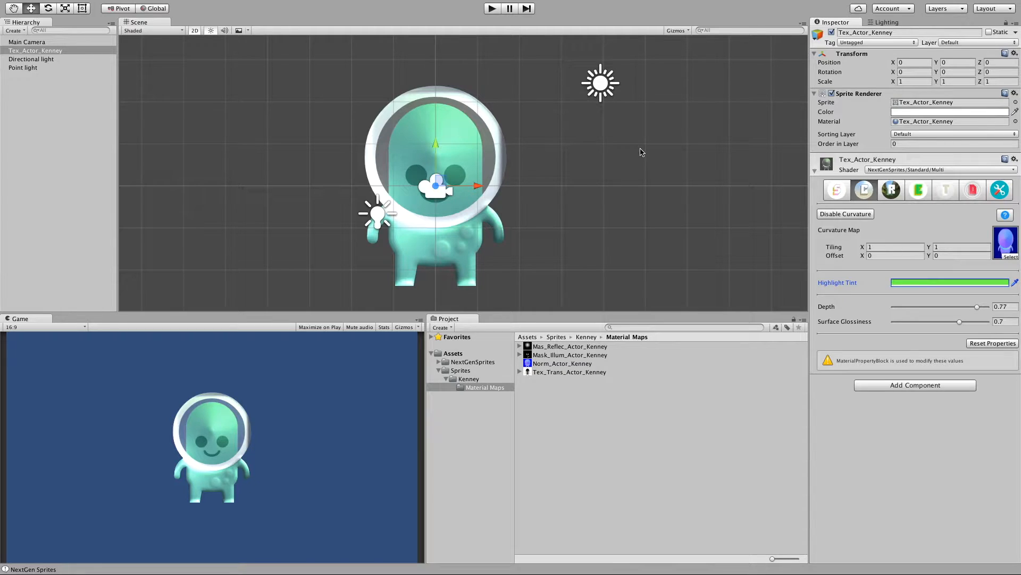
left_click(891, 190)
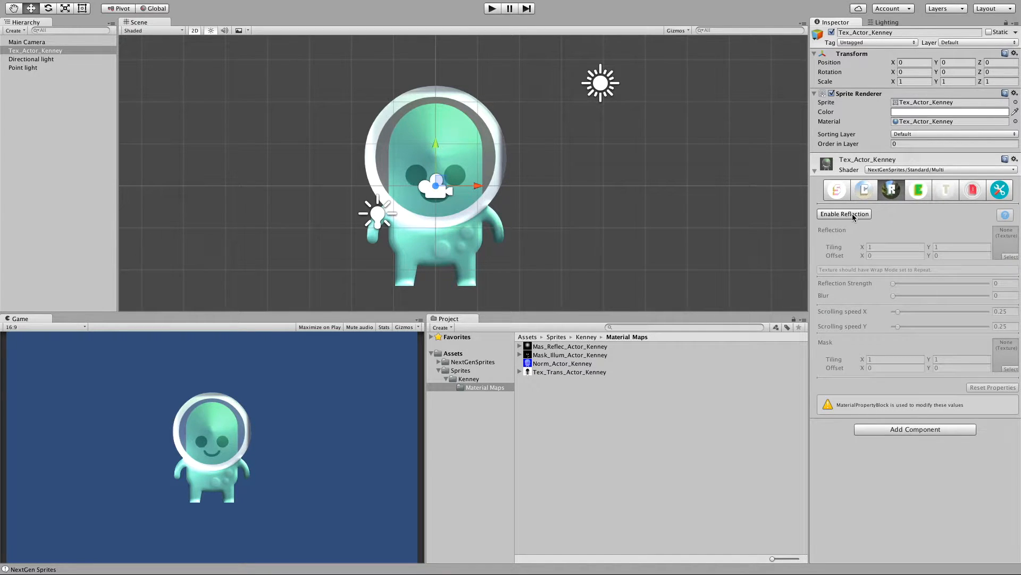
Enable reflection on the alien with reflection strength at full 1.
left_click(844, 214)
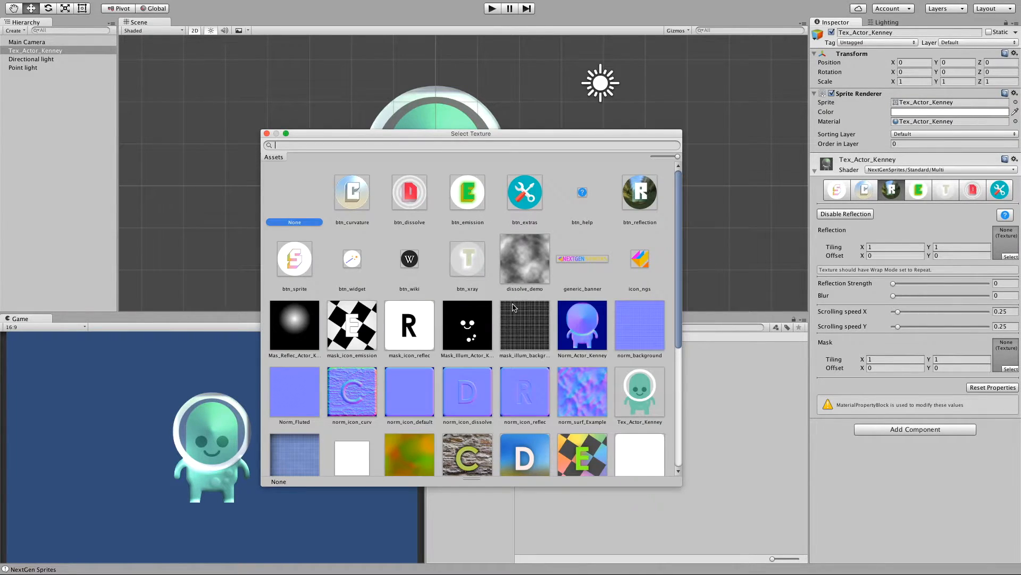
scroll("down", 3)
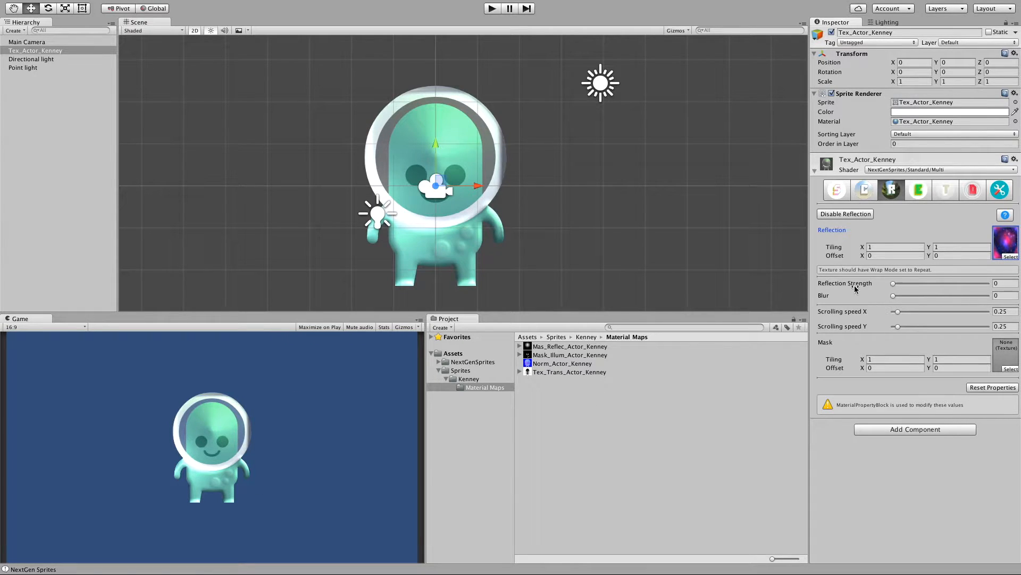
left_click_drag(894, 283, 989, 283)
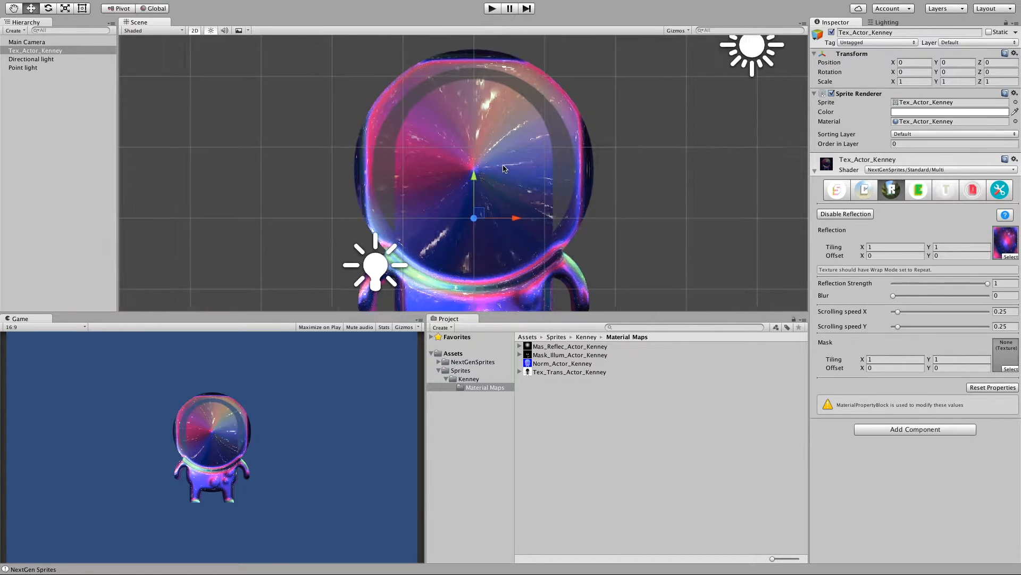
Turn off curvature, nudge the alien slightly, and return to the reflection settings.
left_click(864, 190)
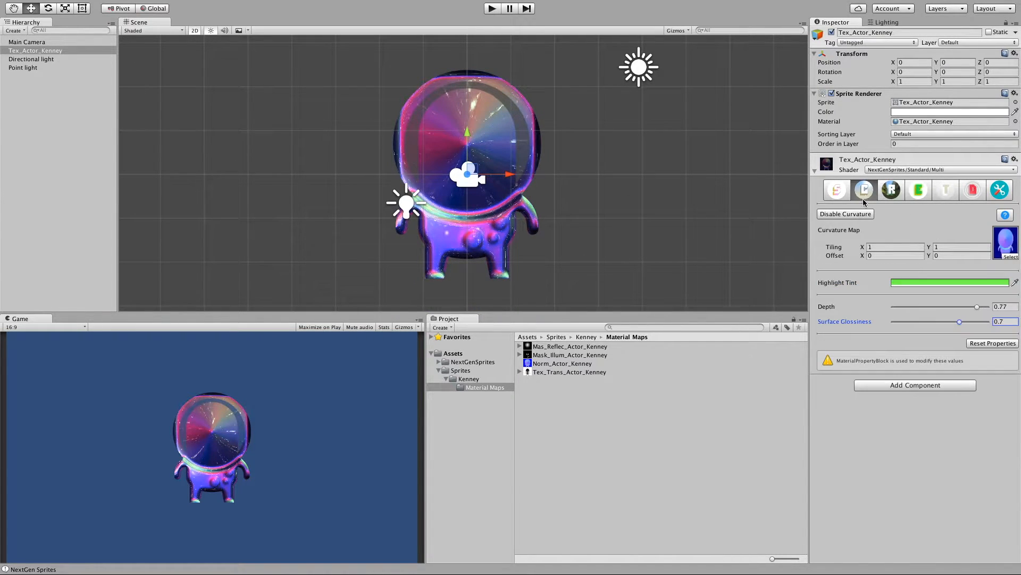
left_click(845, 214)
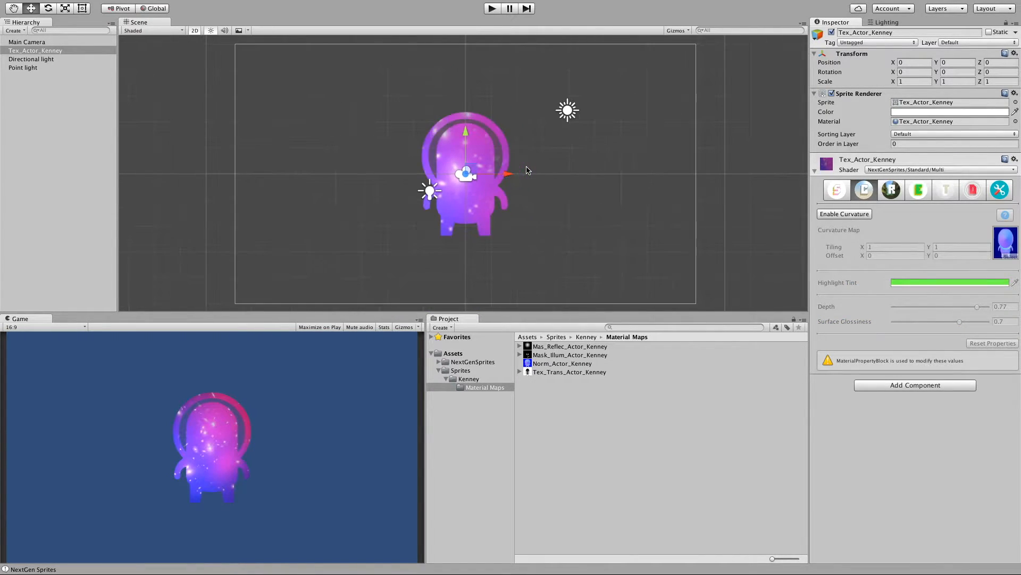
left_click_drag(466, 173, 511, 181)
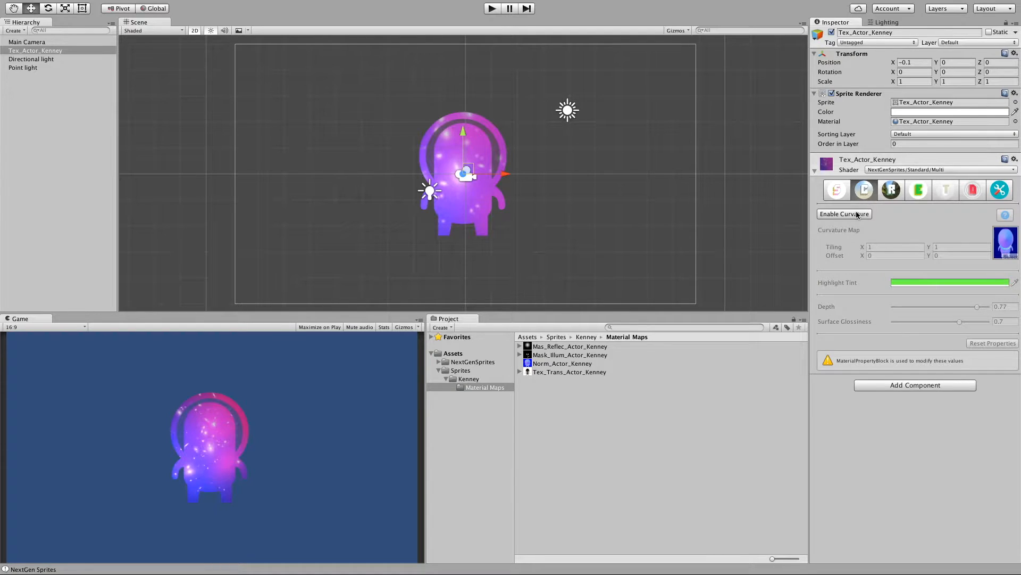
left_click(844, 214)
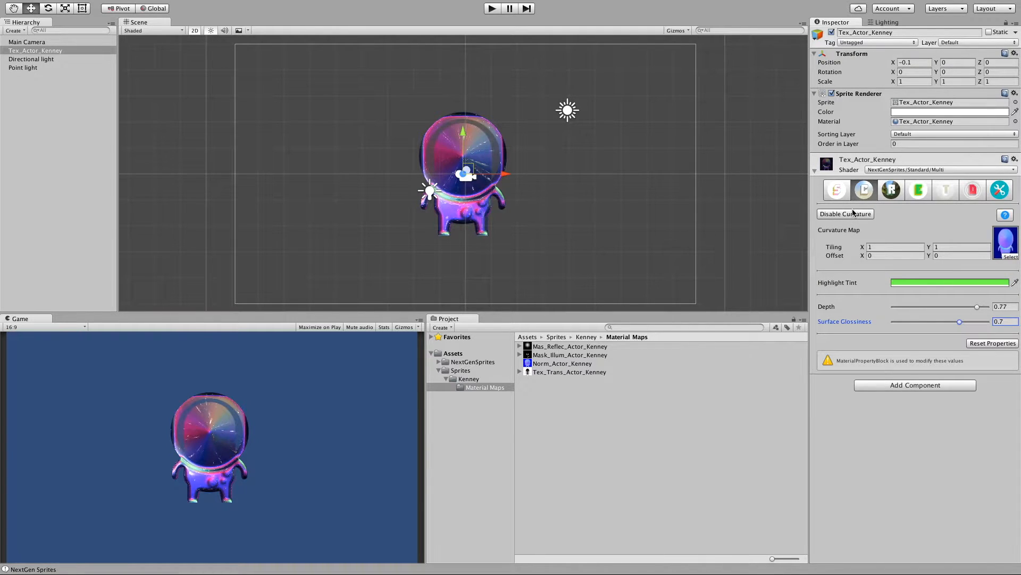
left_click(891, 190)
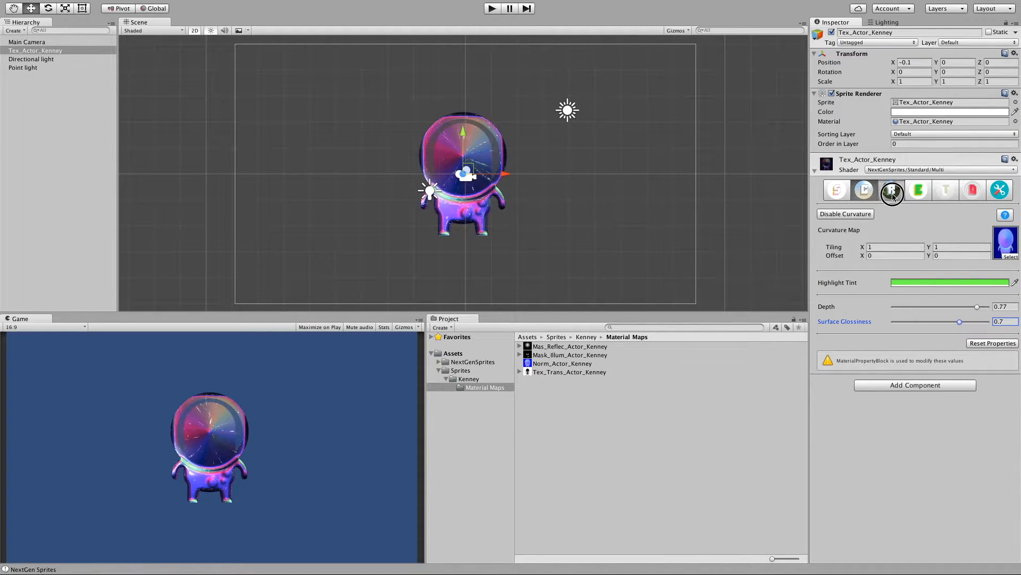
left_click(892, 190)
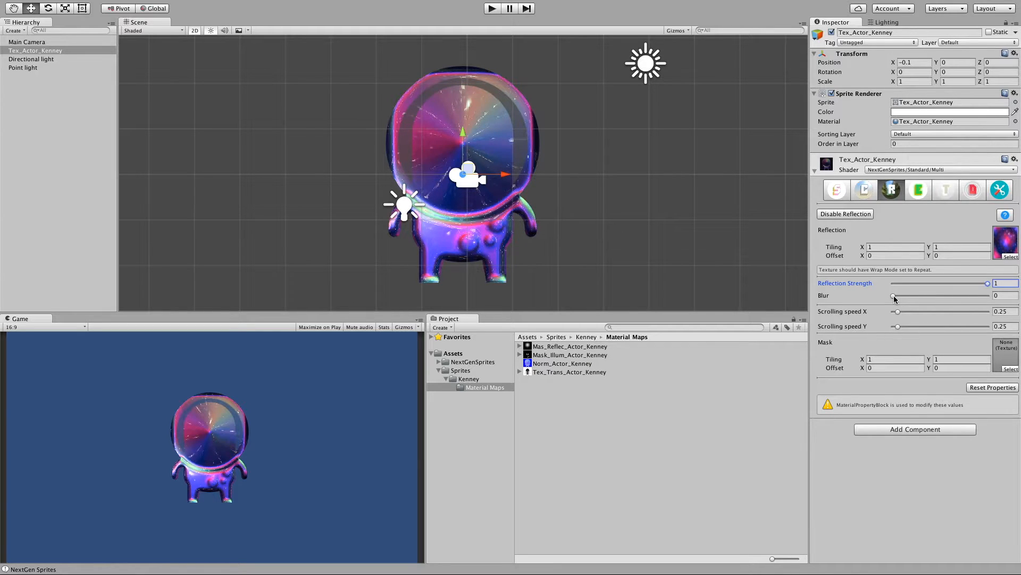
Blur the reflection strongly and raise the horizontal scrolling speed while previewing.
left_click_drag(894, 296, 959, 296)
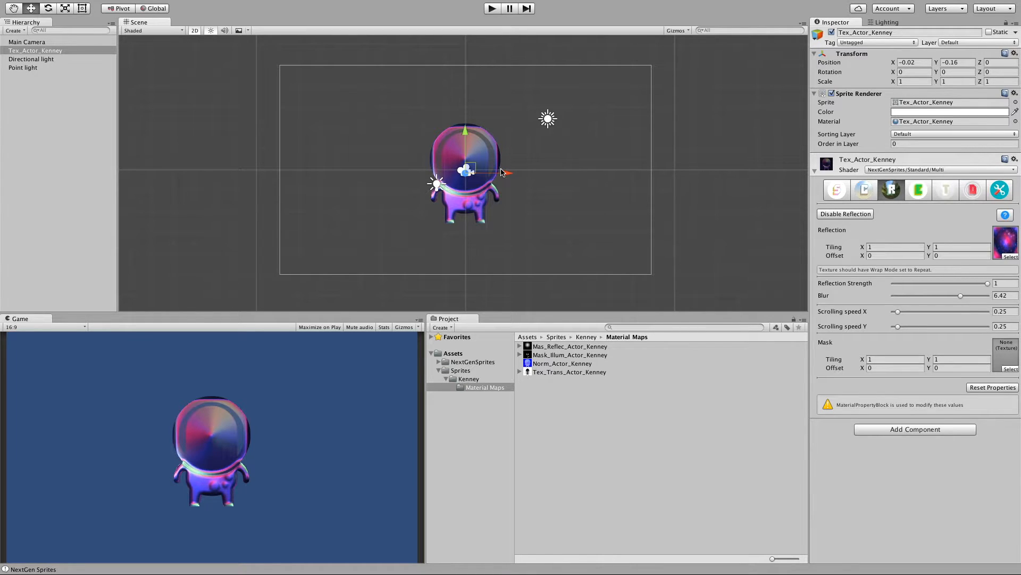
left_click_drag(466, 171, 549, 177)
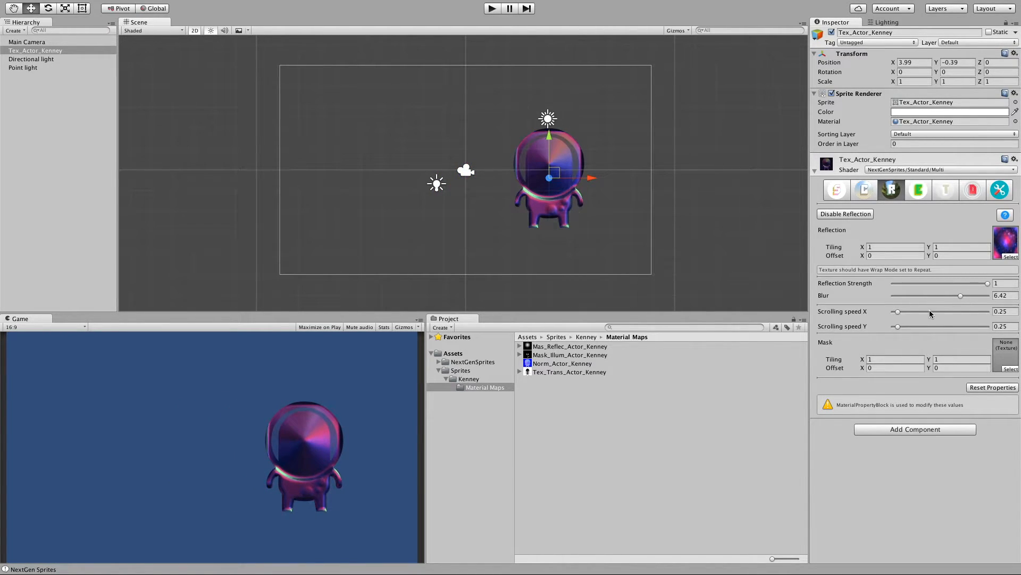
left_click_drag(898, 310, 921, 311)
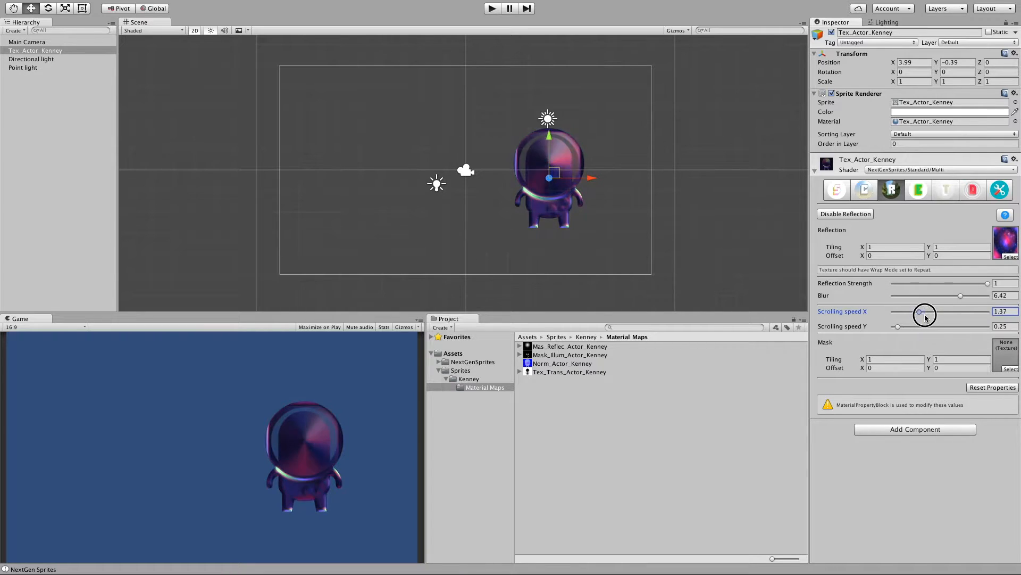
left_click_drag(923, 311, 948, 311)
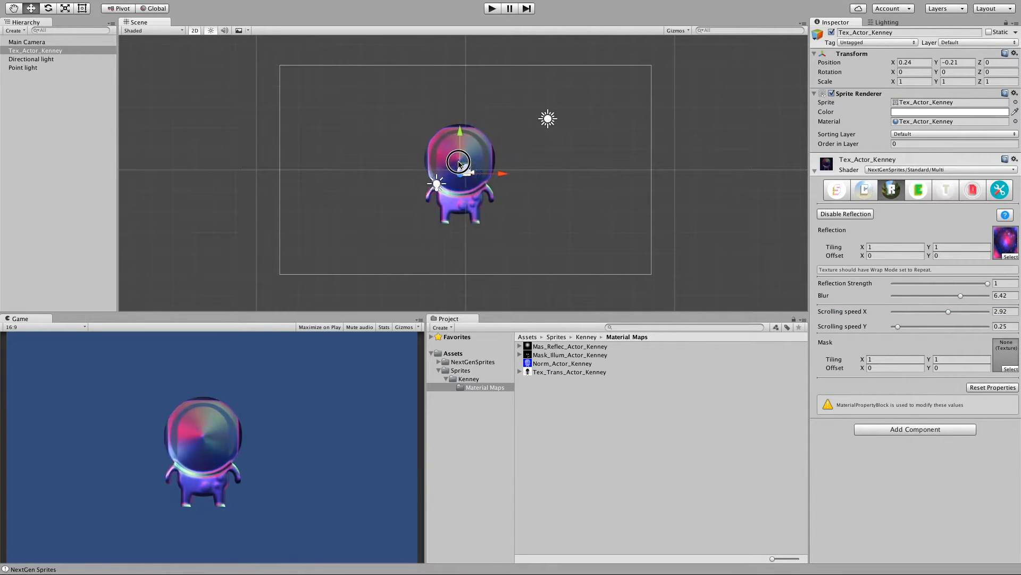
Move the alien across the frame to right of centre and set blur to 4.76.
left_click_drag(459, 163, 629, 169)
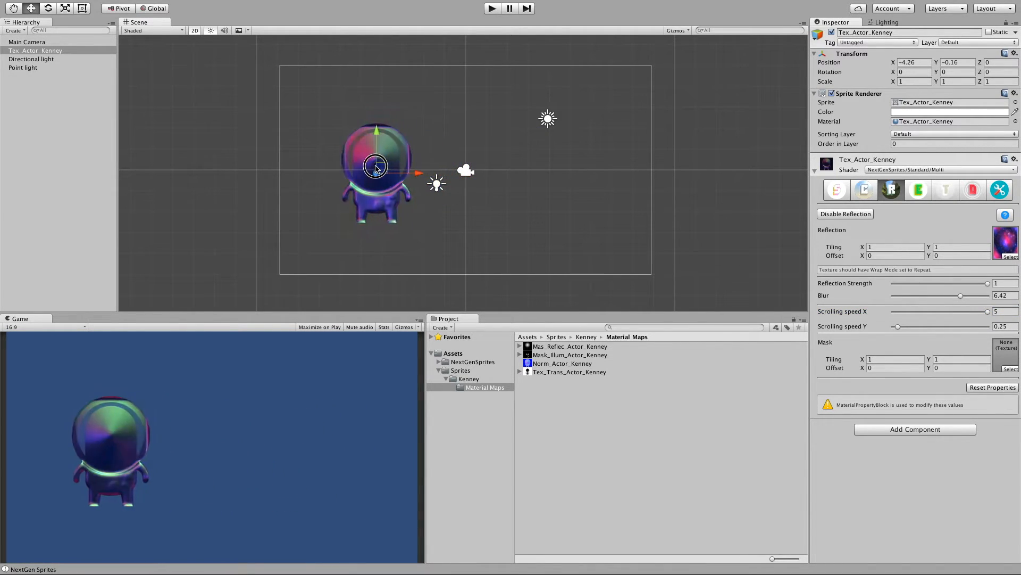
left_click_drag(374, 166, 613, 168)
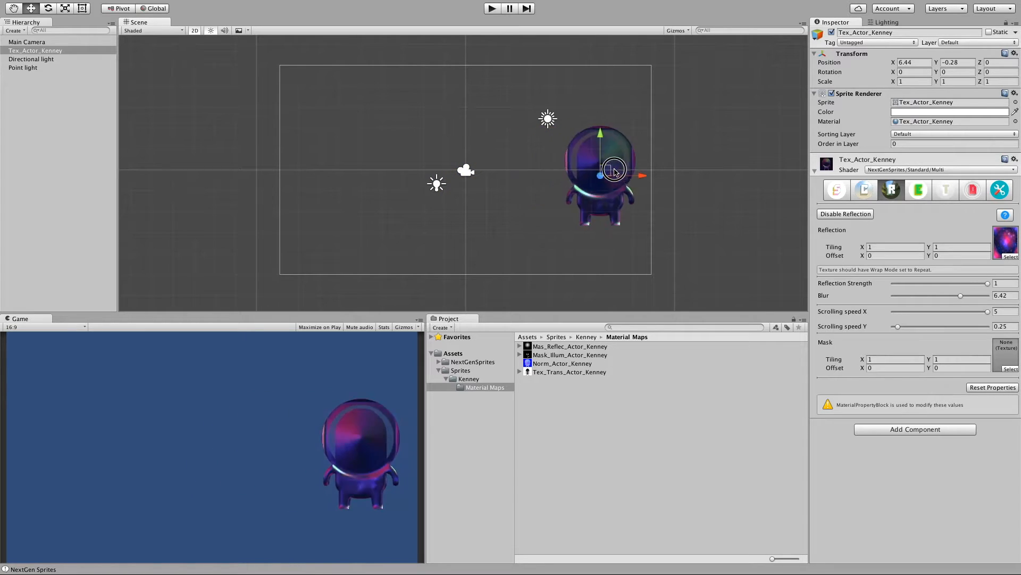
left_click_drag(600, 173, 482, 168)
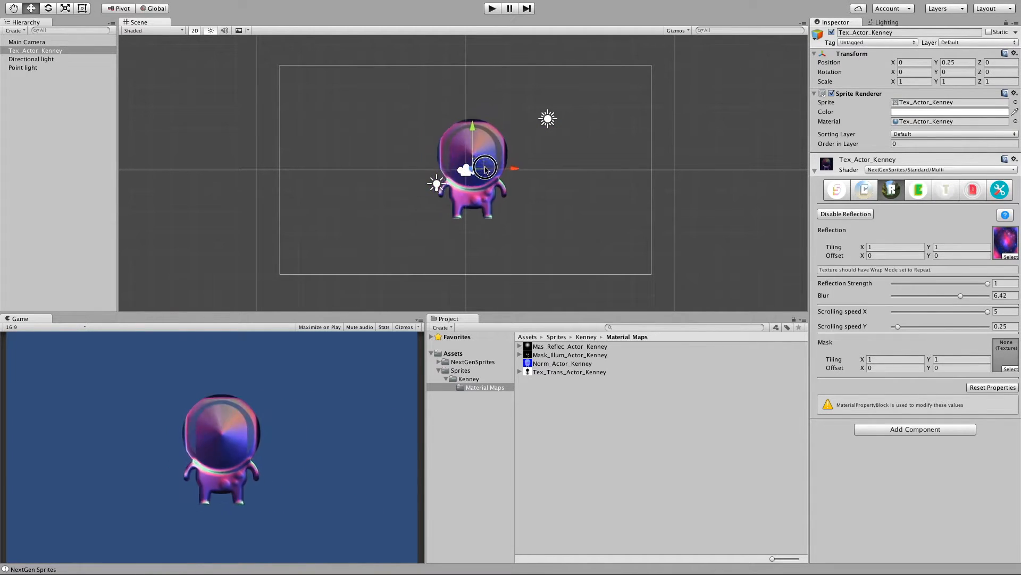
left_click_drag(484, 168, 537, 181)
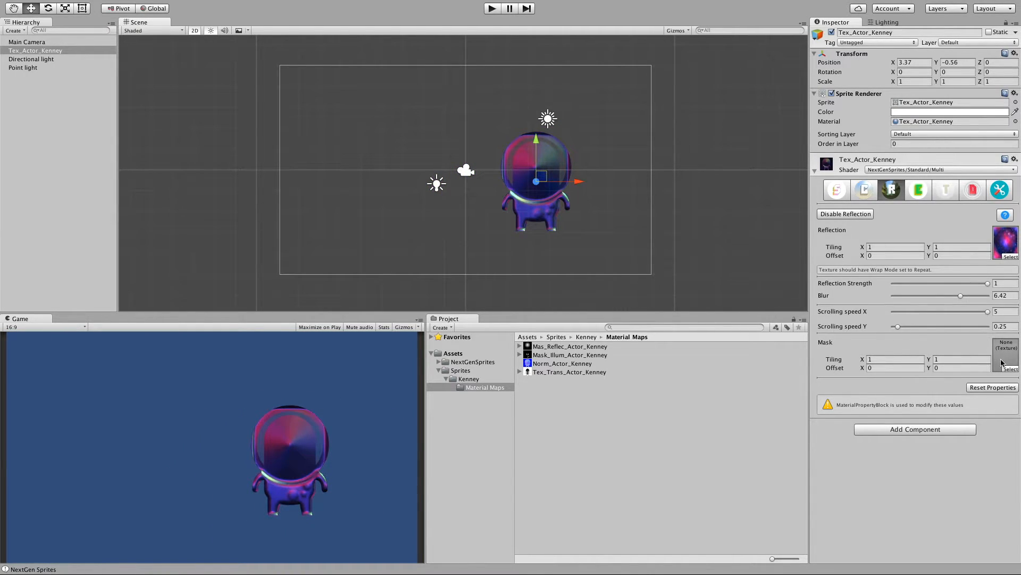
left_click_drag(988, 283, 971, 282)
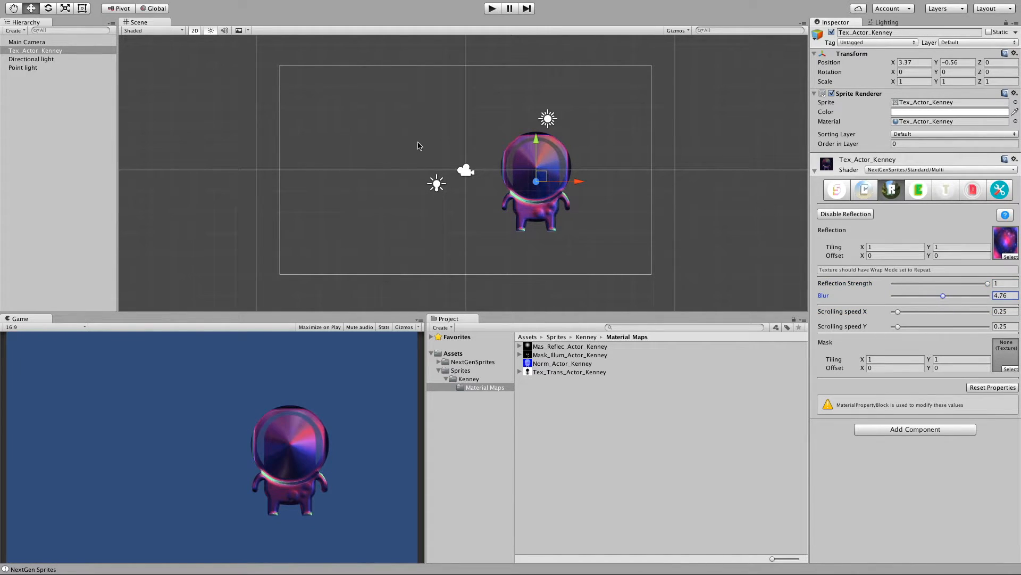
Recentre the alien, rename the mask to Mask_Reflec_Actor_Kenney, and inspect its radial gradient.
left_click_drag(536, 179, 464, 160)
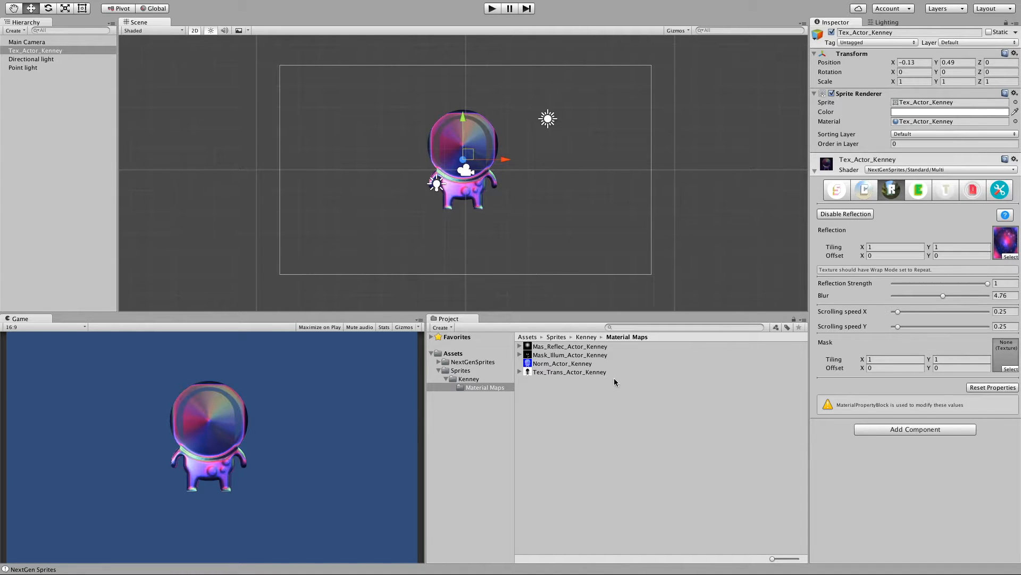
mouse_move(543, 350)
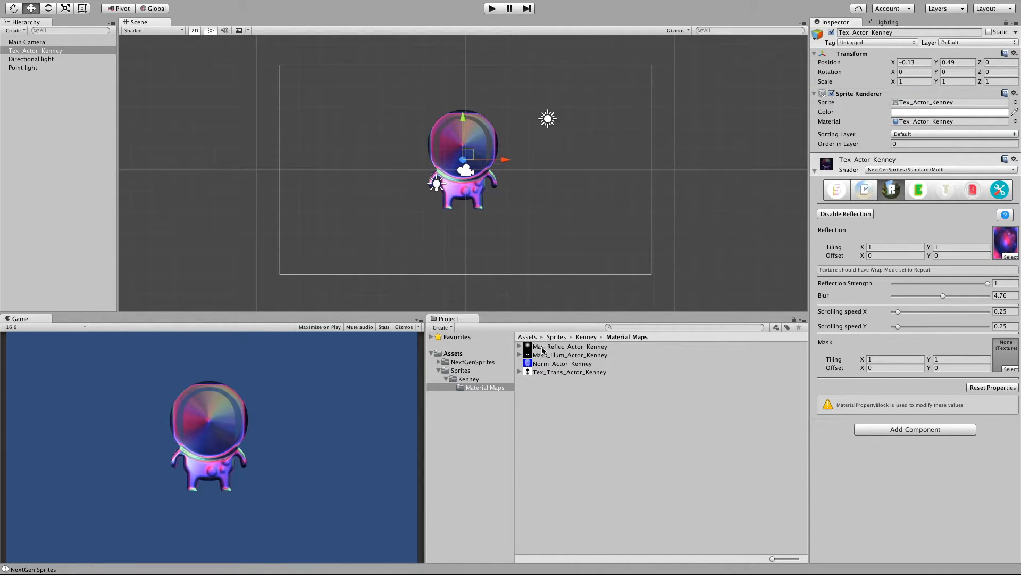
left_click(569, 346)
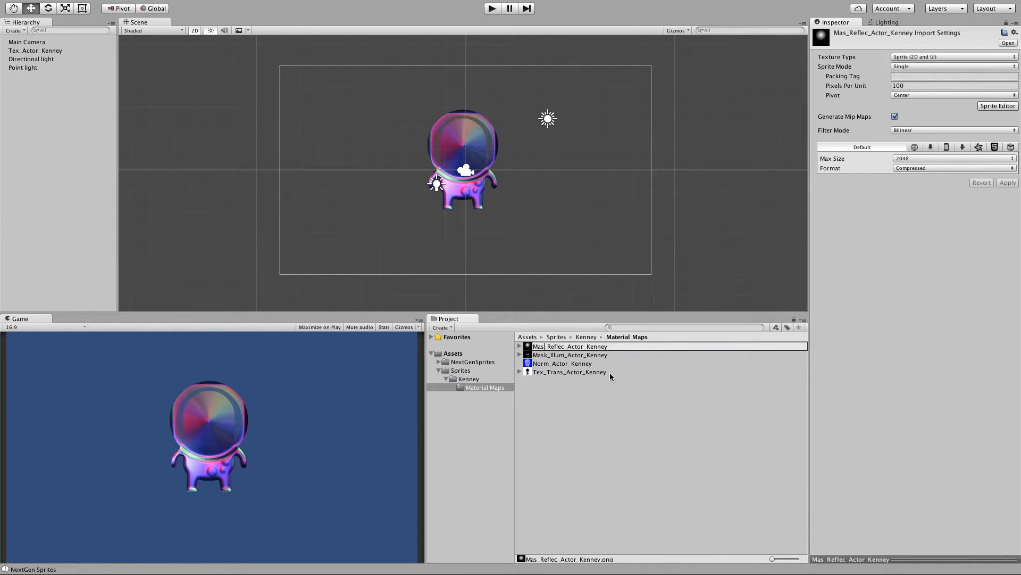
left_click(571, 355)
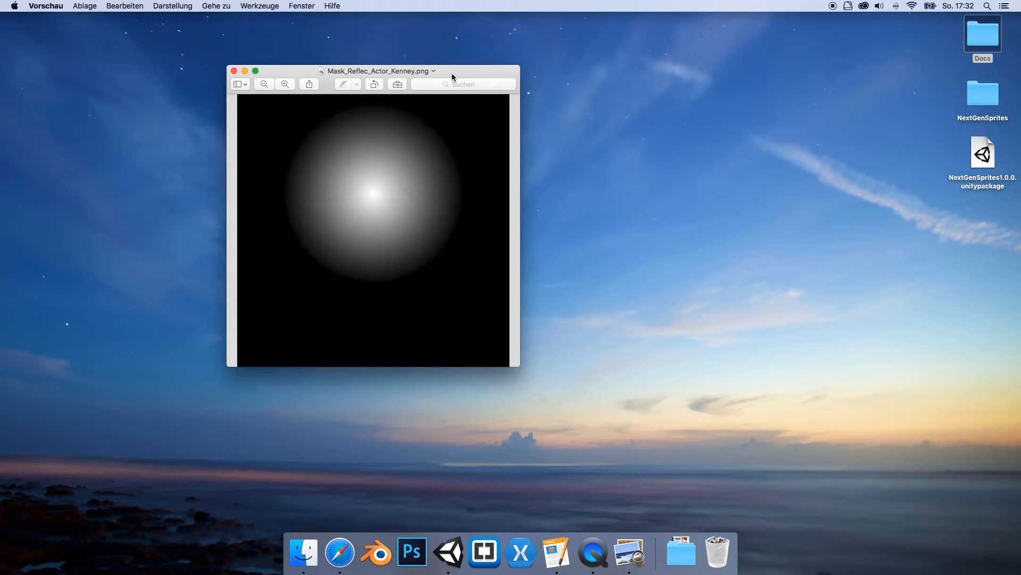
left_click(234, 70)
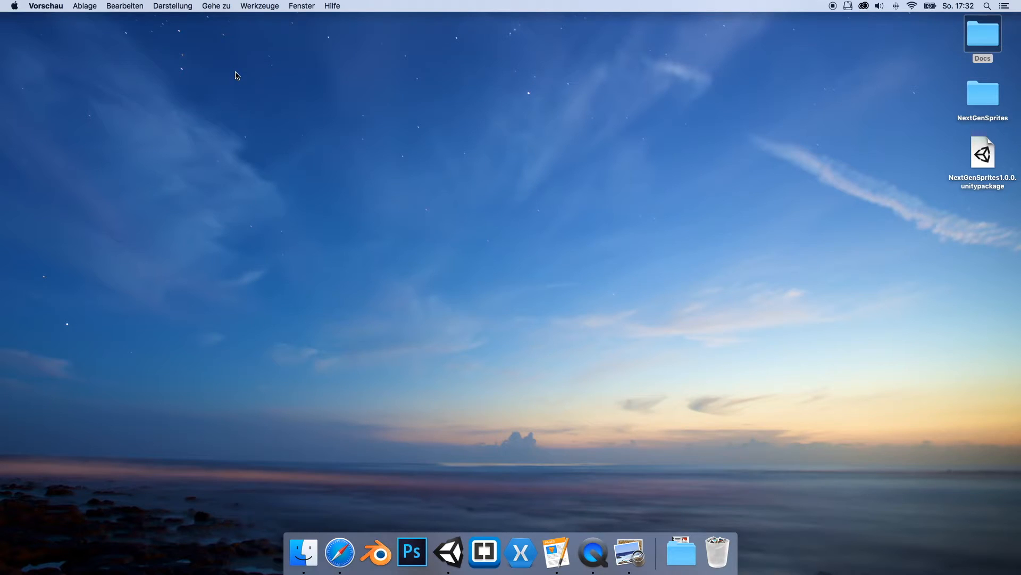
left_click(455, 552)
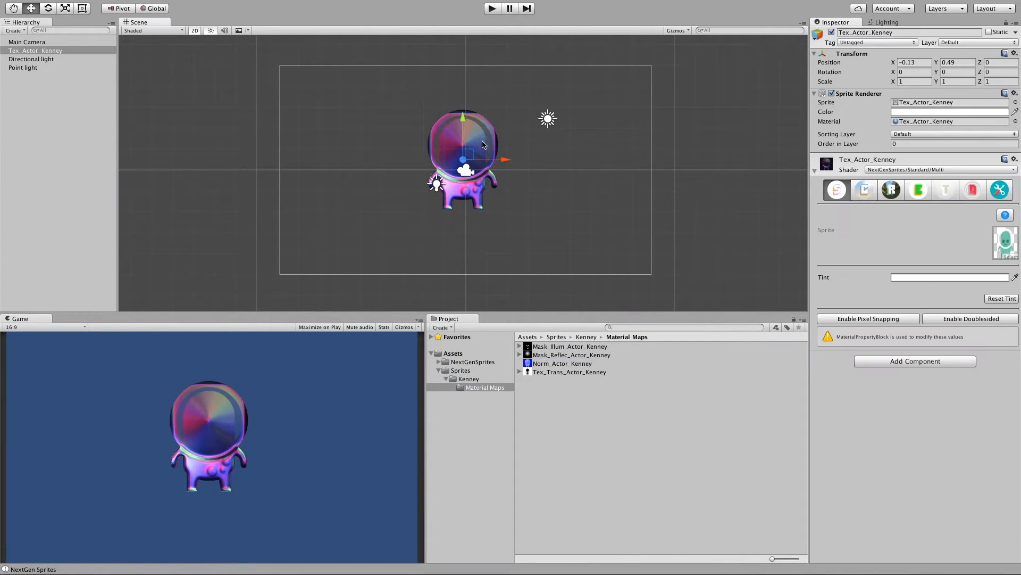
Open the Reflection settings to assign Mask_Reflec_Actor_Kenney as the reflection mask.
left_click(891, 190)
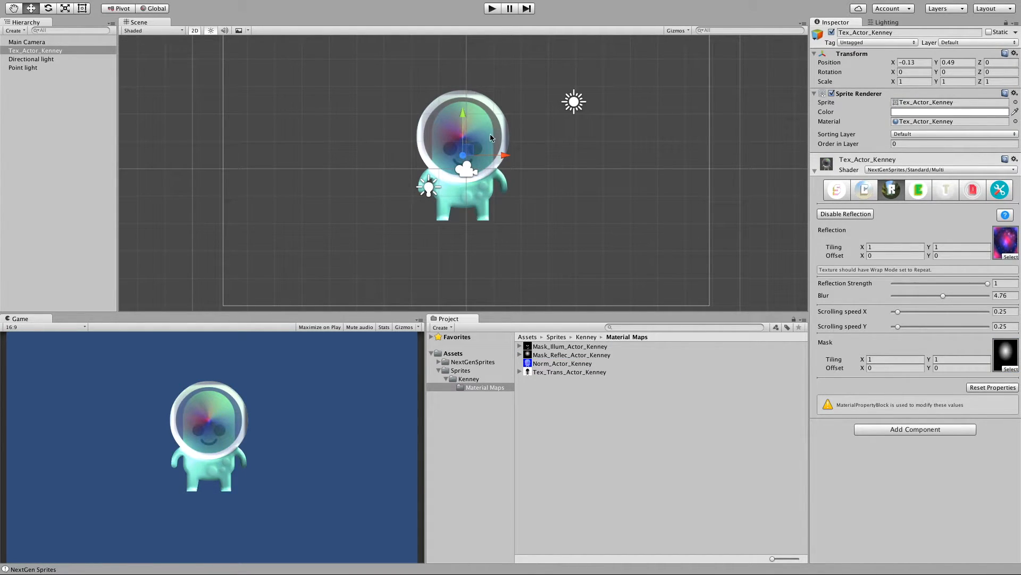
mouse_move(491, 122)
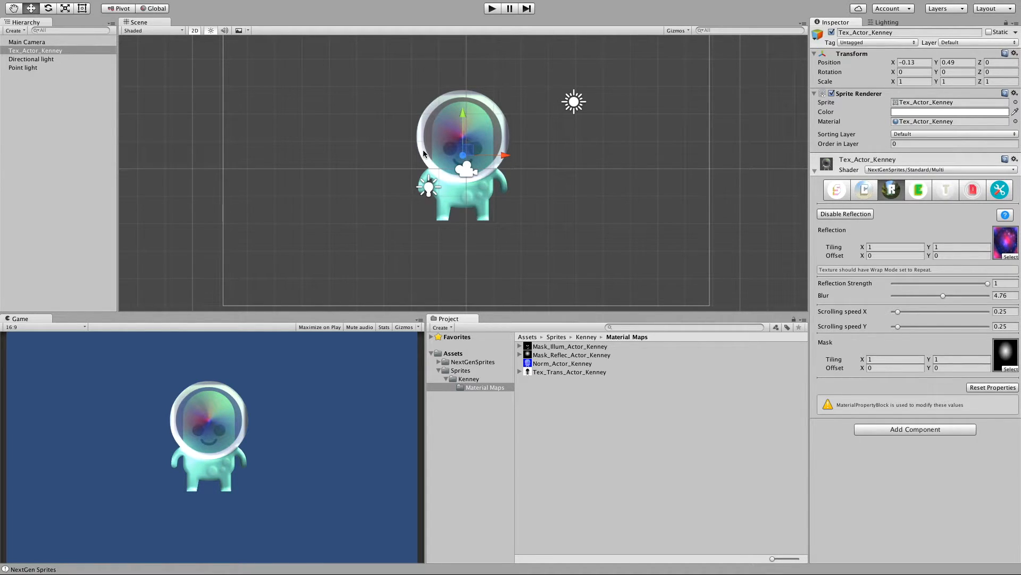
mouse_move(949, 222)
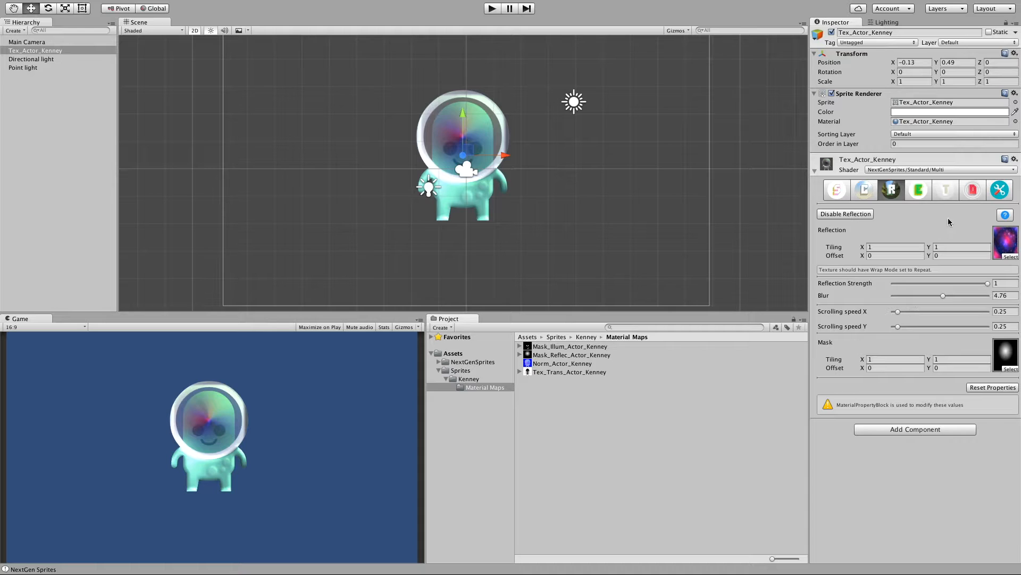
Enable emission on the alien's material and switch off both scene lights.
left_click(918, 189)
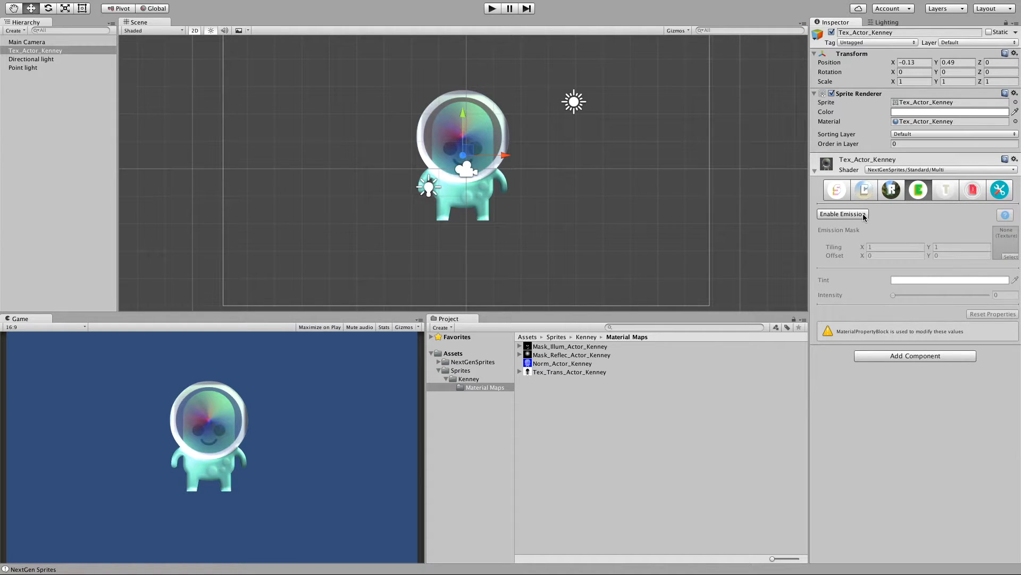
left_click(843, 214)
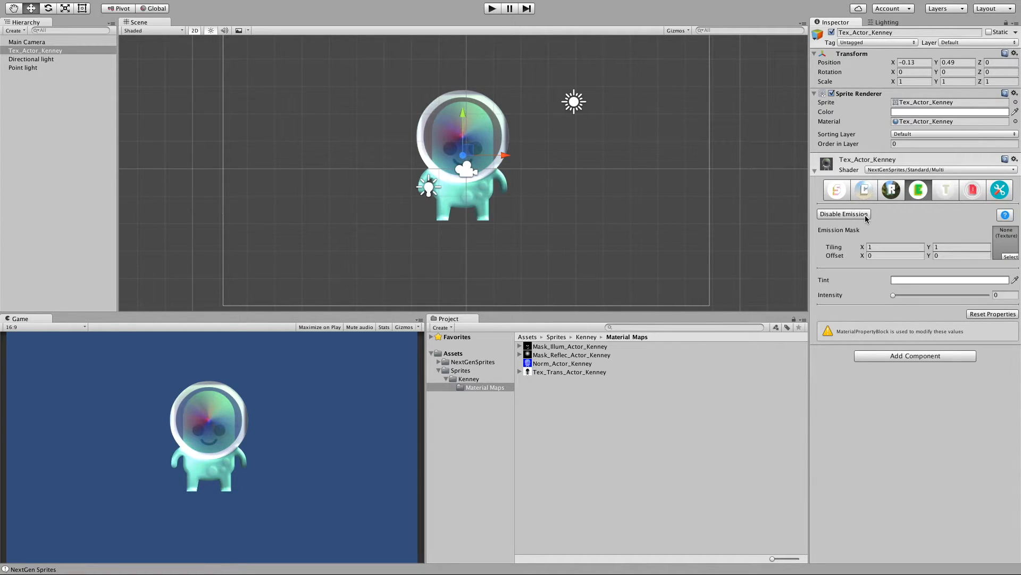
left_click(31, 59)
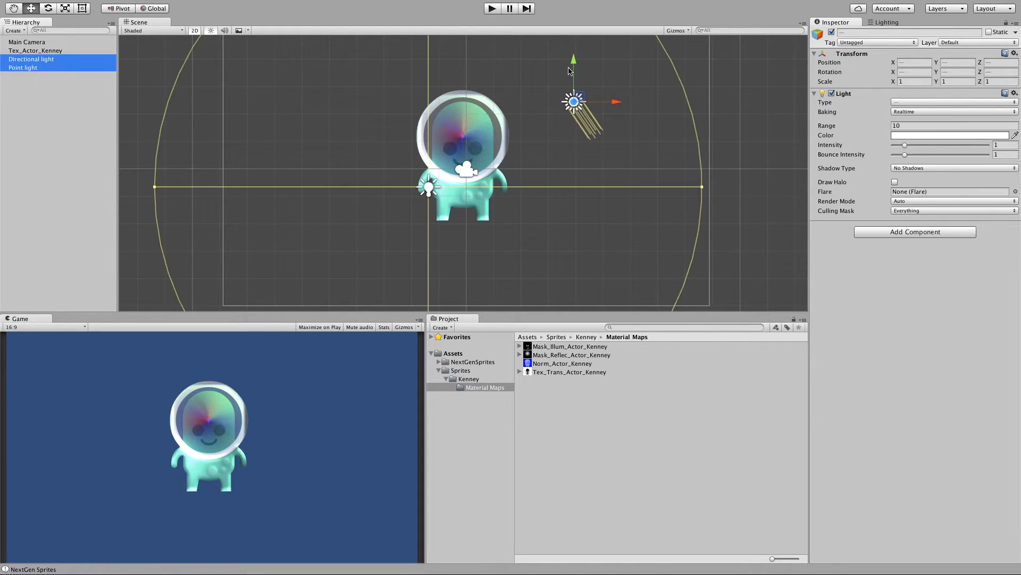
left_click(29, 50)
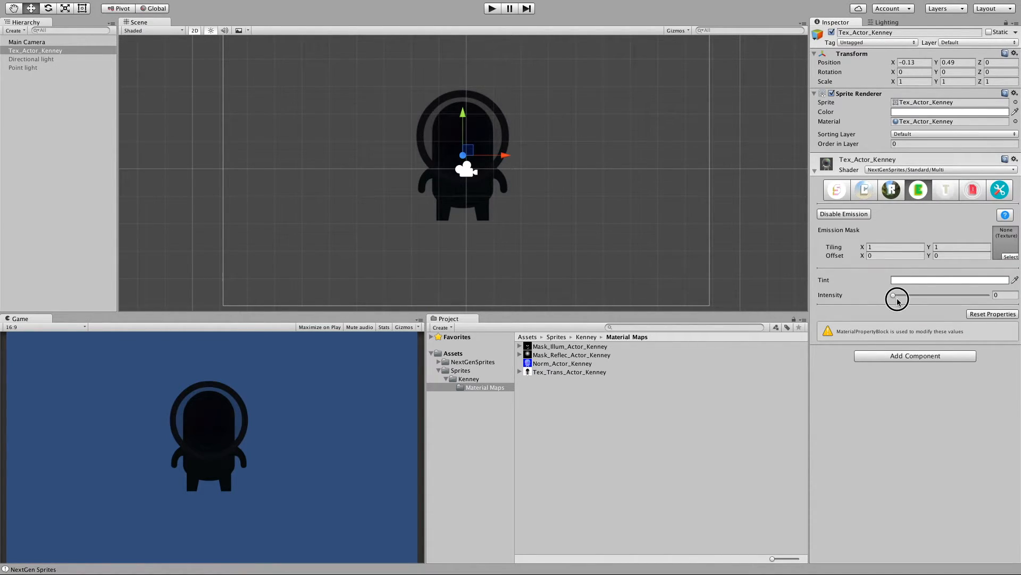
Raise the emission intensity to about 0.82.
left_click_drag(894, 298, 902, 298)
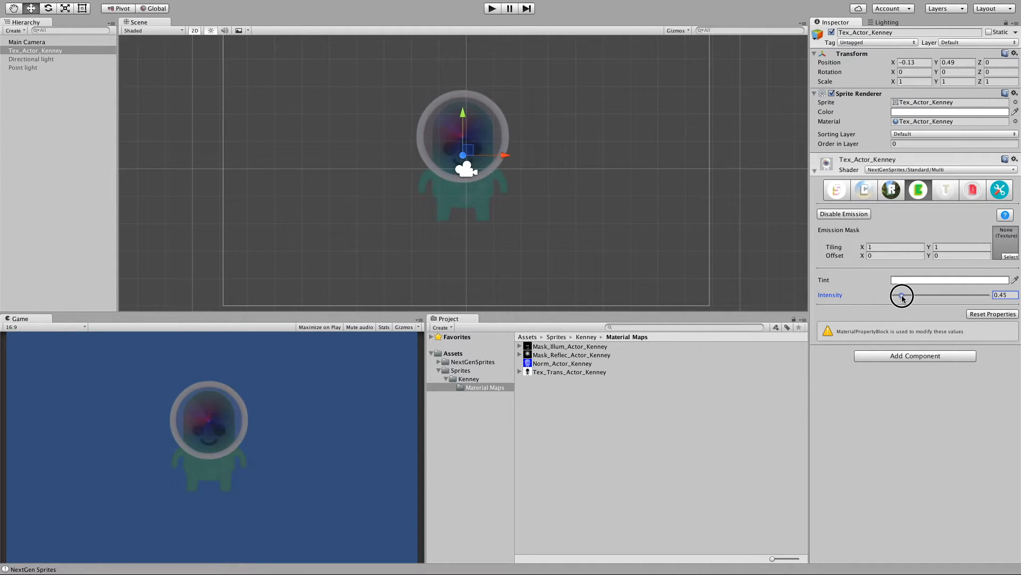
left_click_drag(903, 295, 905, 295)
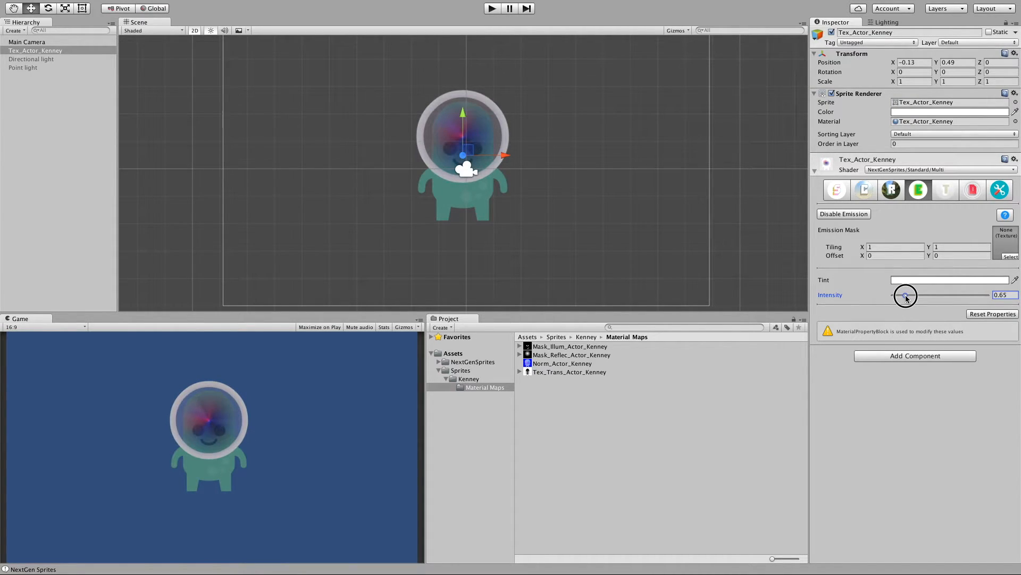
left_click_drag(904, 295, 911, 295)
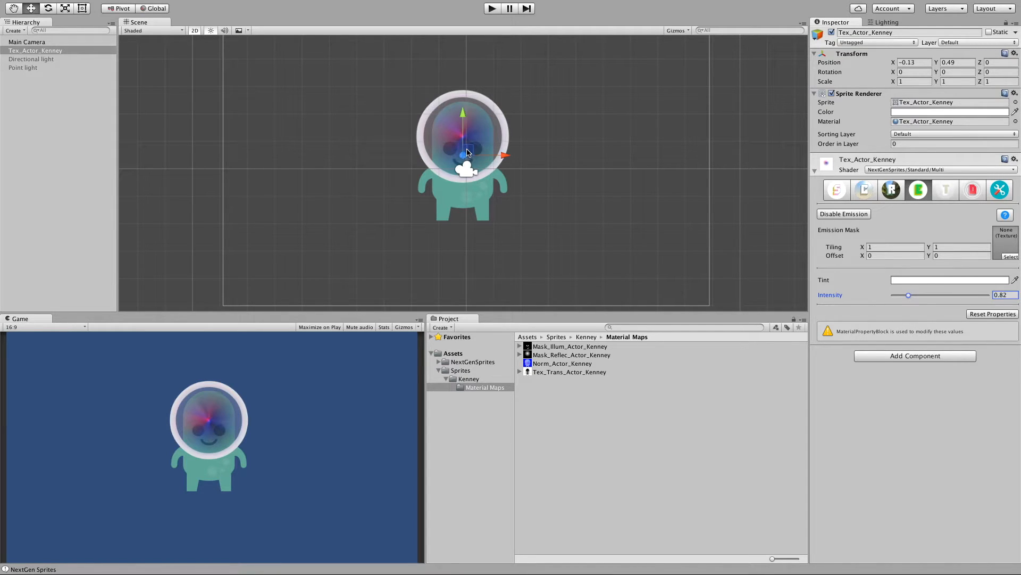
mouse_move(473, 201)
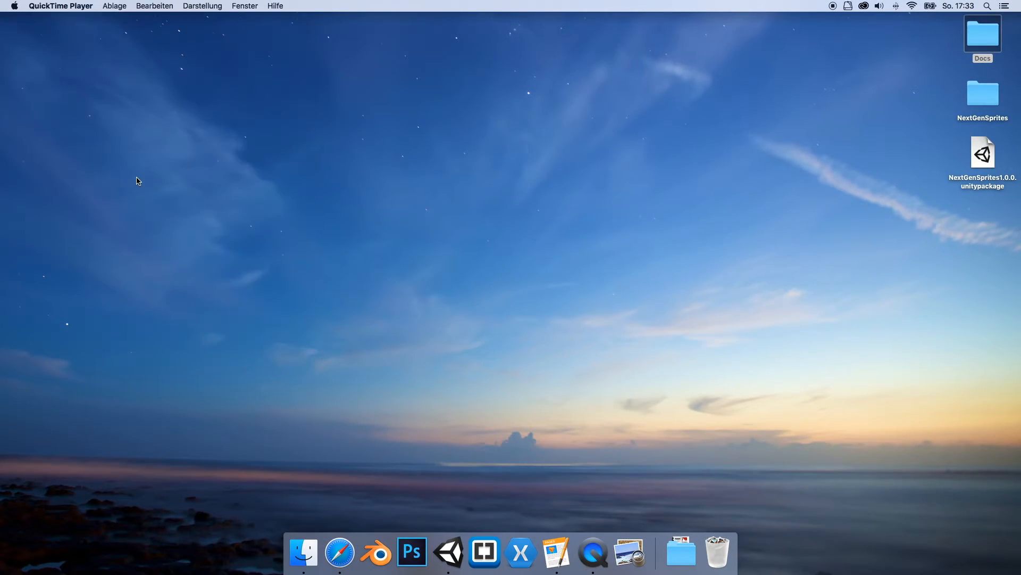
Tint the emission green and boost its intensity to about 2.11.
left_click(454, 554)
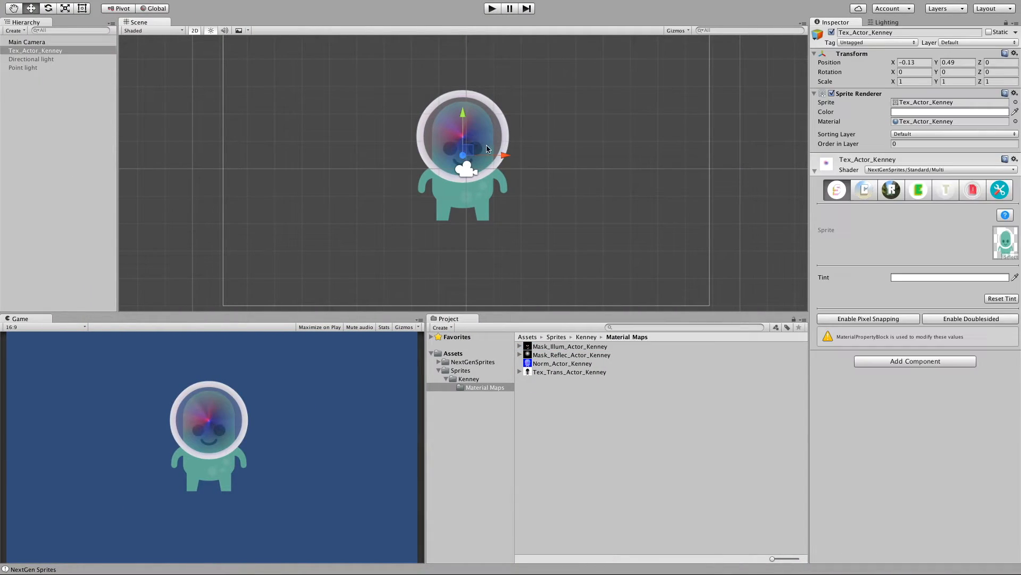
left_click(918, 190)
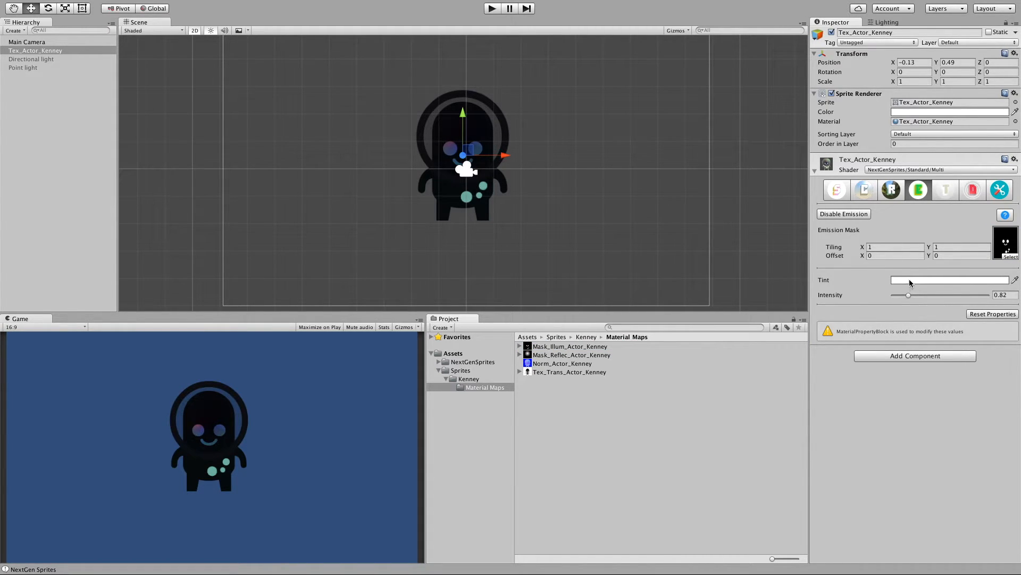
left_click(949, 280)
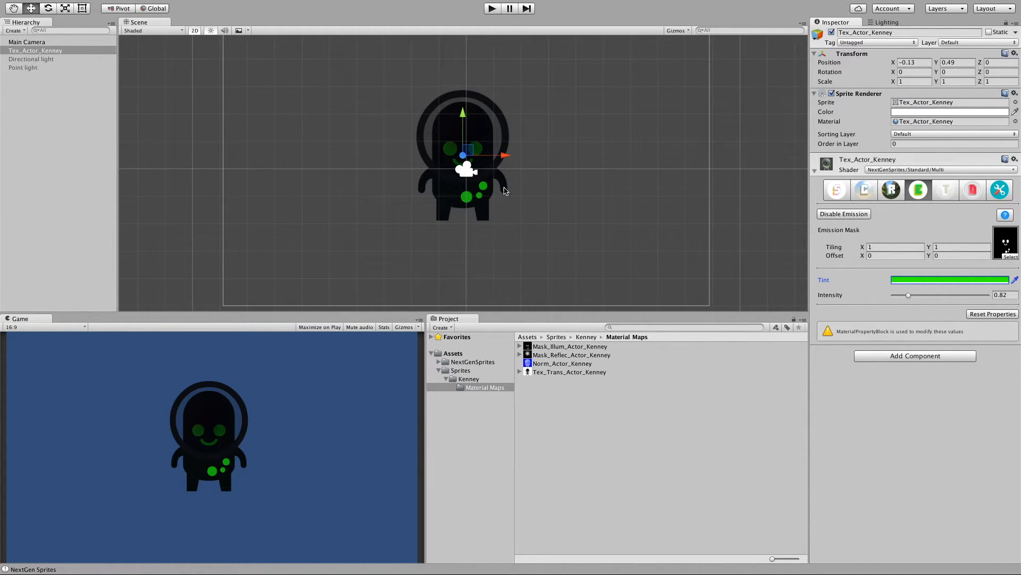
left_click_drag(908, 295, 928, 295)
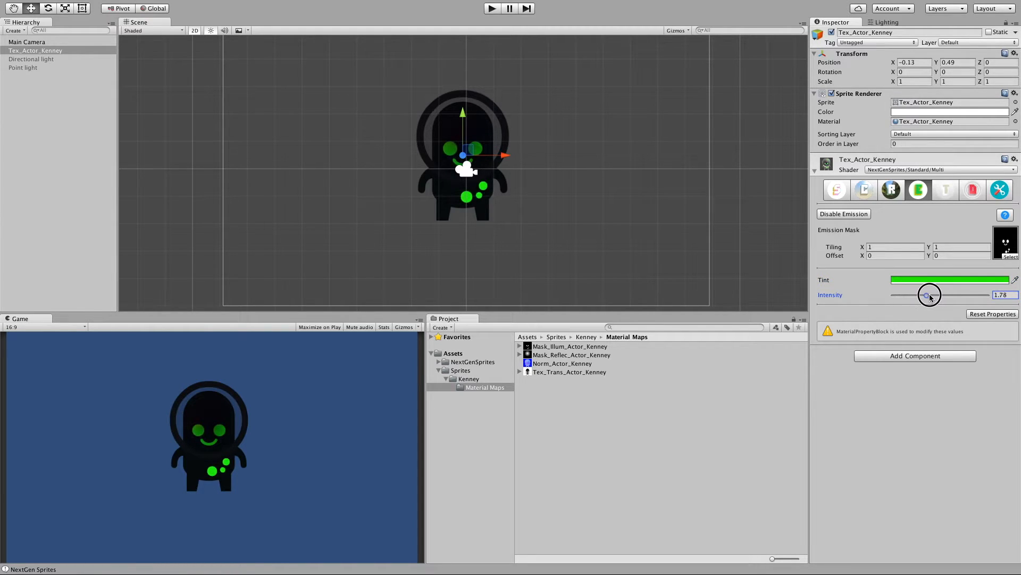
left_click_drag(927, 295, 934, 295)
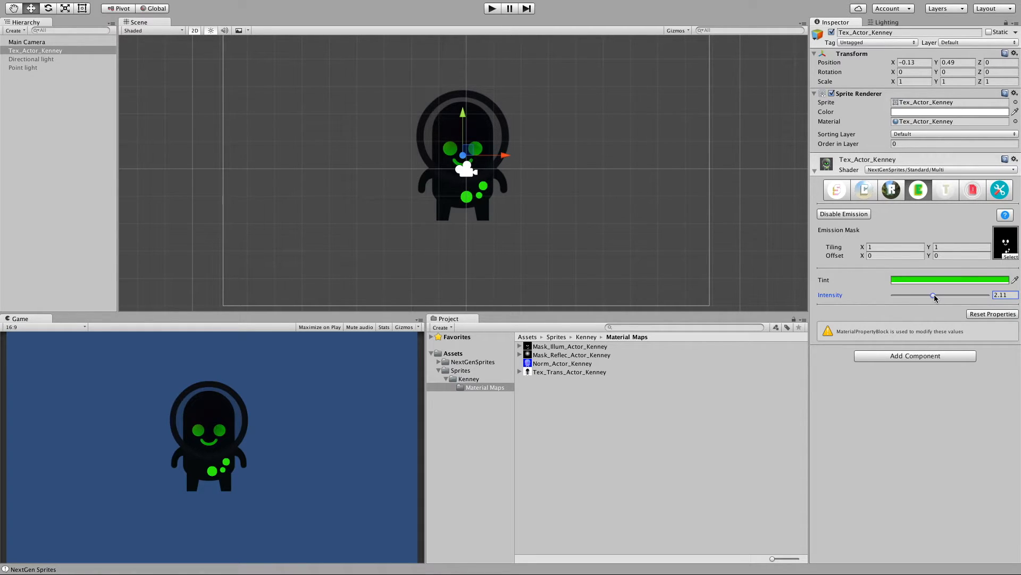
Lower the green glow to about 1.63, re-enable the point light, and reselect the alien.
left_click_drag(935, 294, 924, 294)
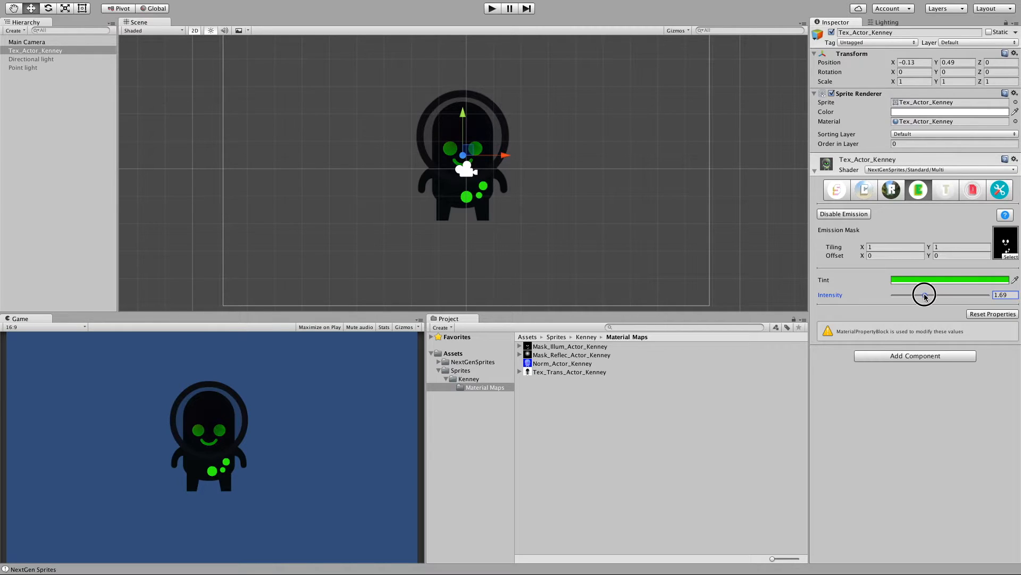
left_click_drag(923, 294, 924, 295)
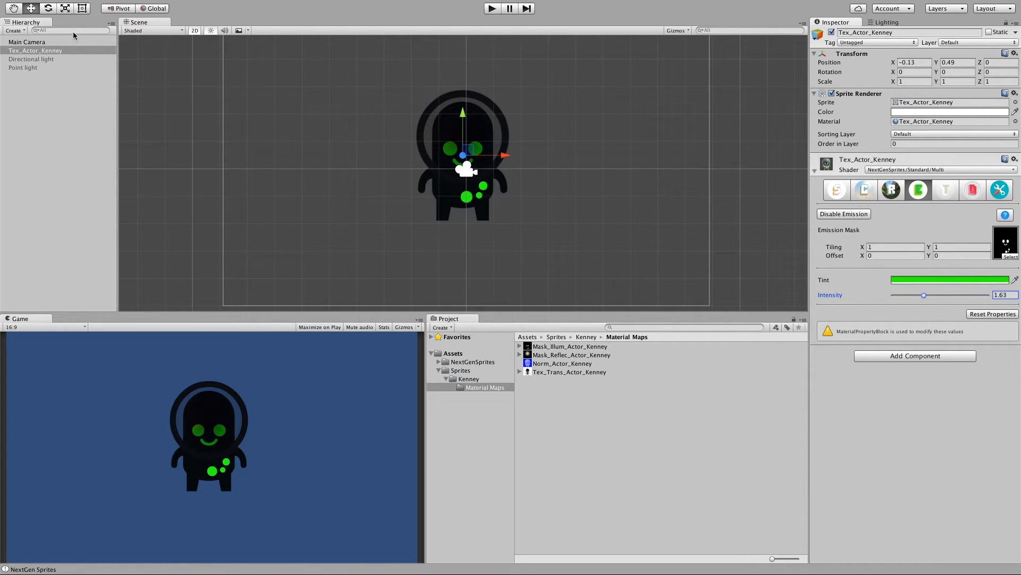
left_click(22, 68)
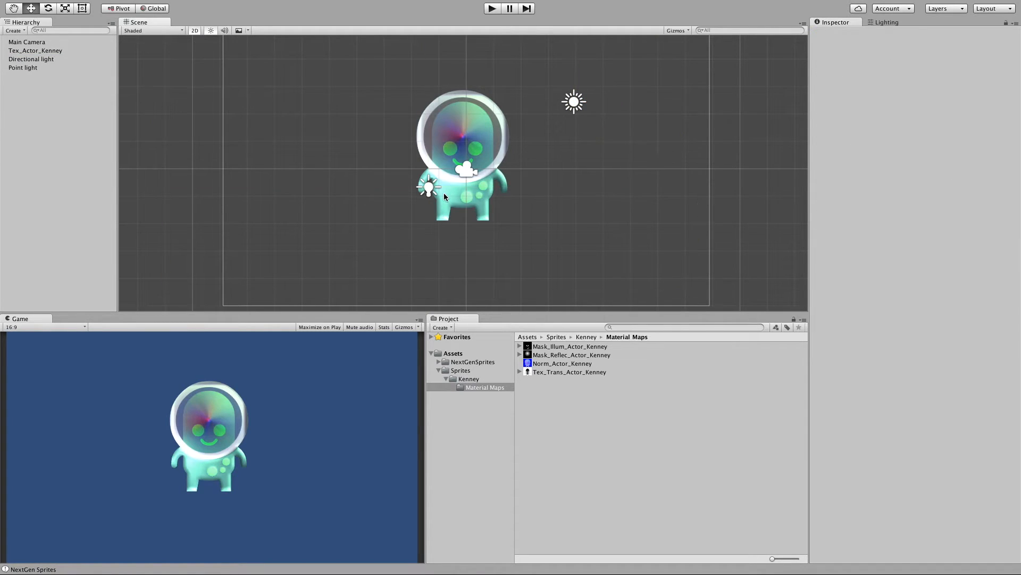
left_click(23, 67)
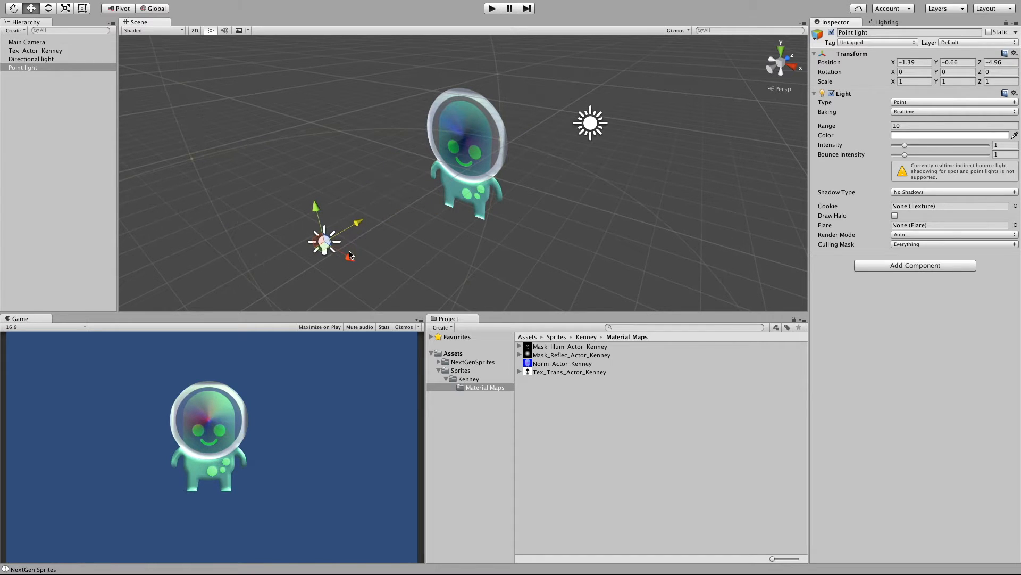
left_click(38, 50)
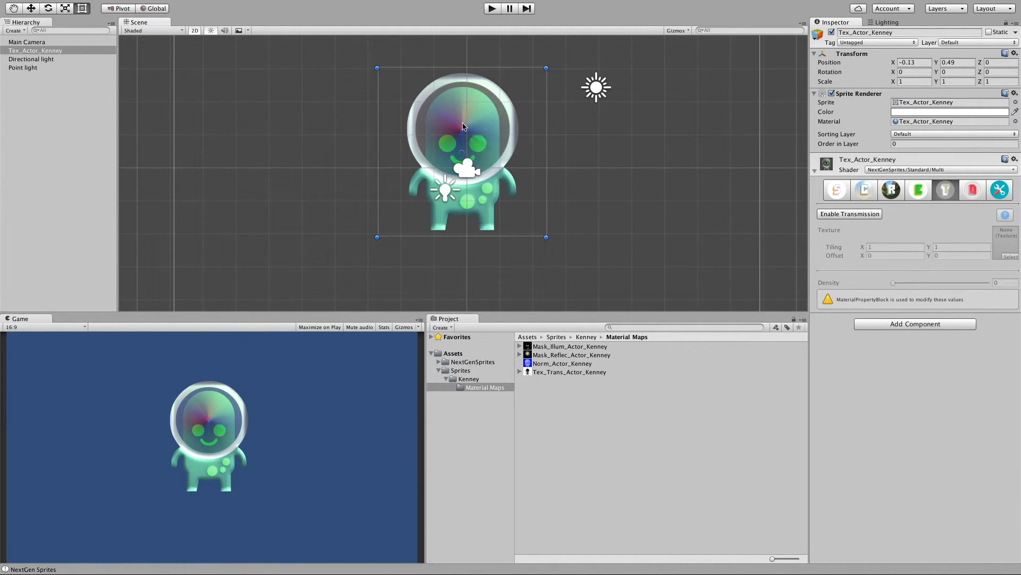
mouse_move(527, 155)
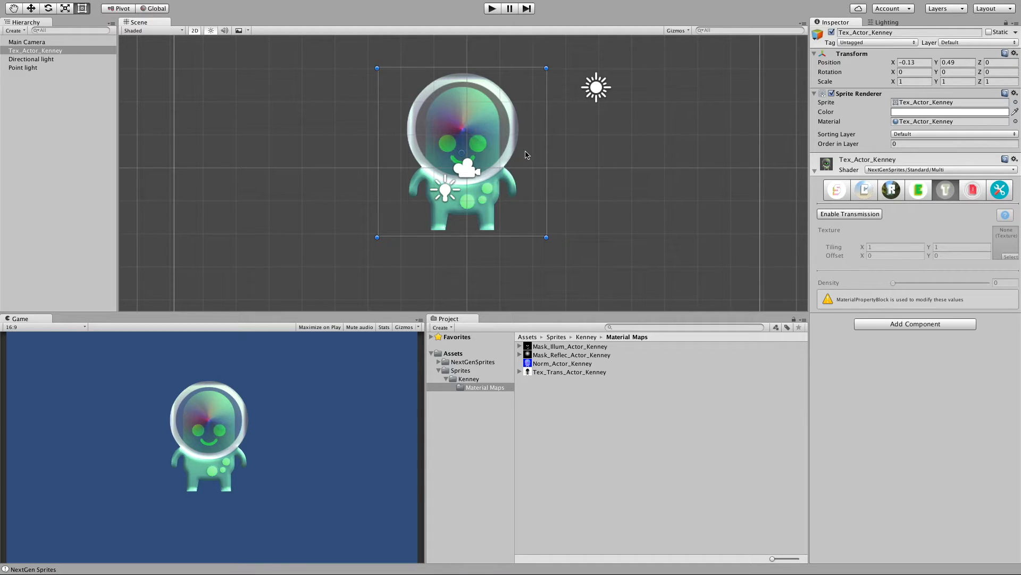
Enable transmission with Tex_Trans_Actor_Kenney as the texture and select the point light.
left_click(849, 214)
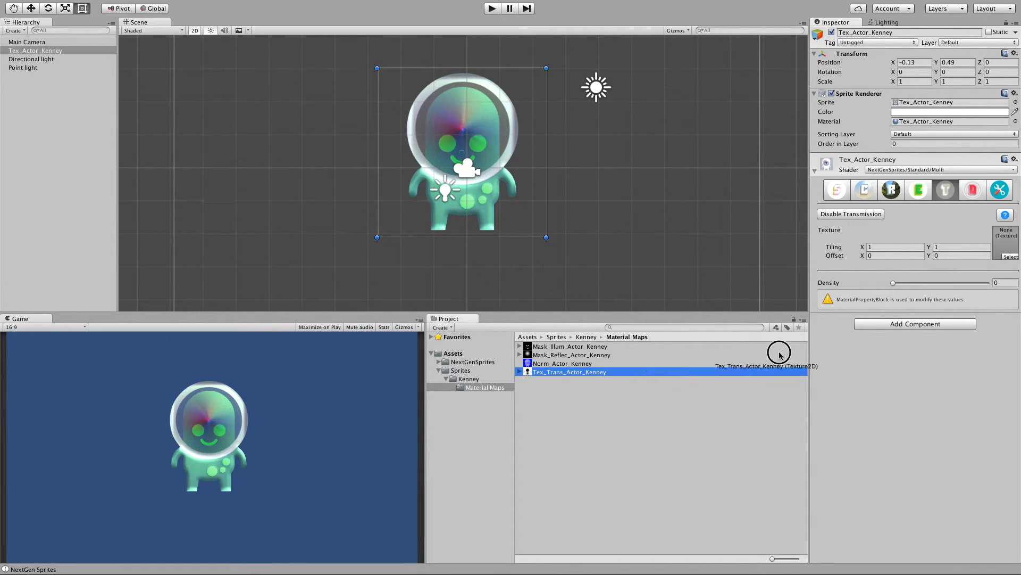
left_click_drag(569, 372, 1005, 243)
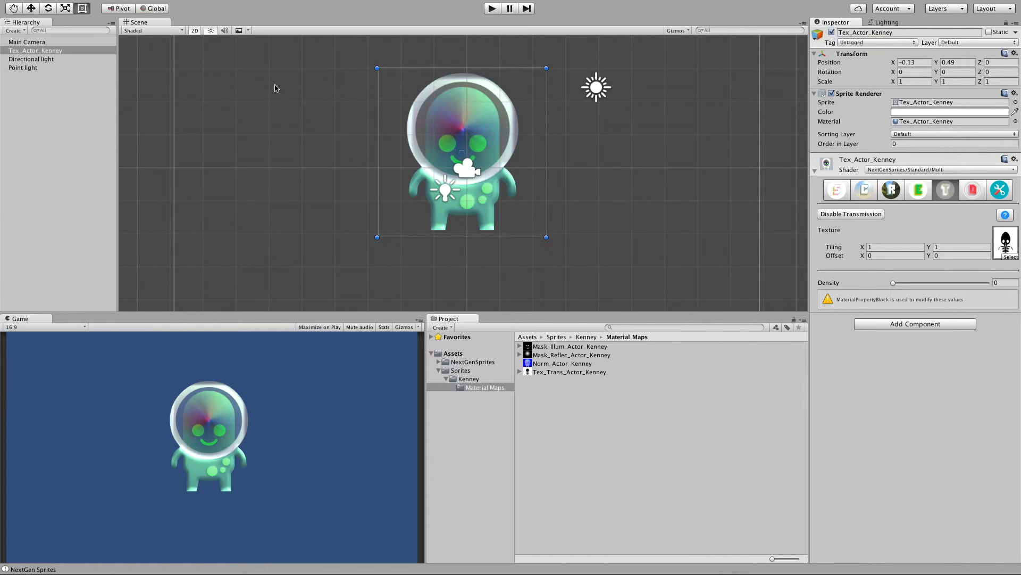
left_click(22, 67)
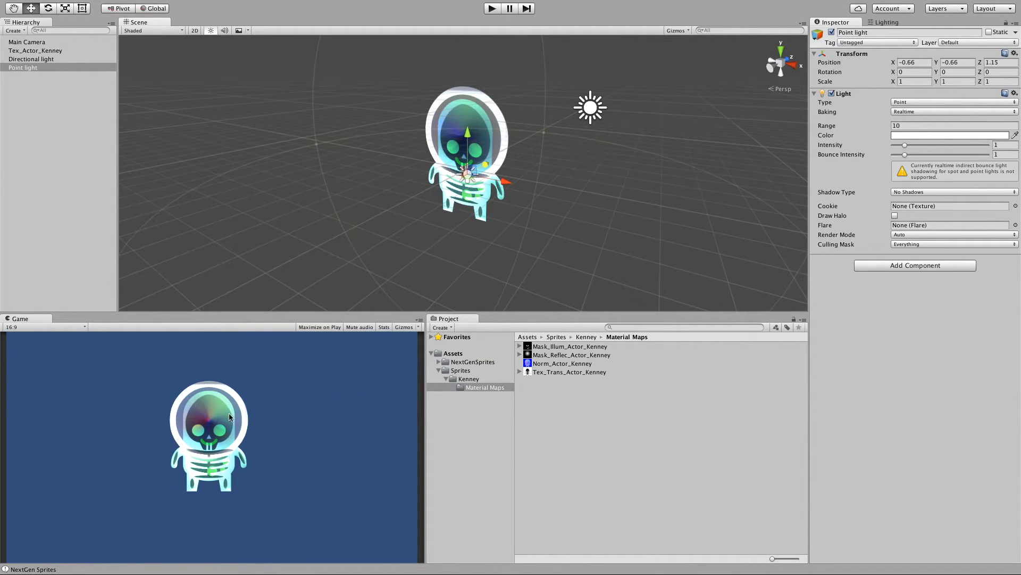
mouse_move(213, 446)
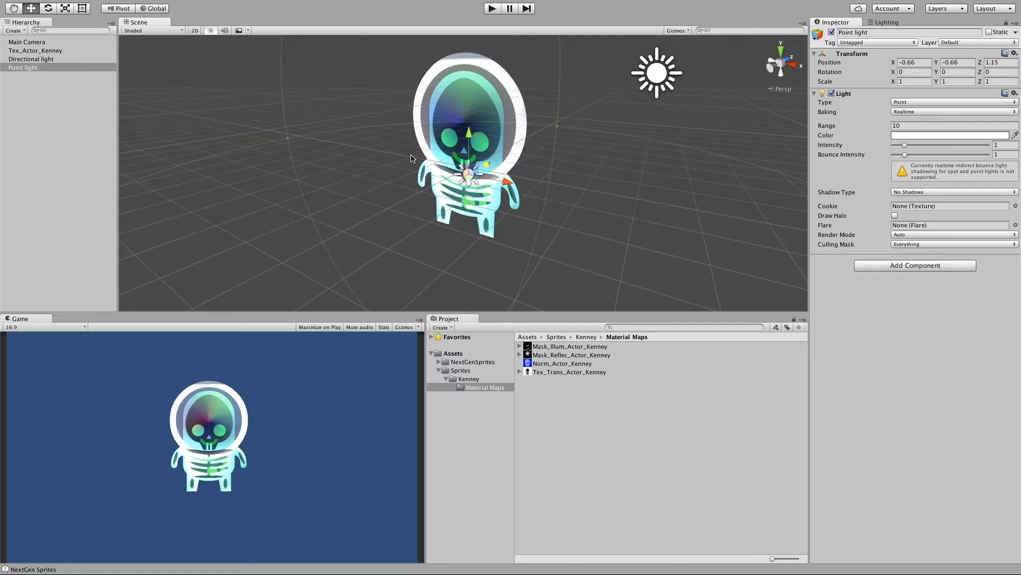
mouse_move(502, 121)
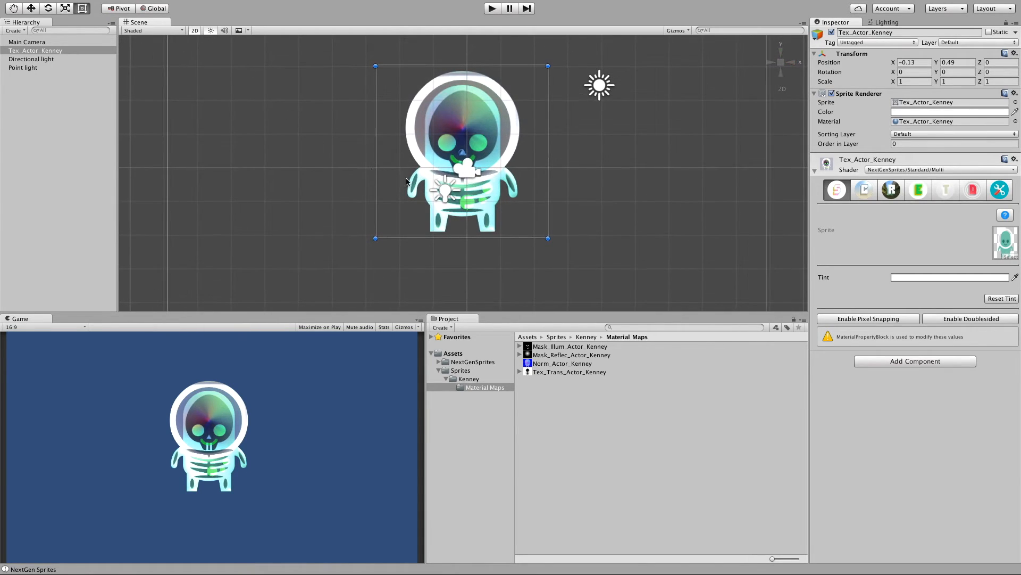
Move the point light up to the left of the alien's head, then reselect the alien.
left_click(18, 68)
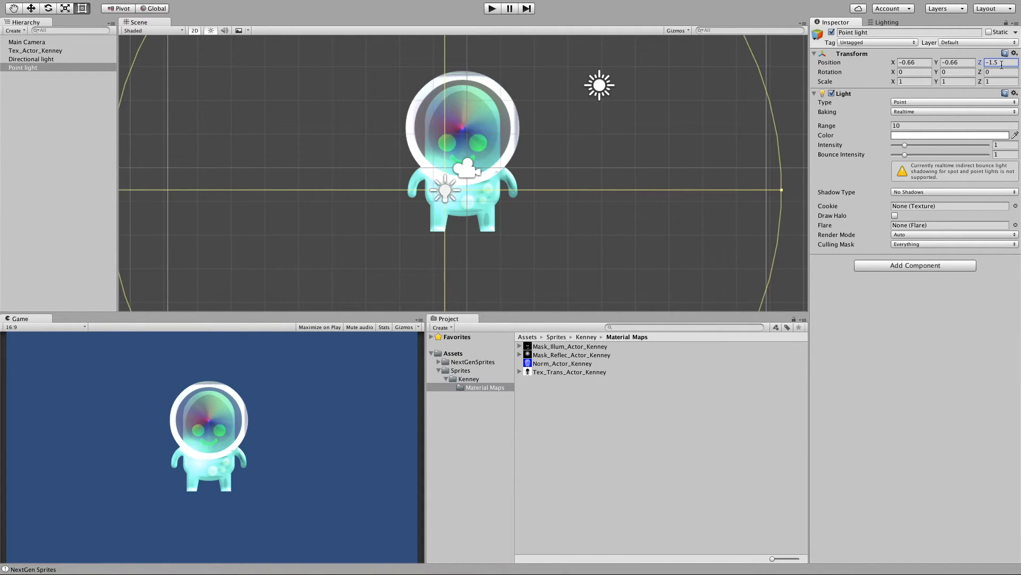
left_click(33, 50)
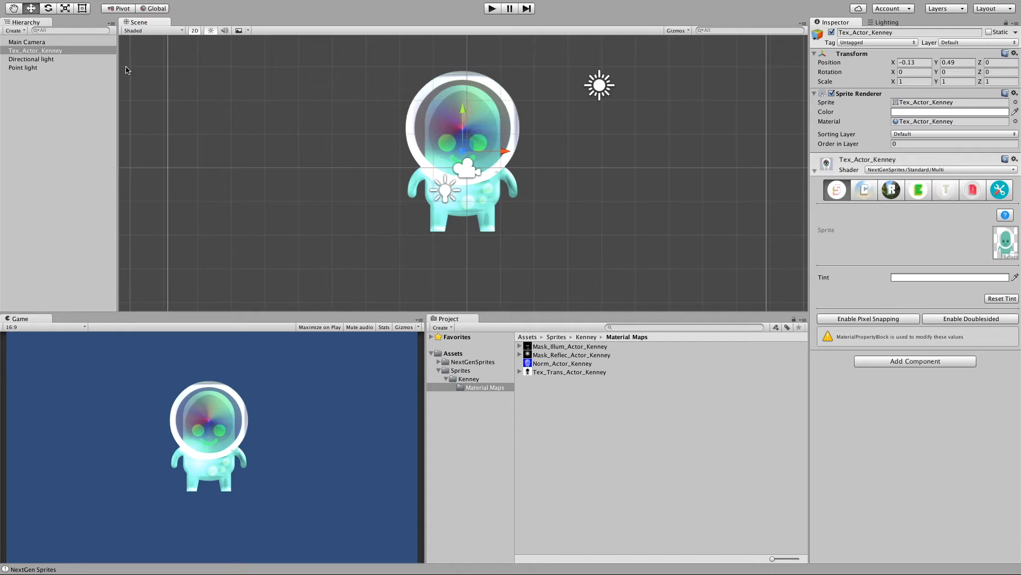
left_click(23, 68)
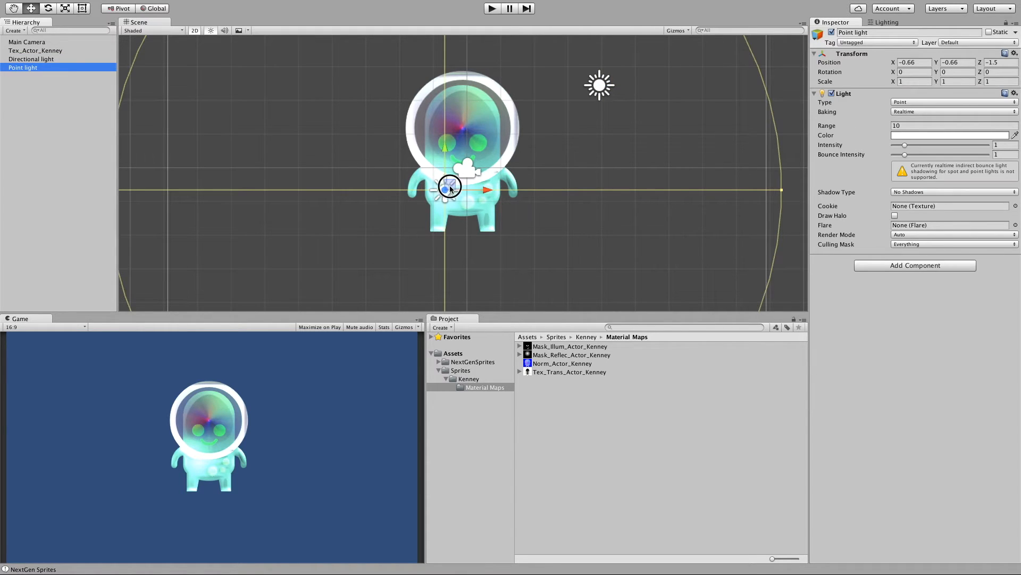
left_click_drag(448, 186, 398, 136)
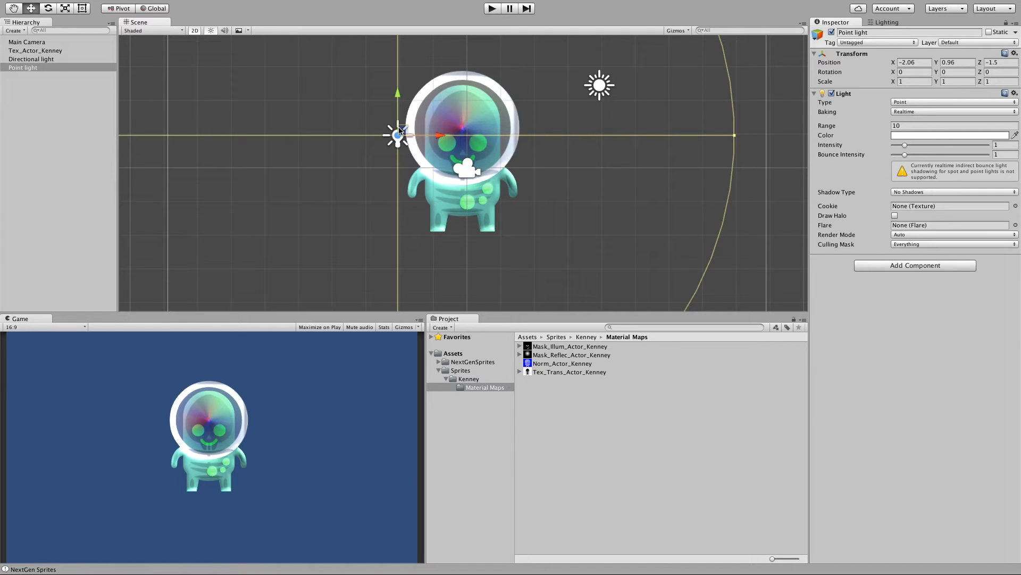
left_click_drag(398, 135, 365, 134)
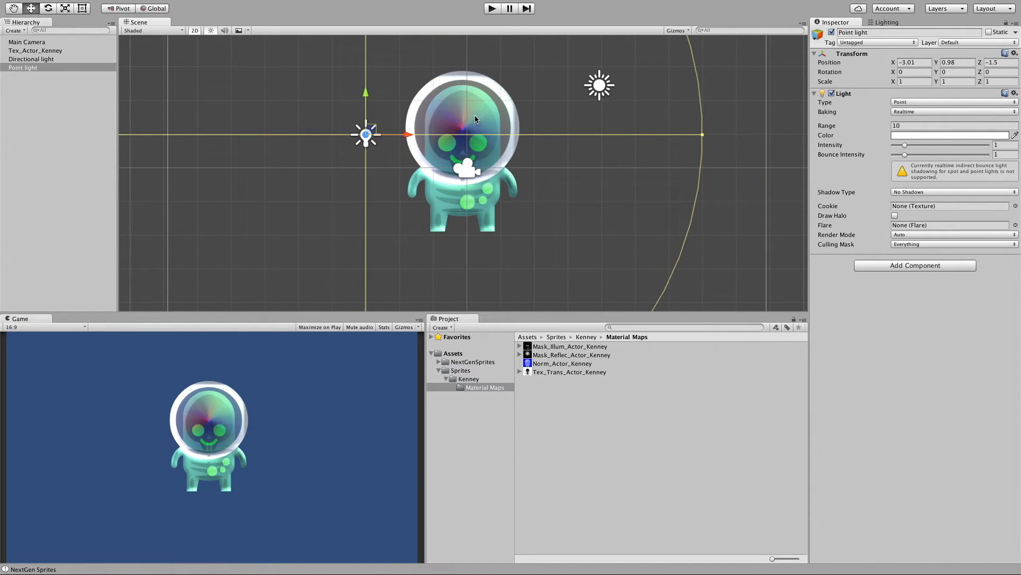
left_click(32, 50)
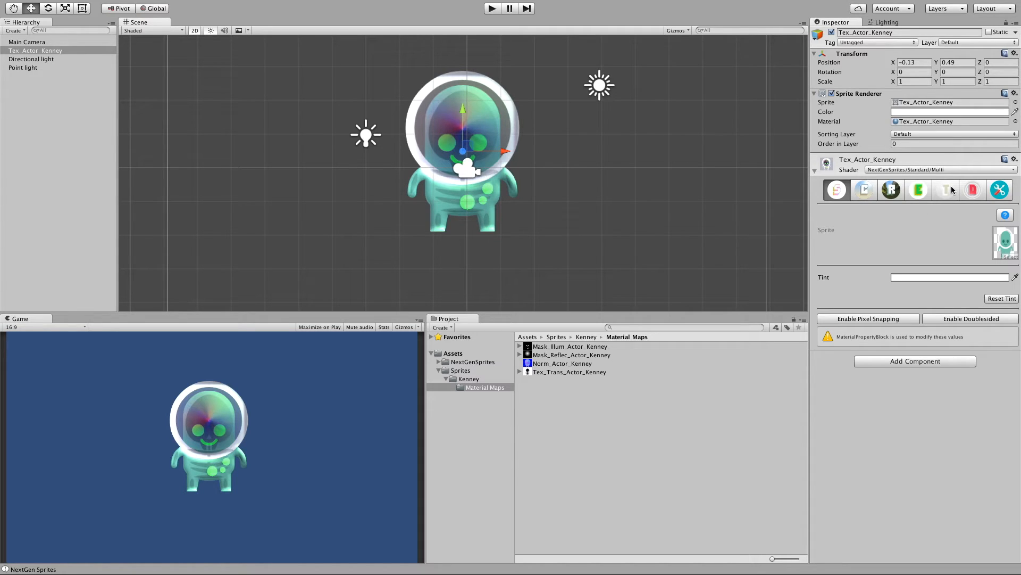
Enable dissolve on the alien's material and pick dissolve_demo as the dissolve pattern.
left_click(972, 189)
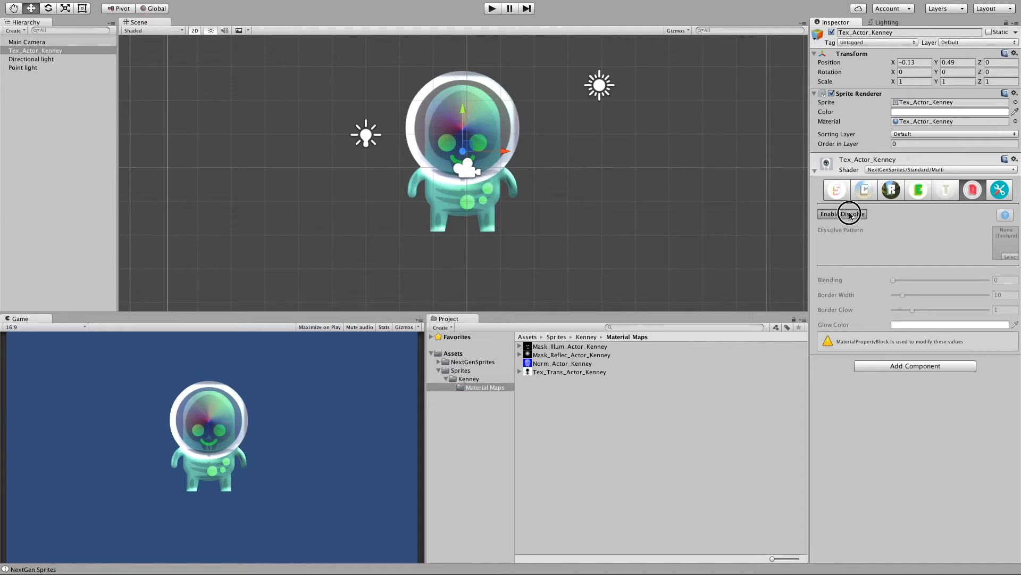
left_click(849, 213)
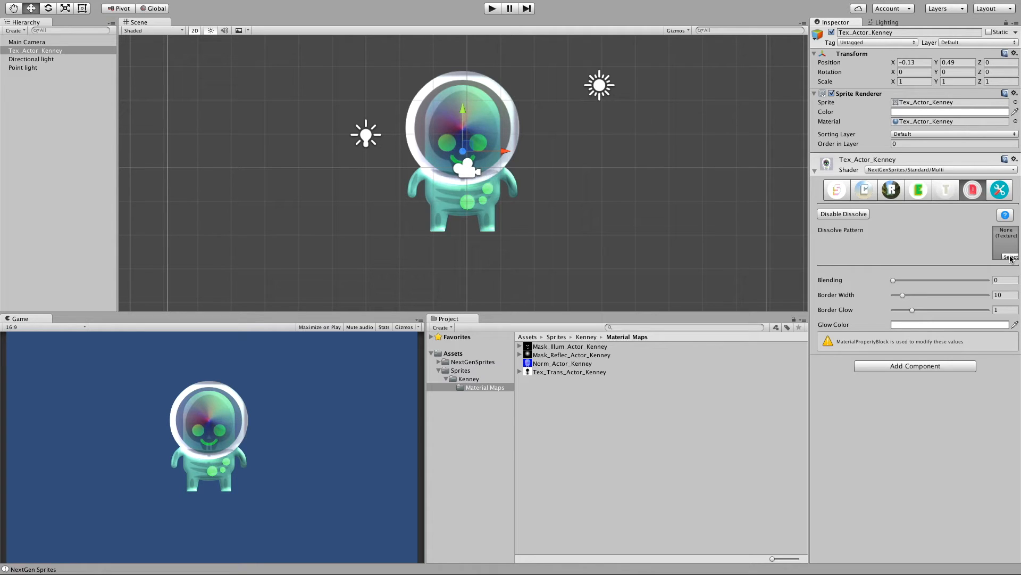
left_click(996, 256)
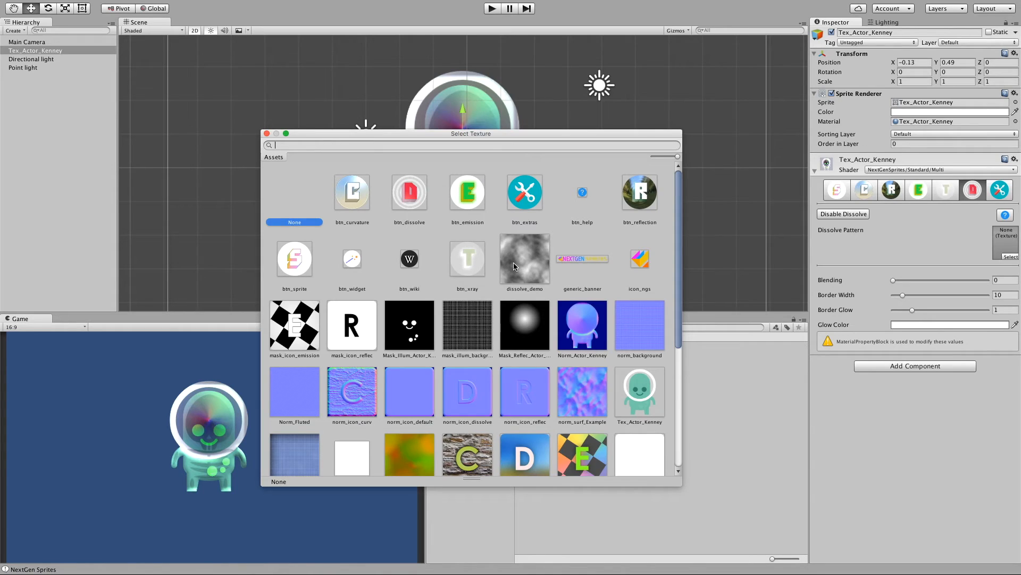
mouse_move(523, 270)
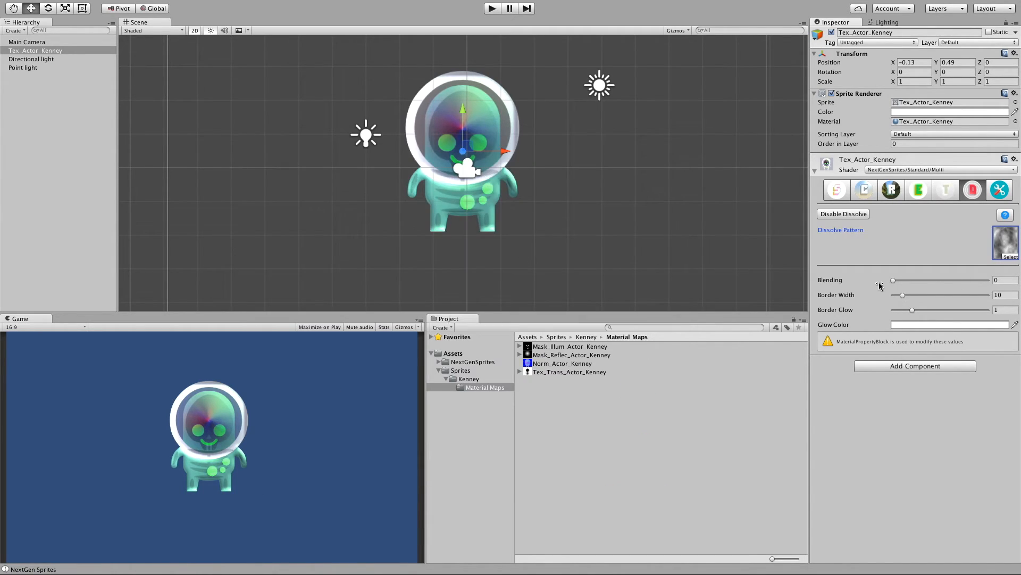
Set dissolve Blending to about 0.65 so the alien is partly eaten away.
left_click_drag(893, 280, 936, 281)
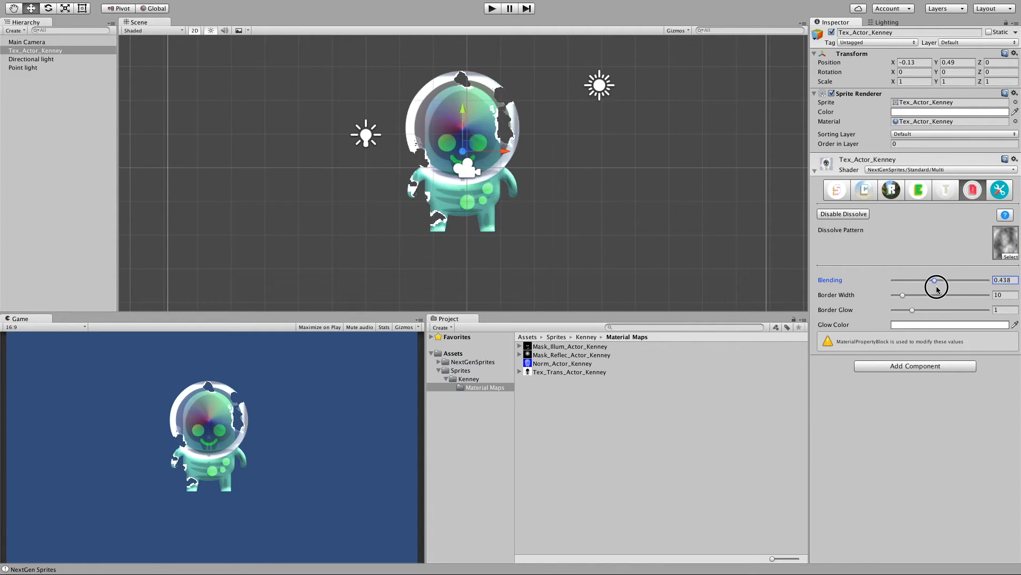
left_click_drag(937, 280, 969, 281)
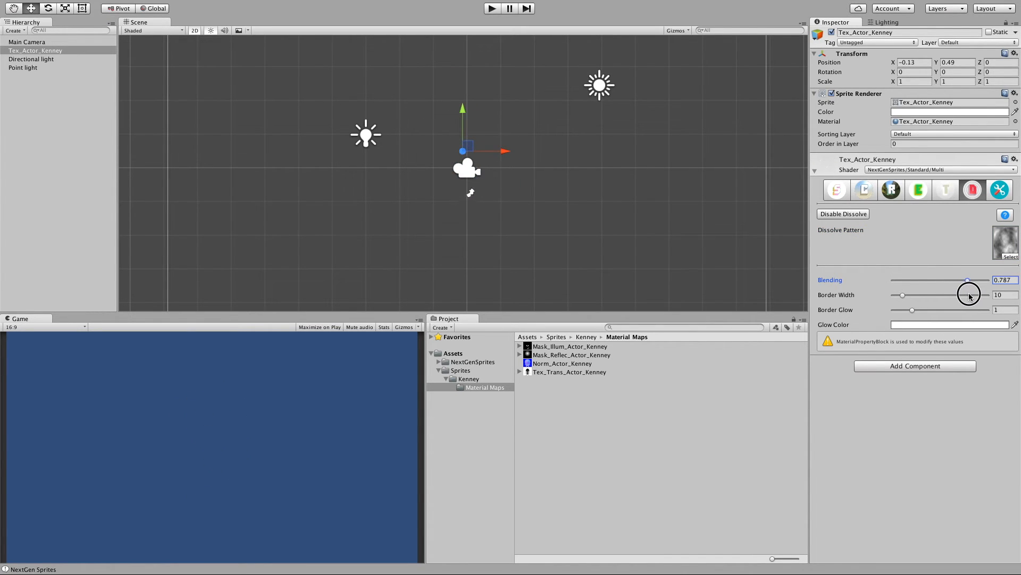
left_click_drag(967, 281, 946, 280)
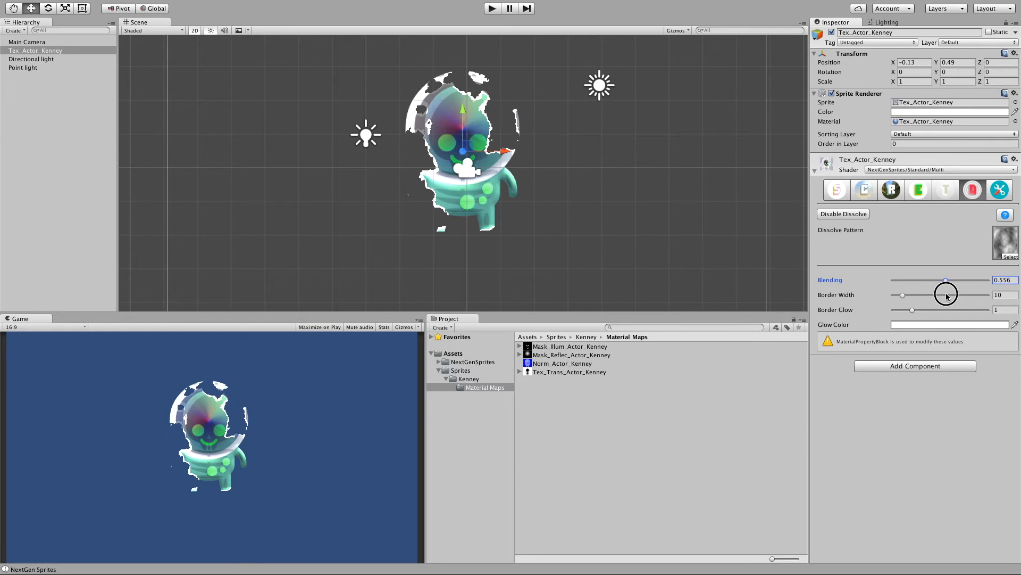
left_click_drag(946, 280, 954, 281)
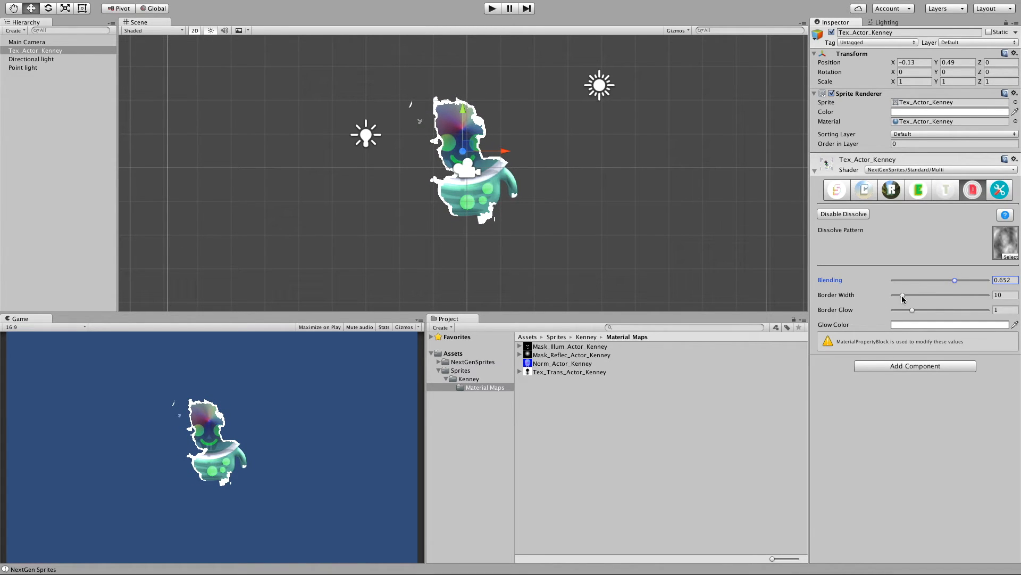
Give the dissolve edge a purple border with glow about 3.6 and width about 36.
left_click_drag(902, 297, 934, 297)
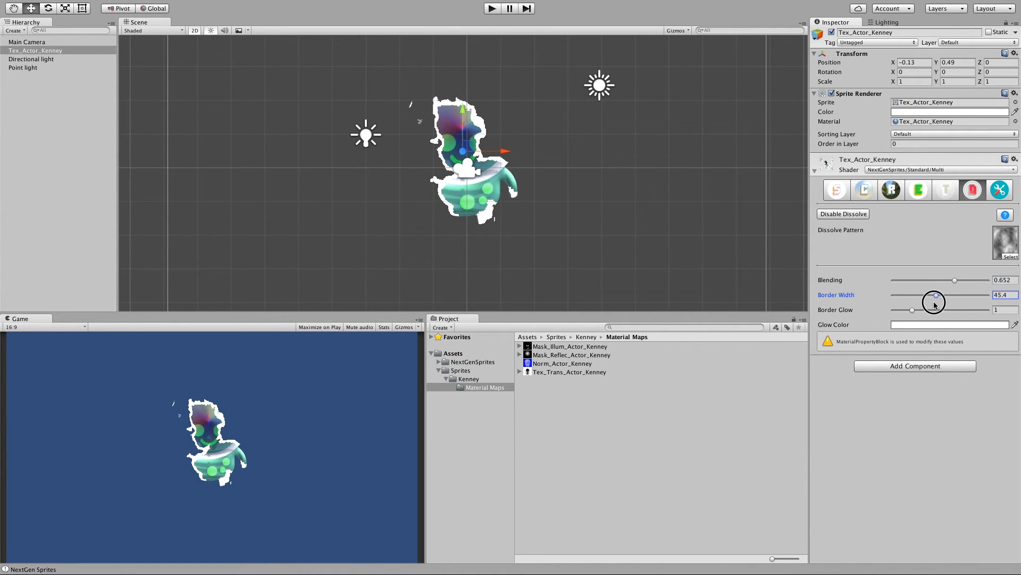
left_click_drag(935, 298, 893, 298)
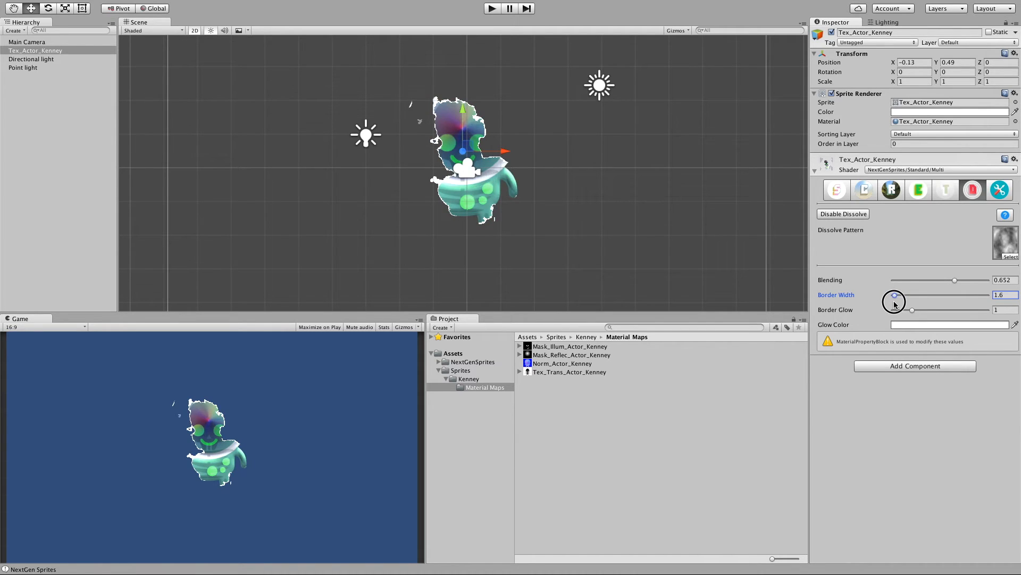
left_click_drag(894, 294, 909, 294)
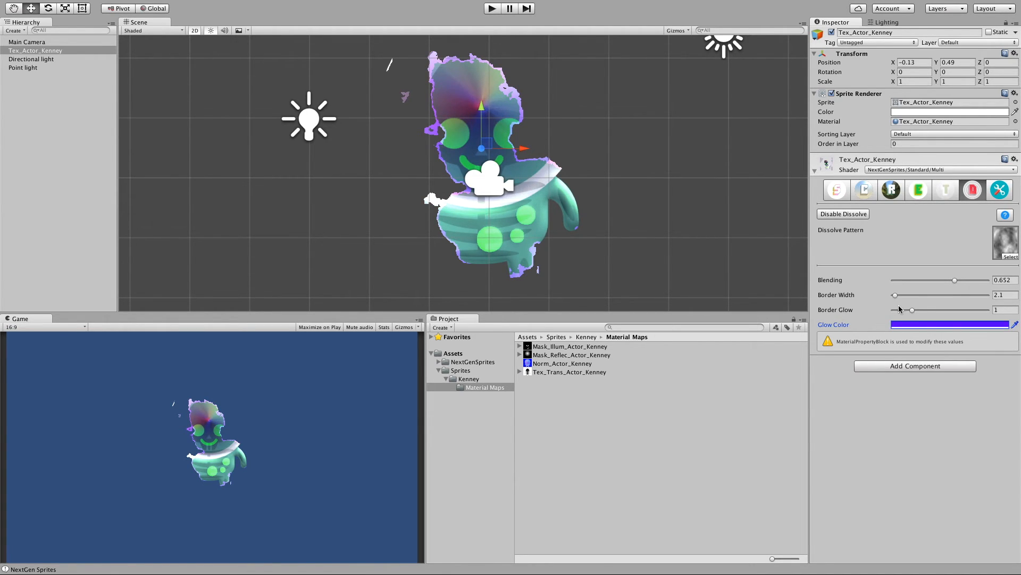
left_click_drag(911, 310, 955, 310)
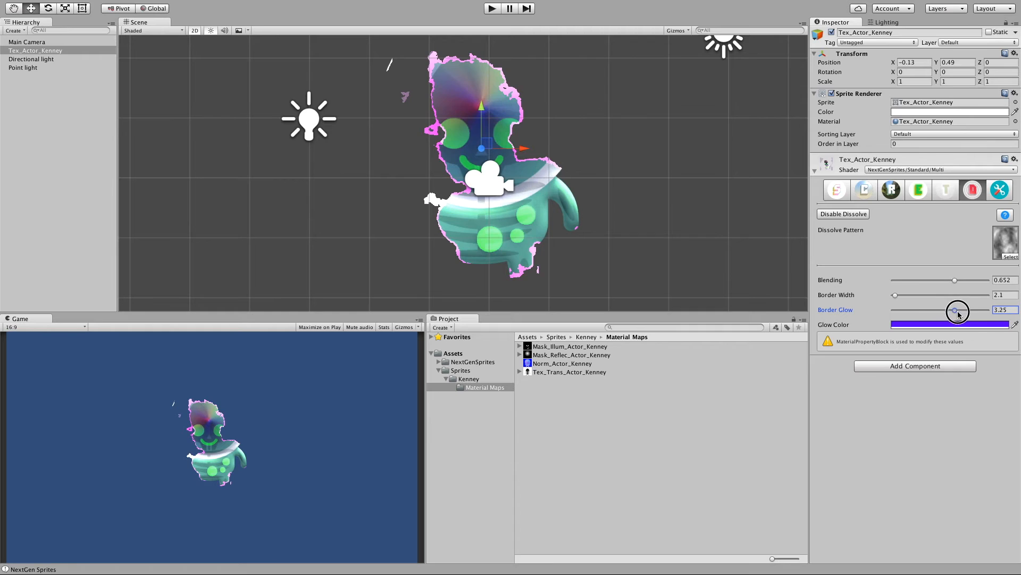
left_click_drag(955, 311, 961, 311)
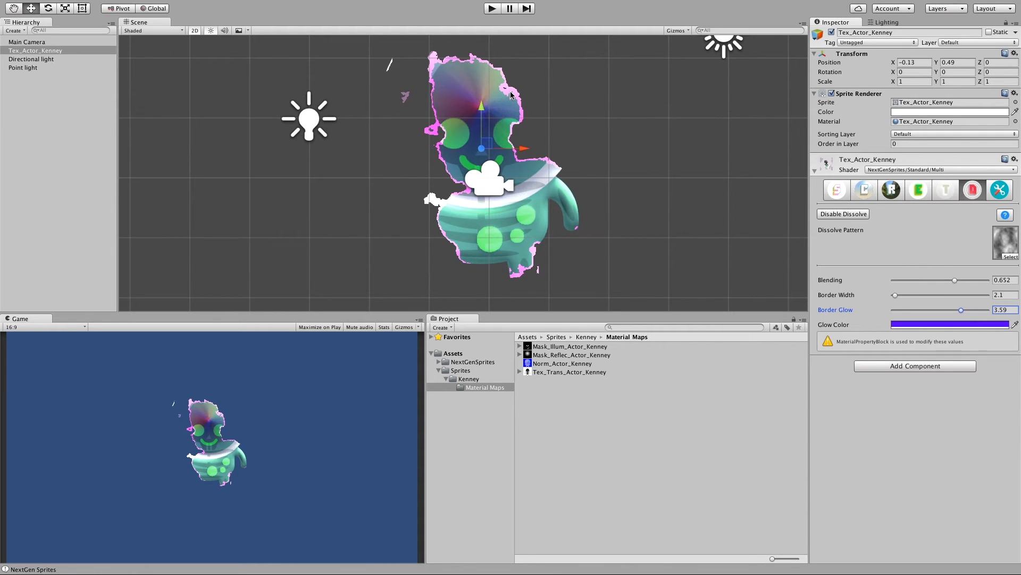
left_click_drag(894, 294, 933, 294)
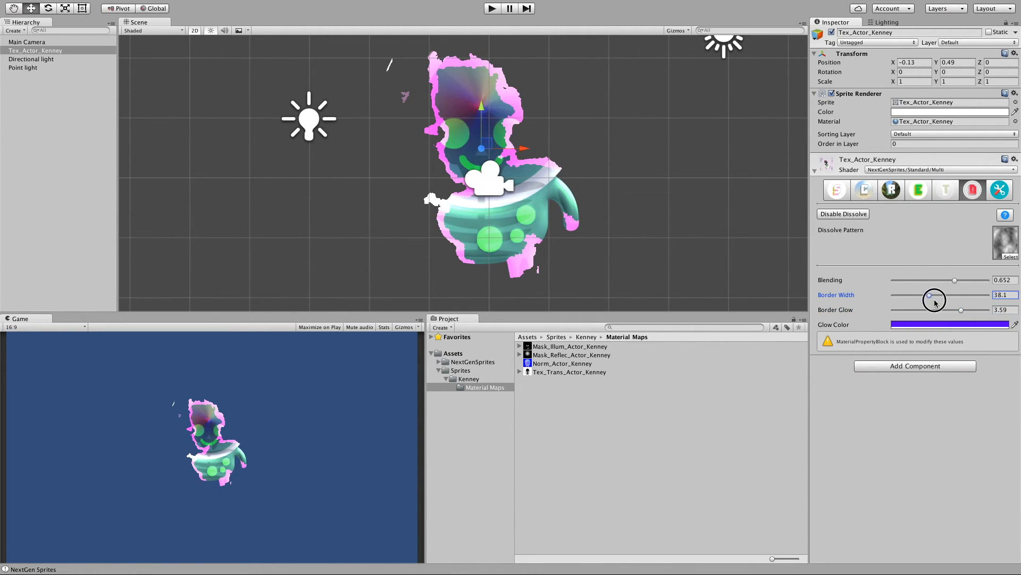
left_click_drag(934, 294, 926, 295)
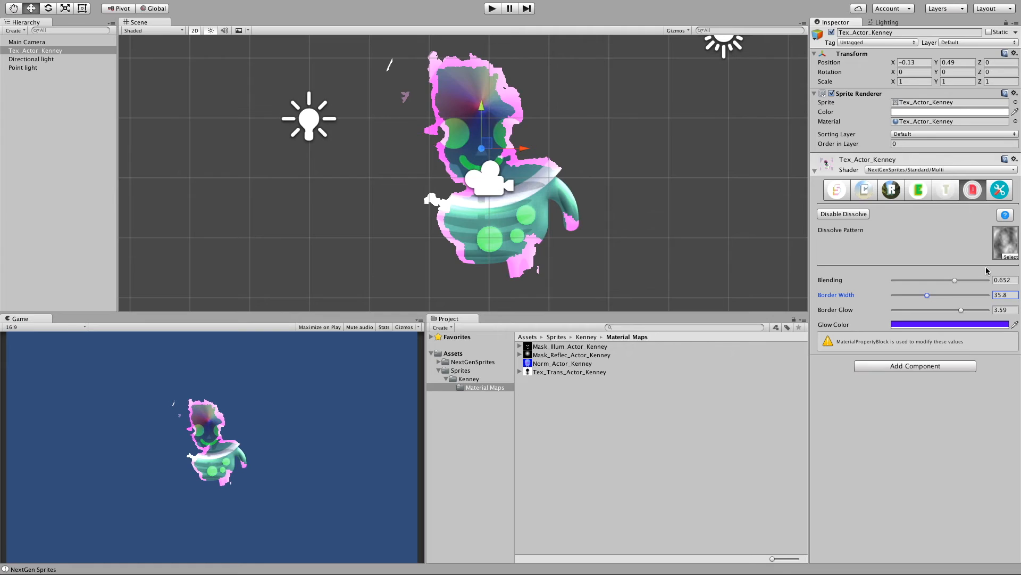
mouse_move(471, 383)
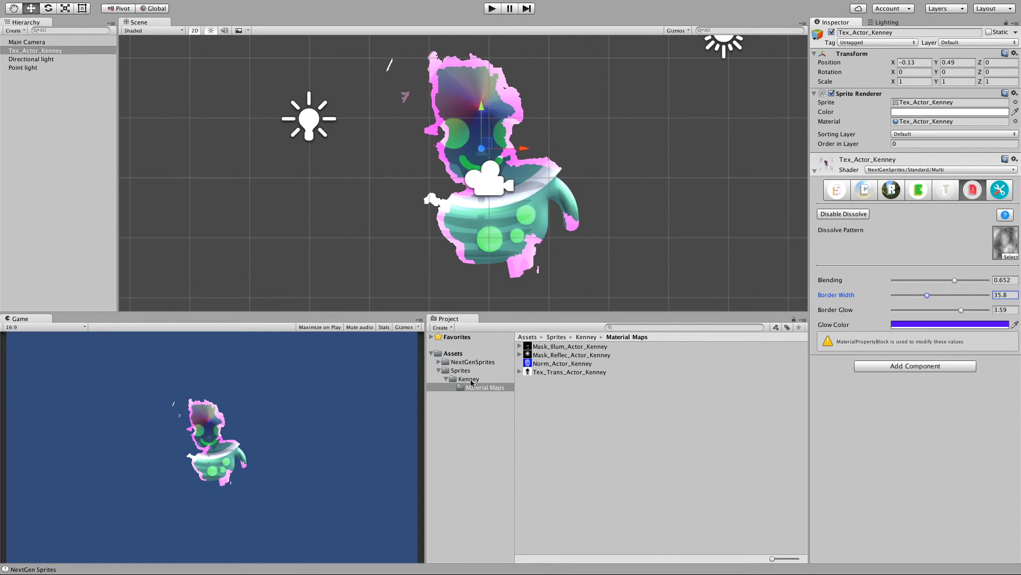
Browse NextGenSprites Extras to view BootstrapAssets_1.0, then reselect Tex_Actor_Kenney.
left_click(467, 378)
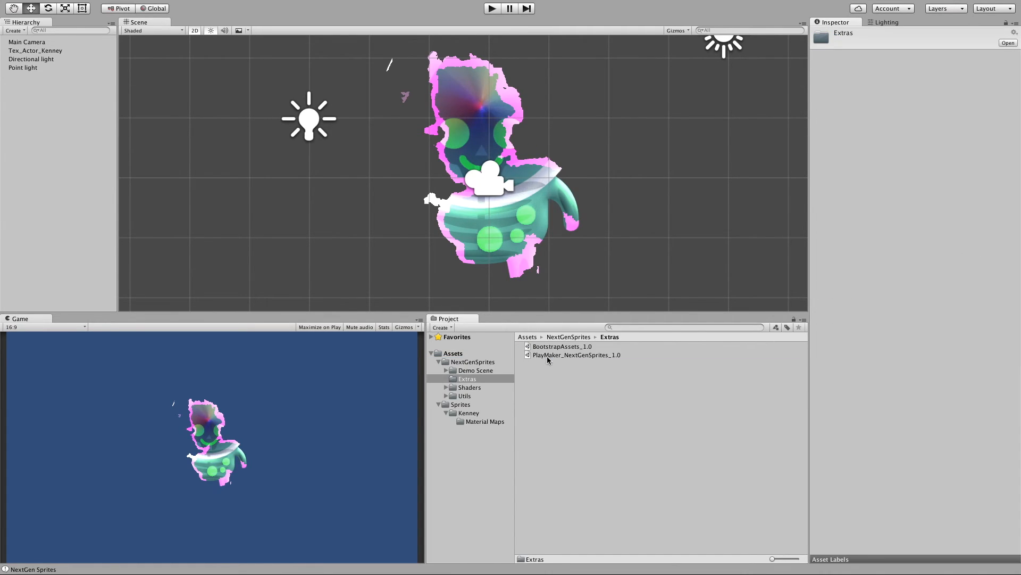
left_click(562, 347)
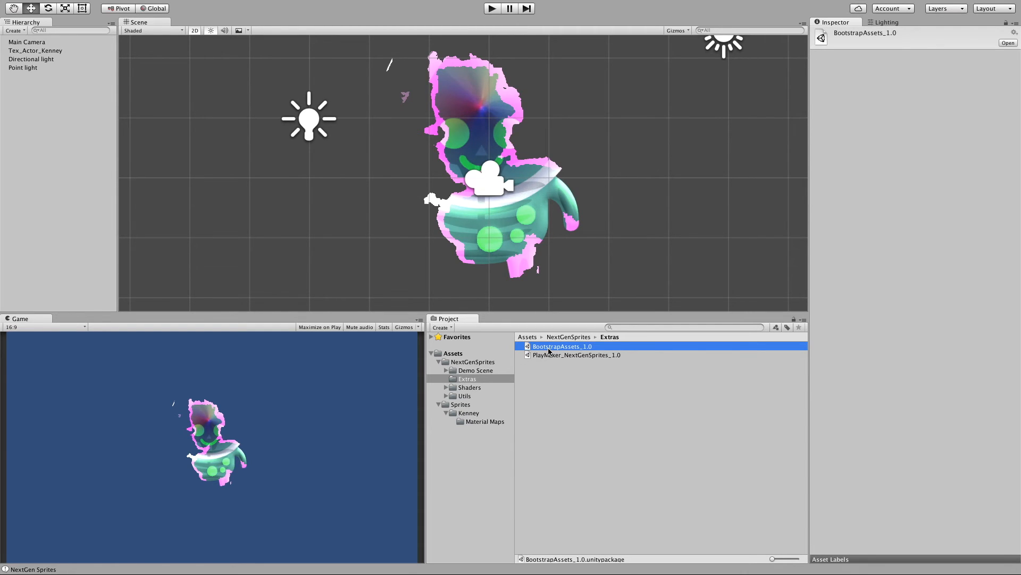
left_click(29, 51)
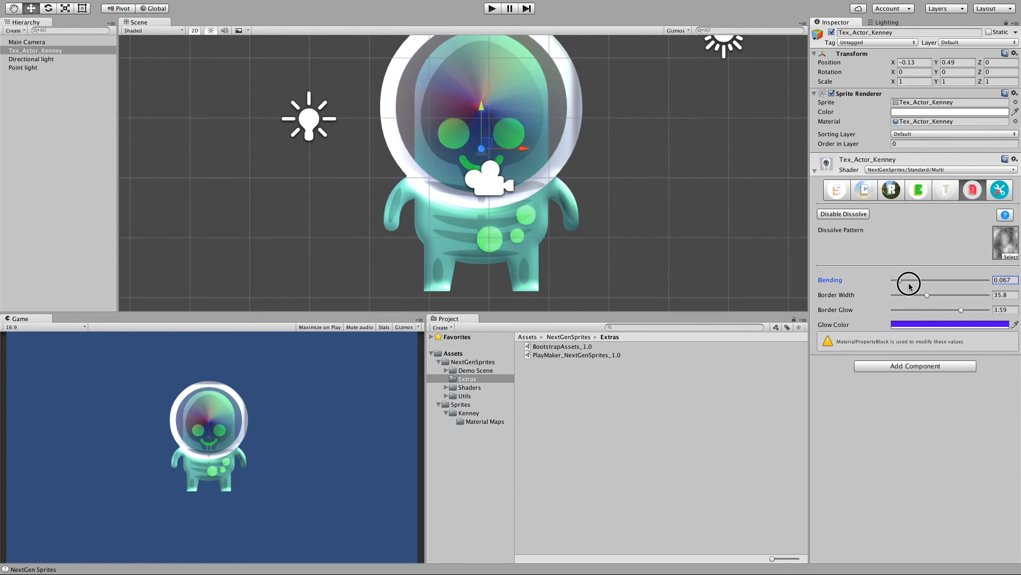
Adjust the dissolve Blending slider so the alien is partly dissolved again.
left_click_drag(909, 280, 939, 281)
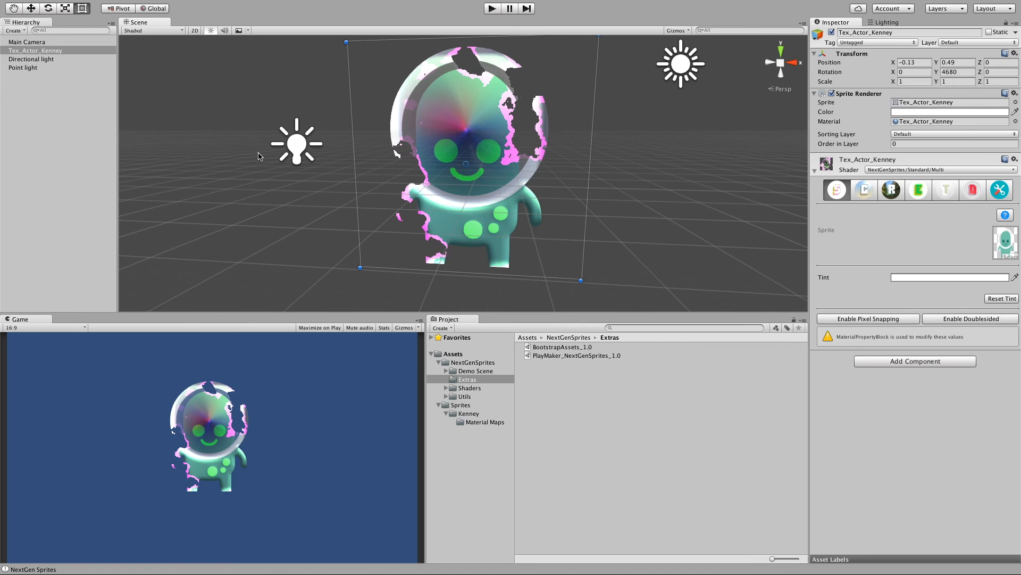
mouse_move(849, 86)
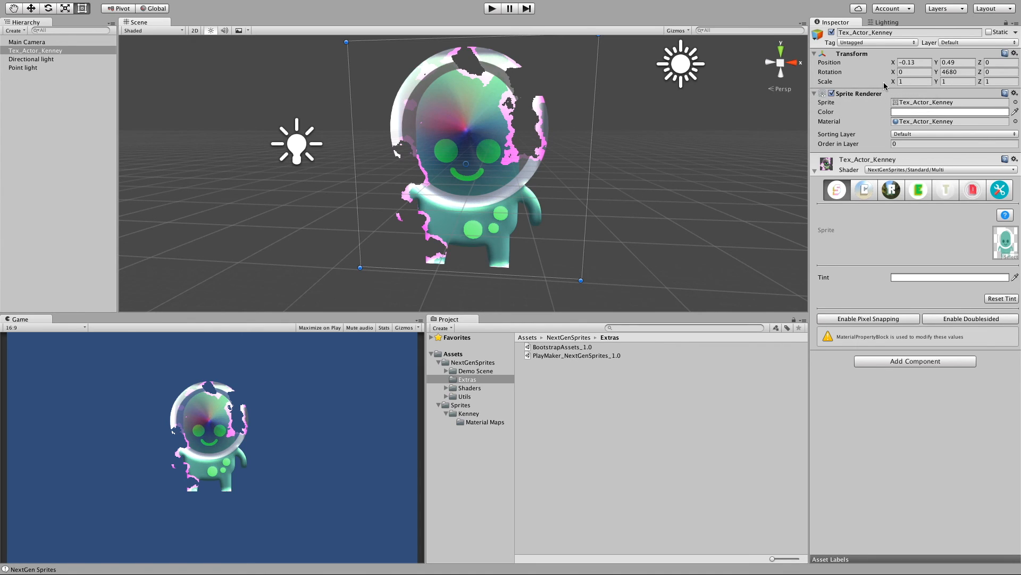
Flip the alien's Transform Scale X to -1, then set it back to 1.
left_click(913, 82)
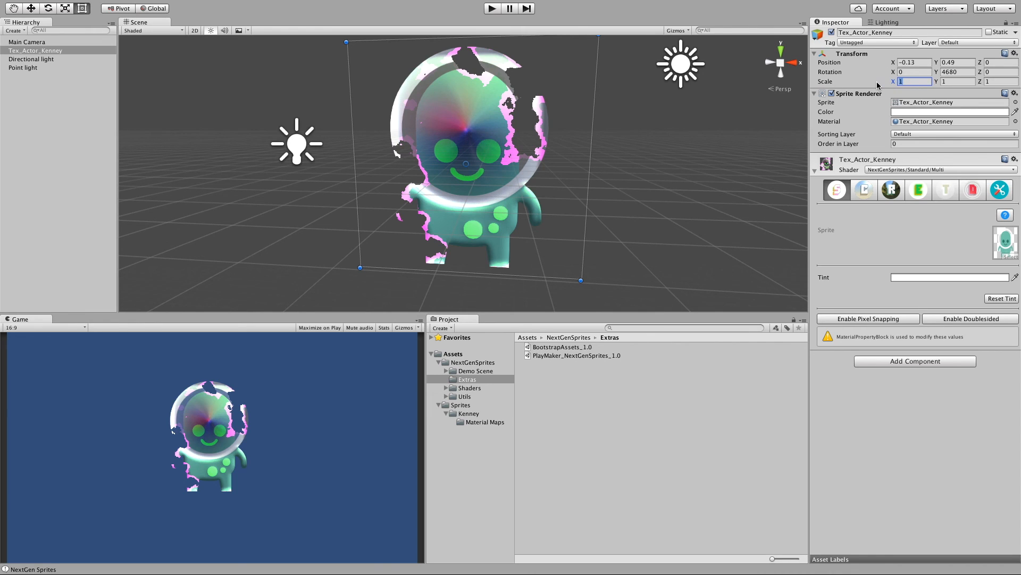
type("-1")
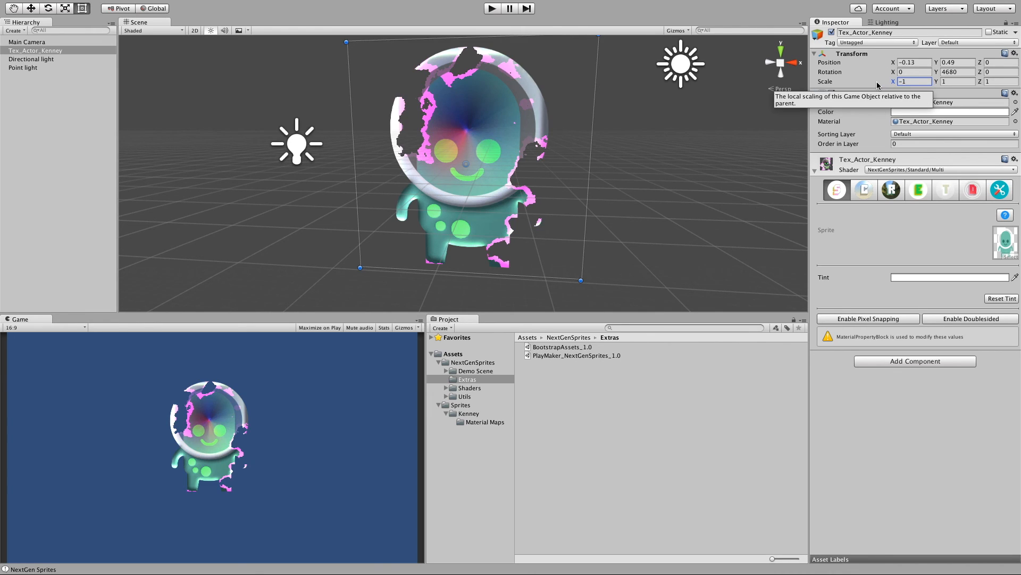
type("1")
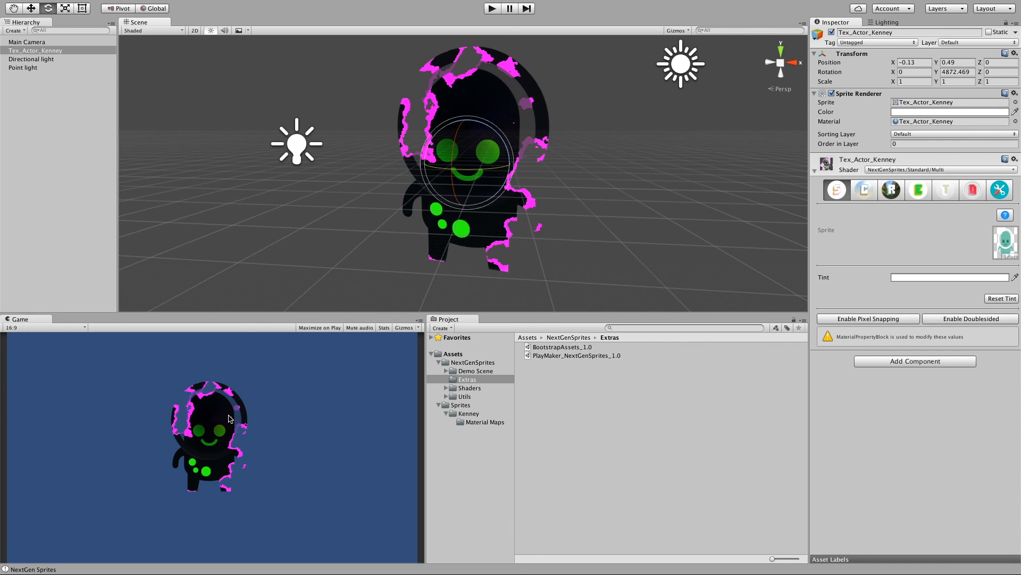
mouse_move(541, 217)
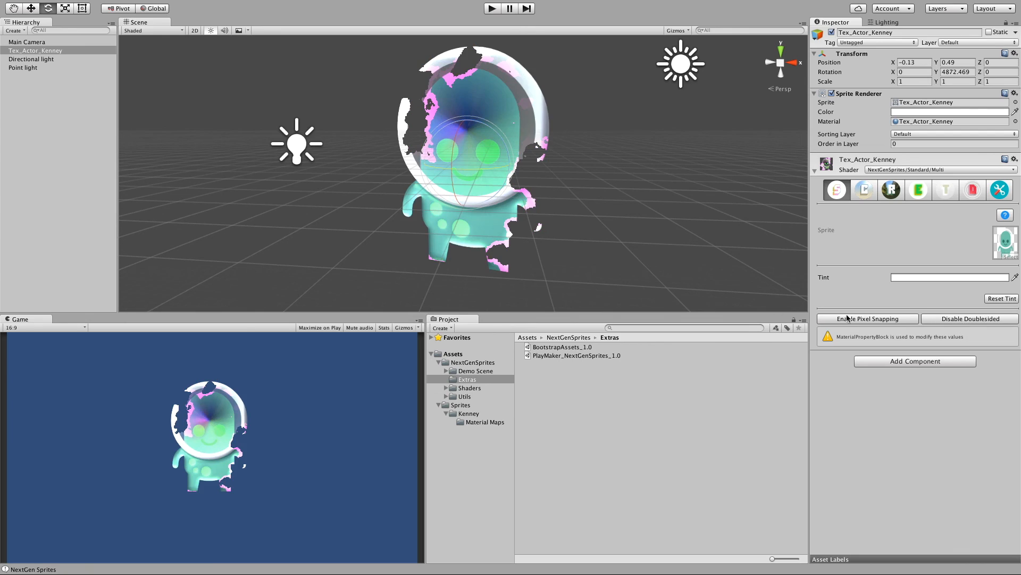
mouse_move(506, 192)
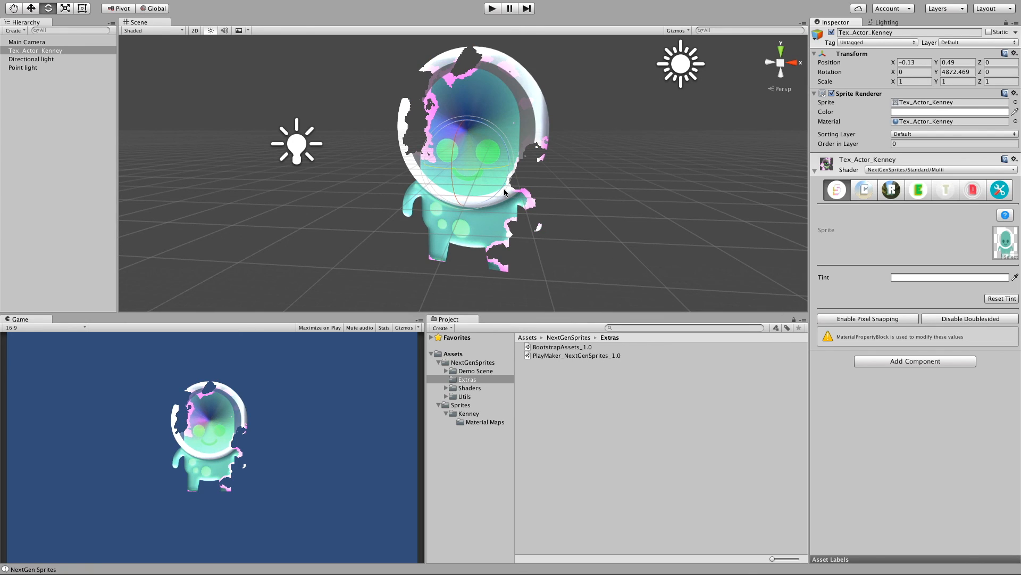